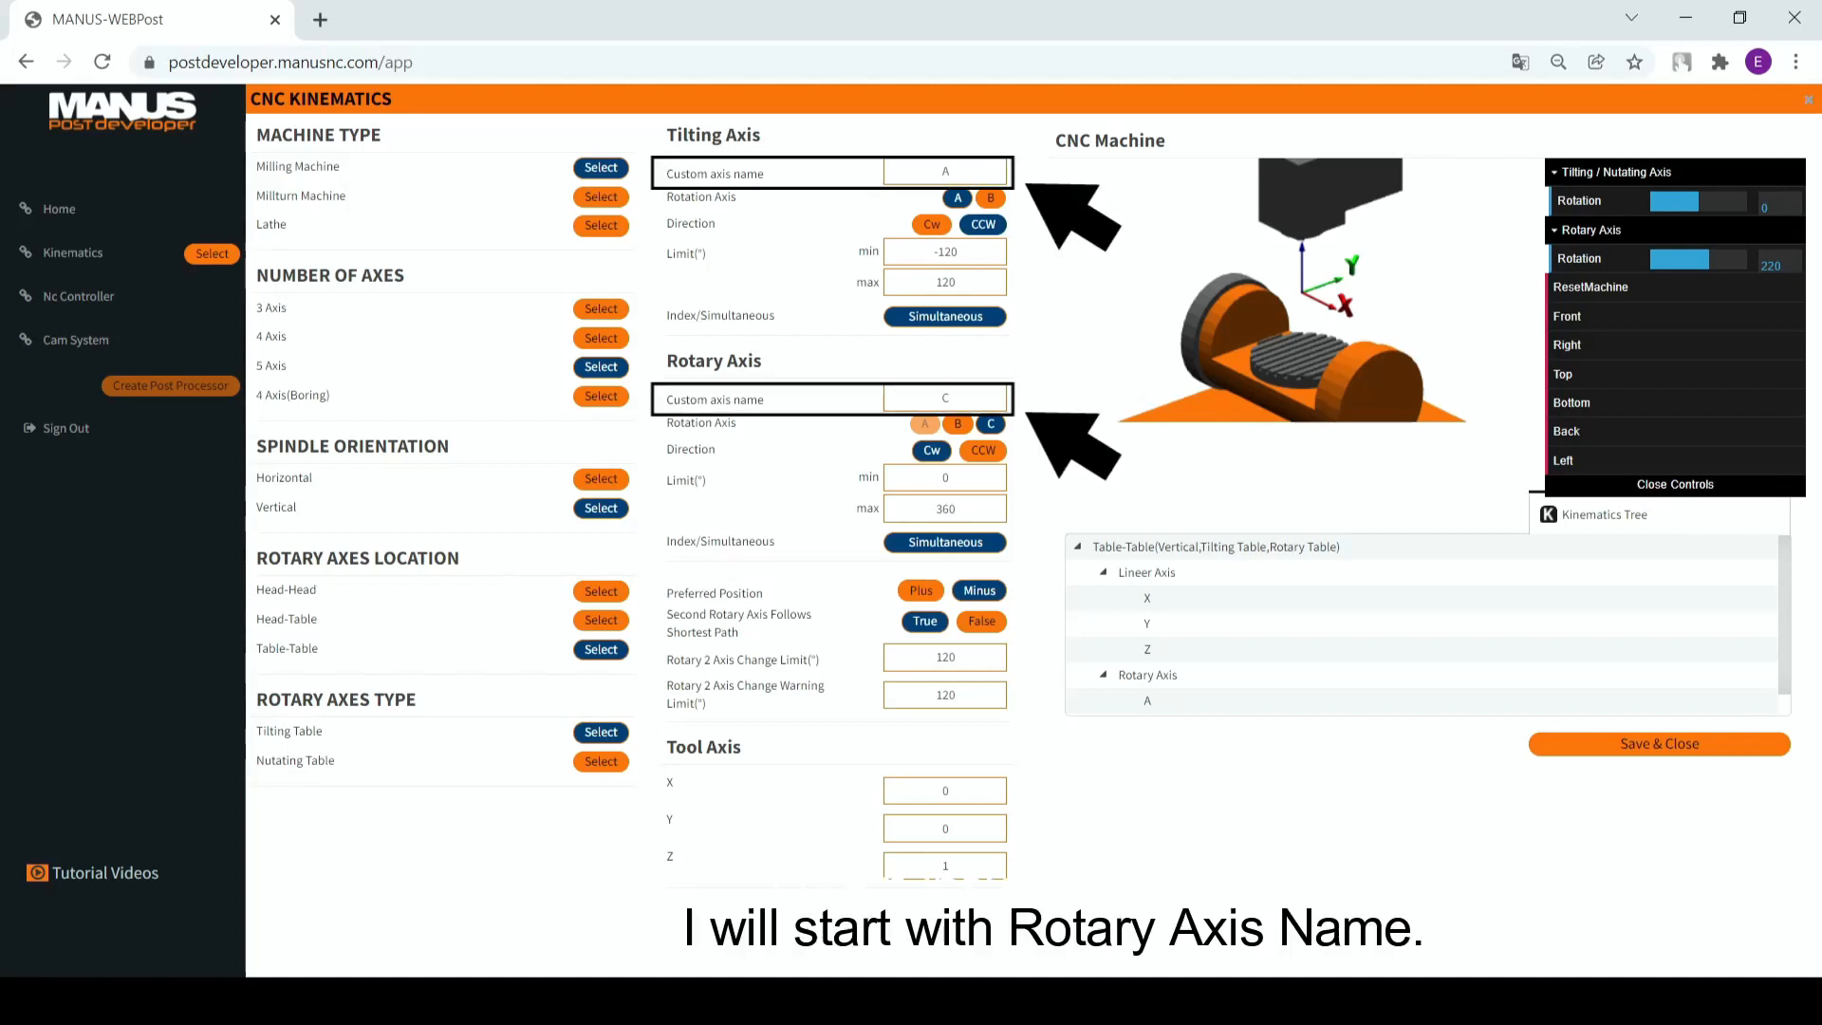
mouse_move(1044, 306)
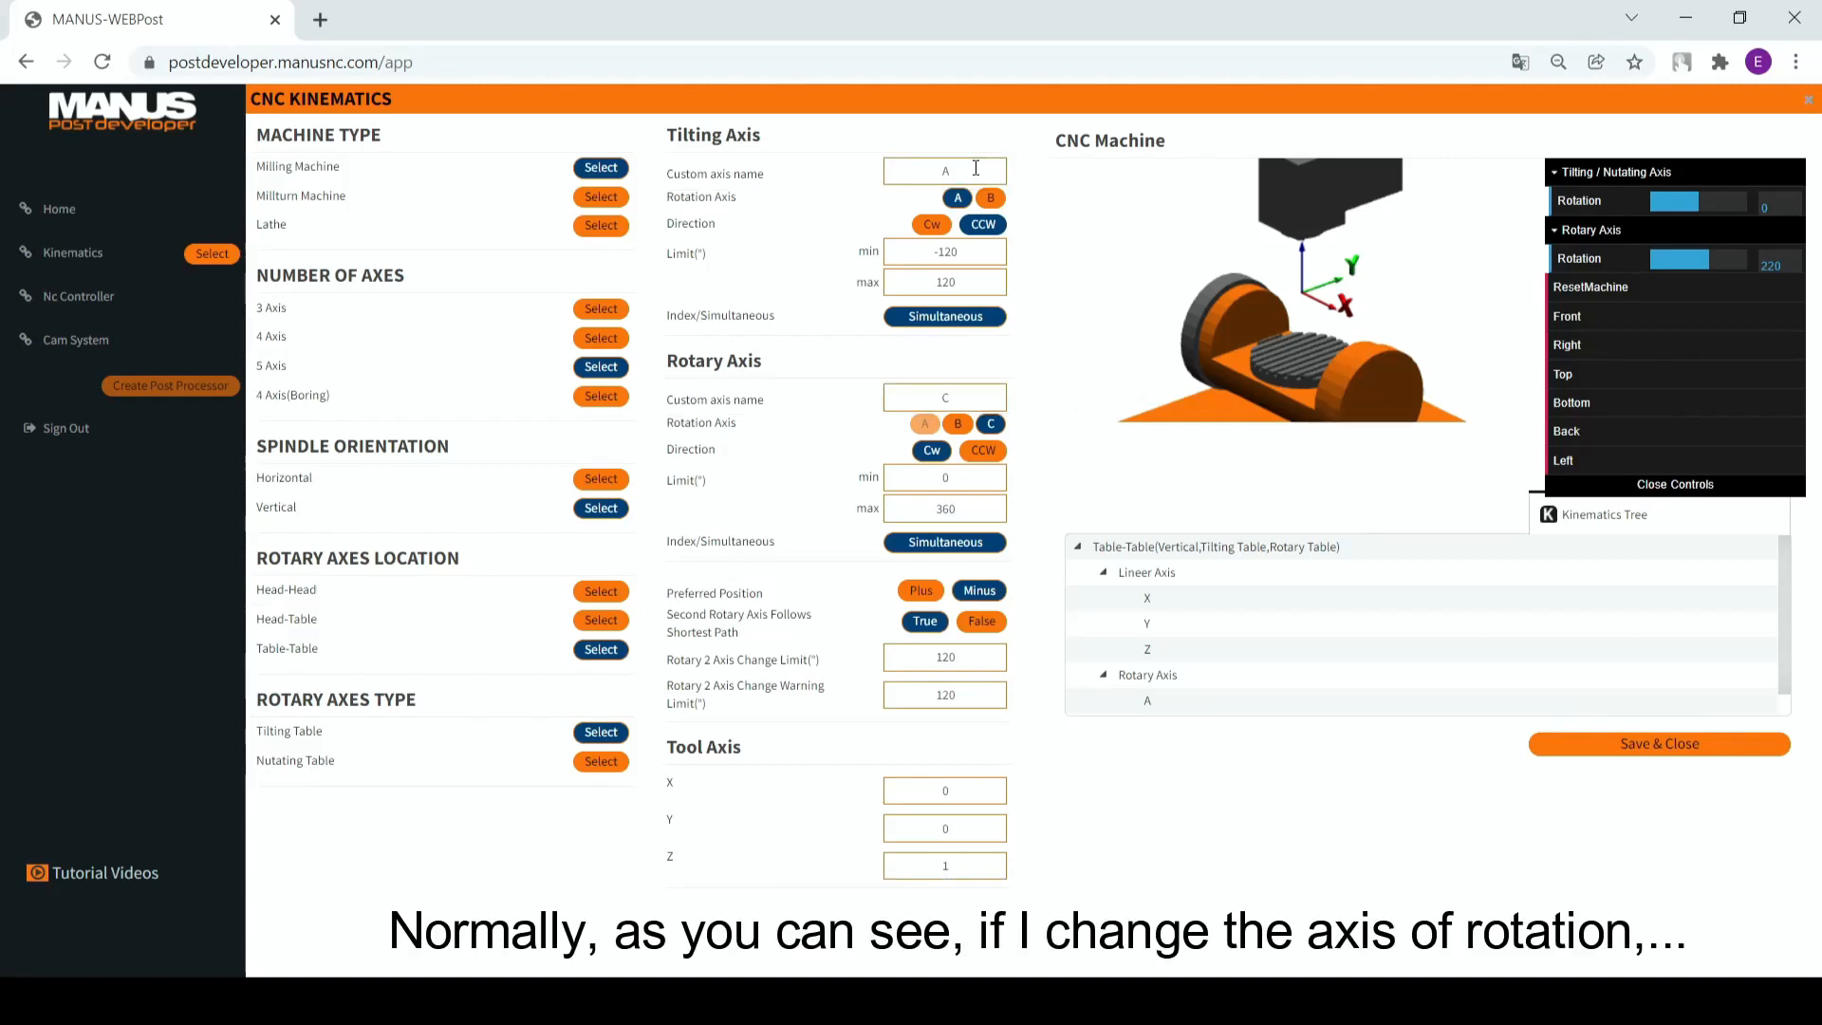
- Try other rotation axes, restore tilting A and rotary C, then name the tilting axis B
left_click(990, 197)
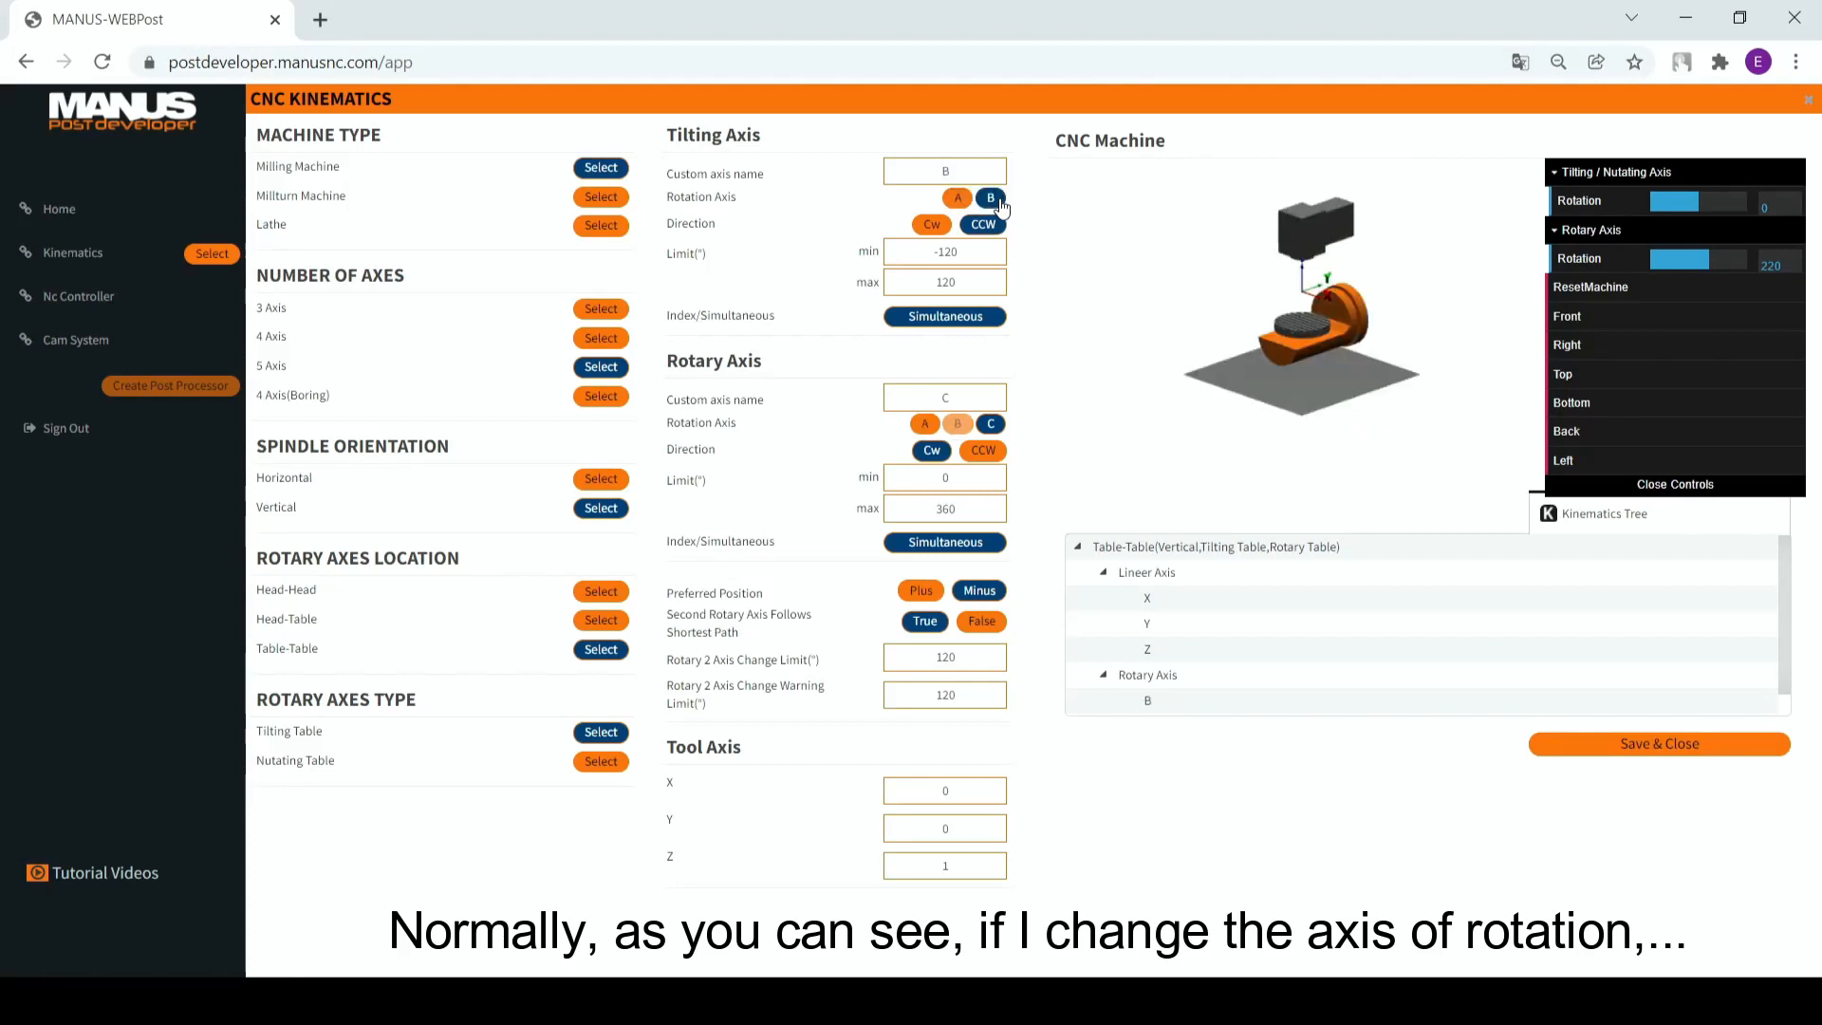
left_click(956, 197)
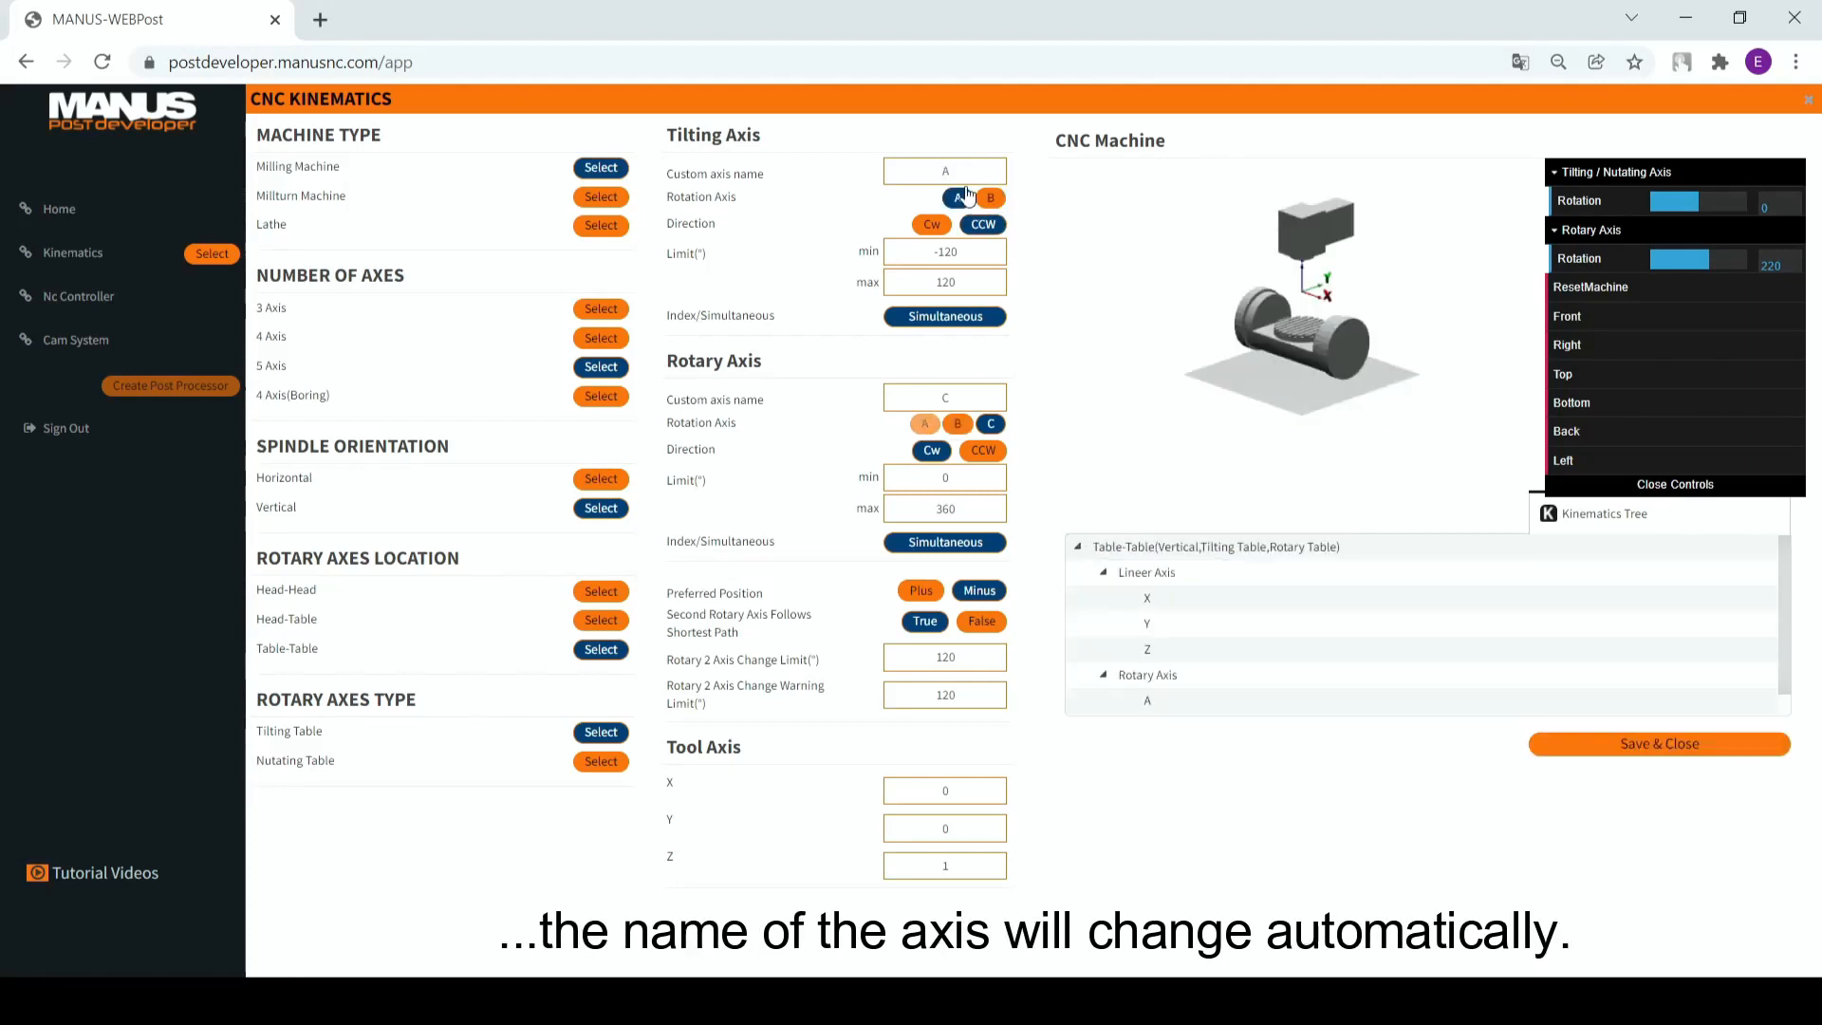
left_click(957, 423)
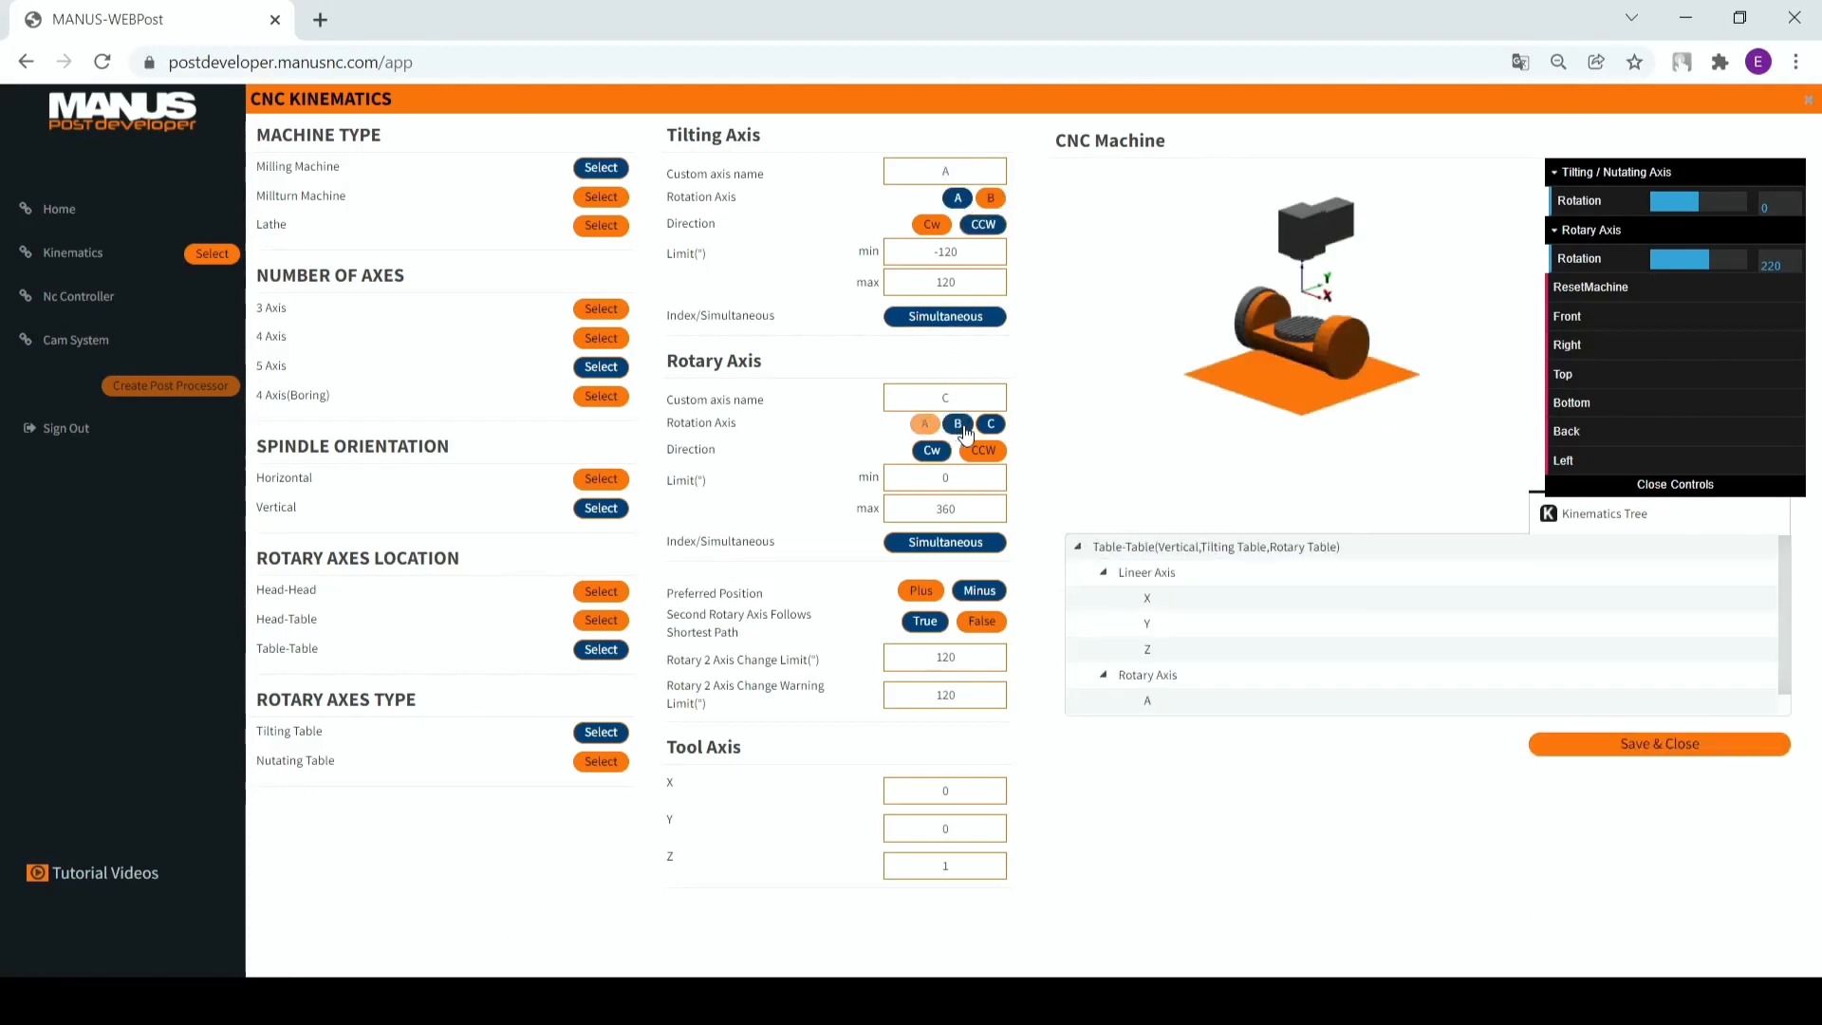
left_click(989, 424)
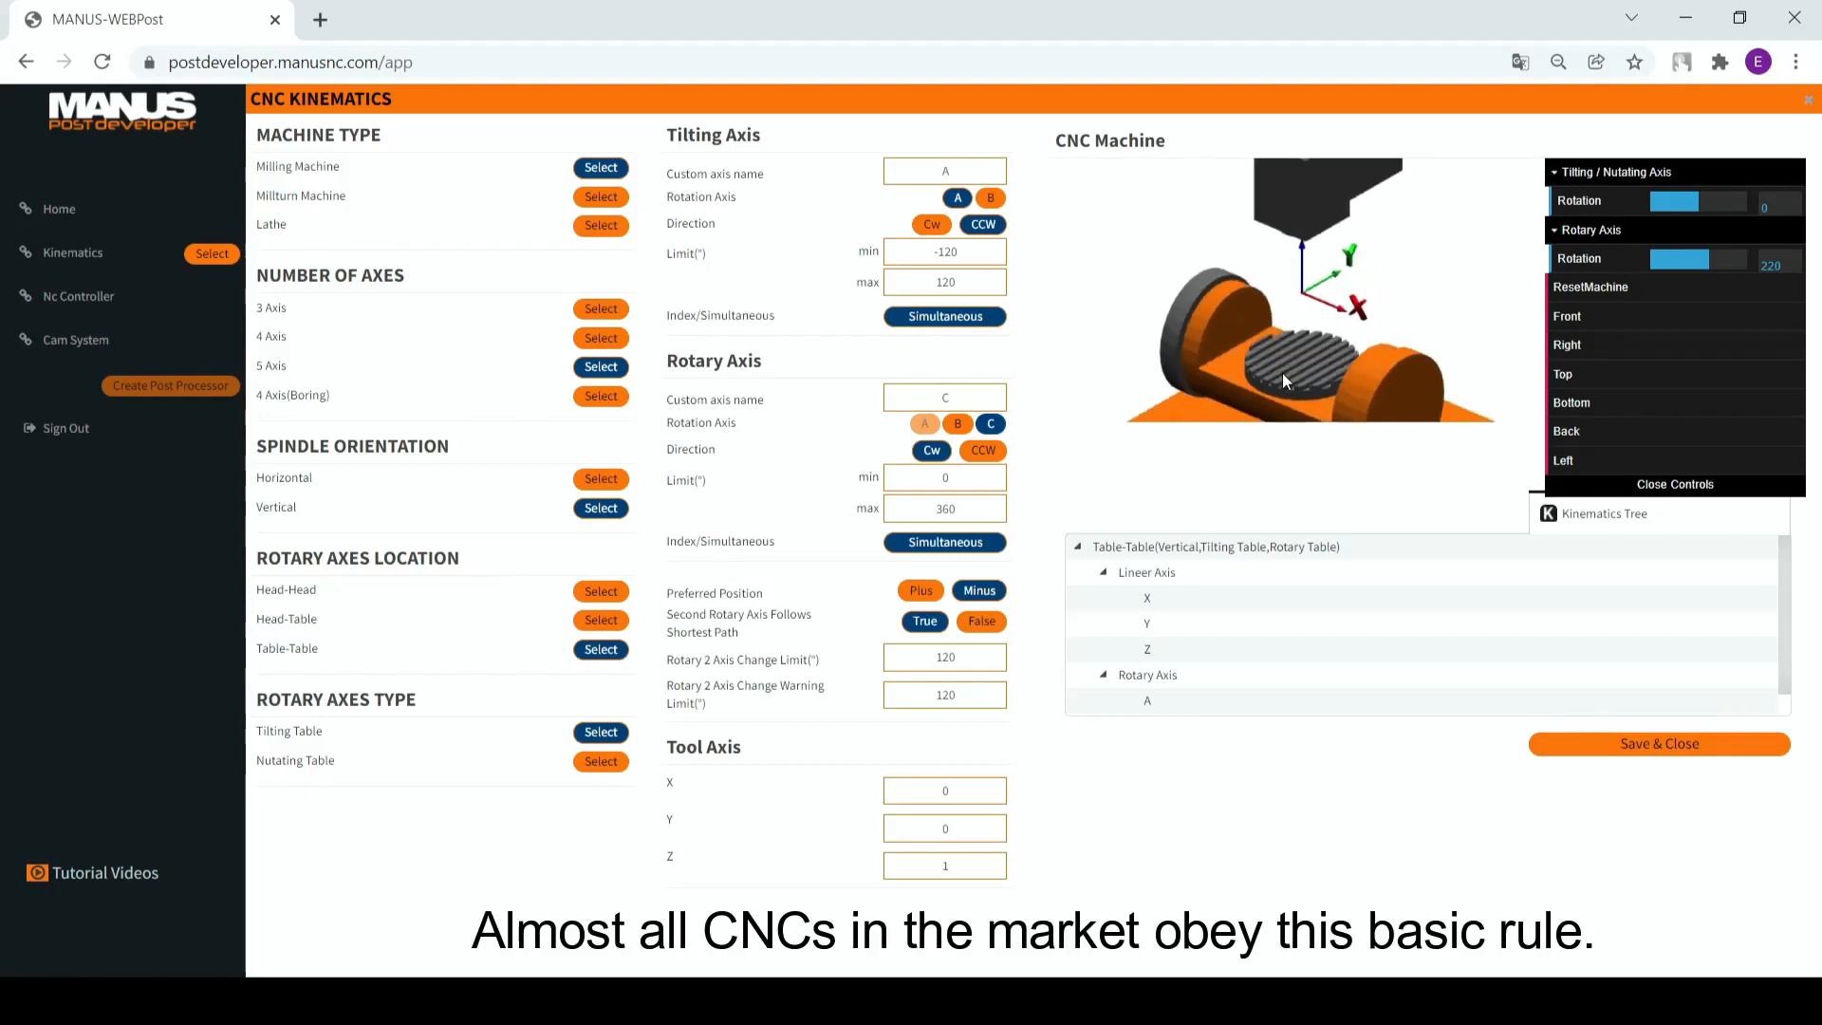
mouse_move(1078, 320)
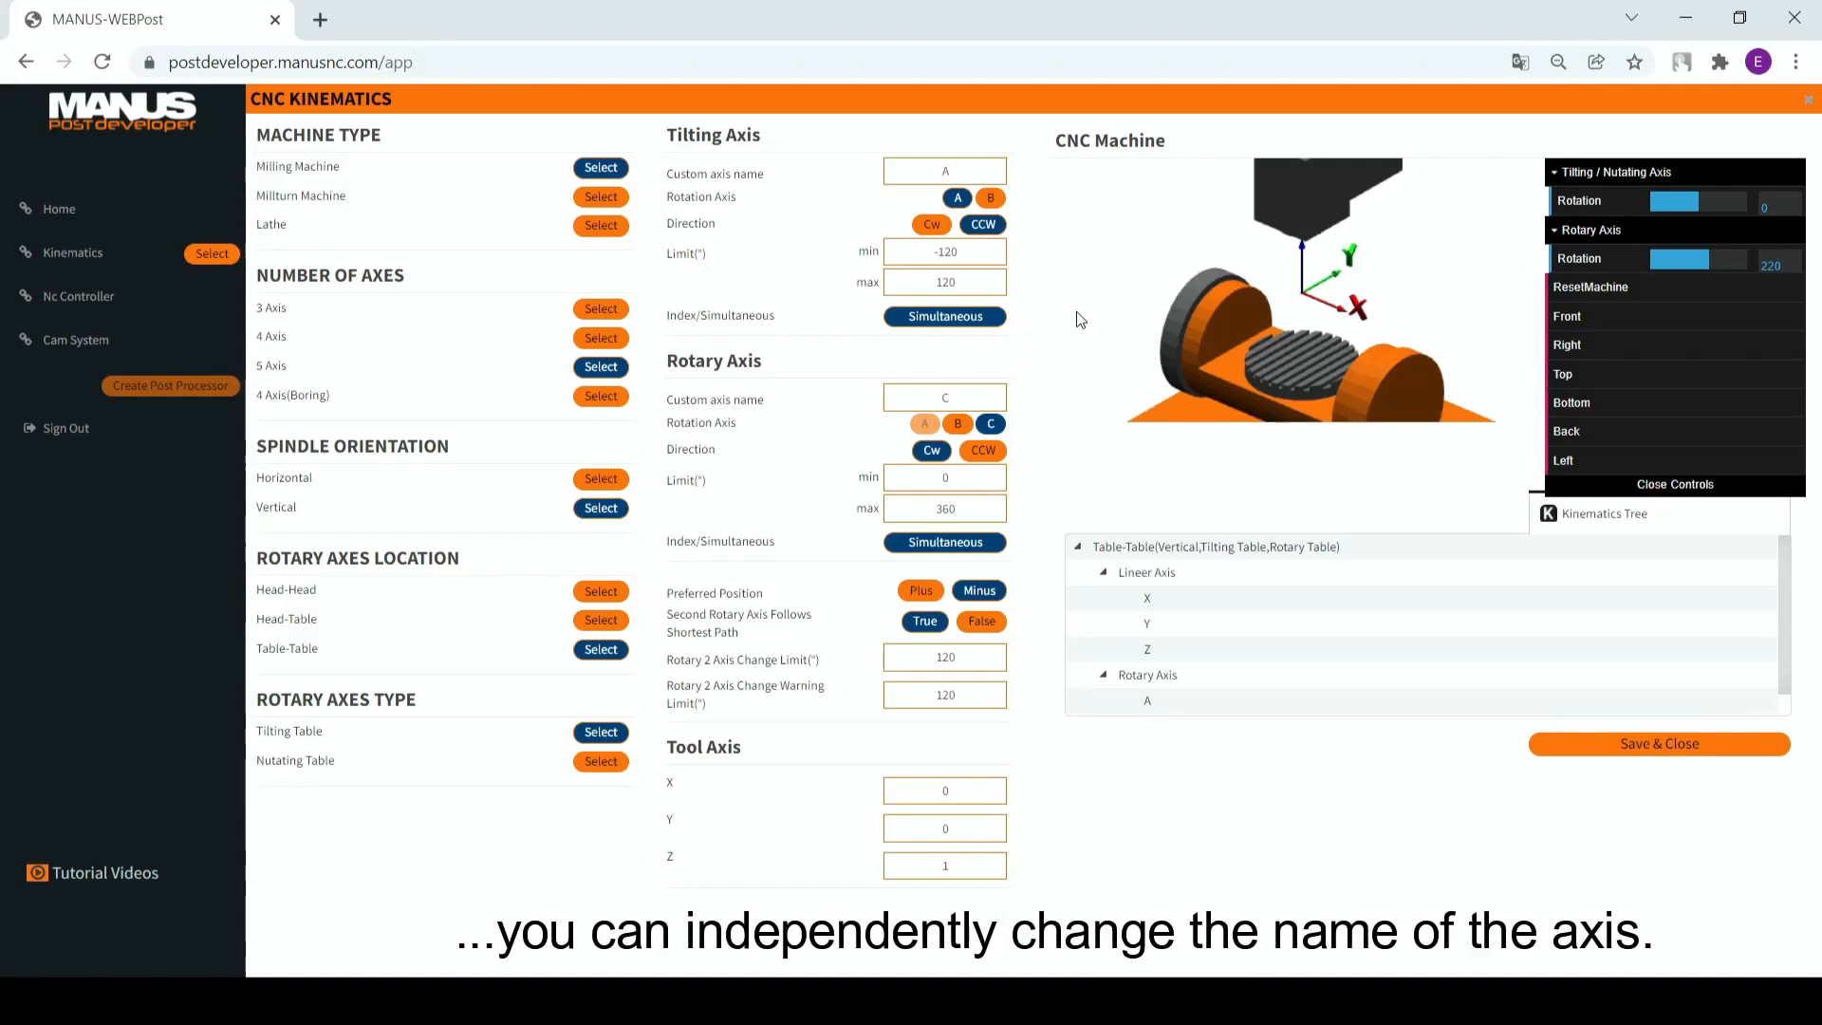
mouse_move(931, 223)
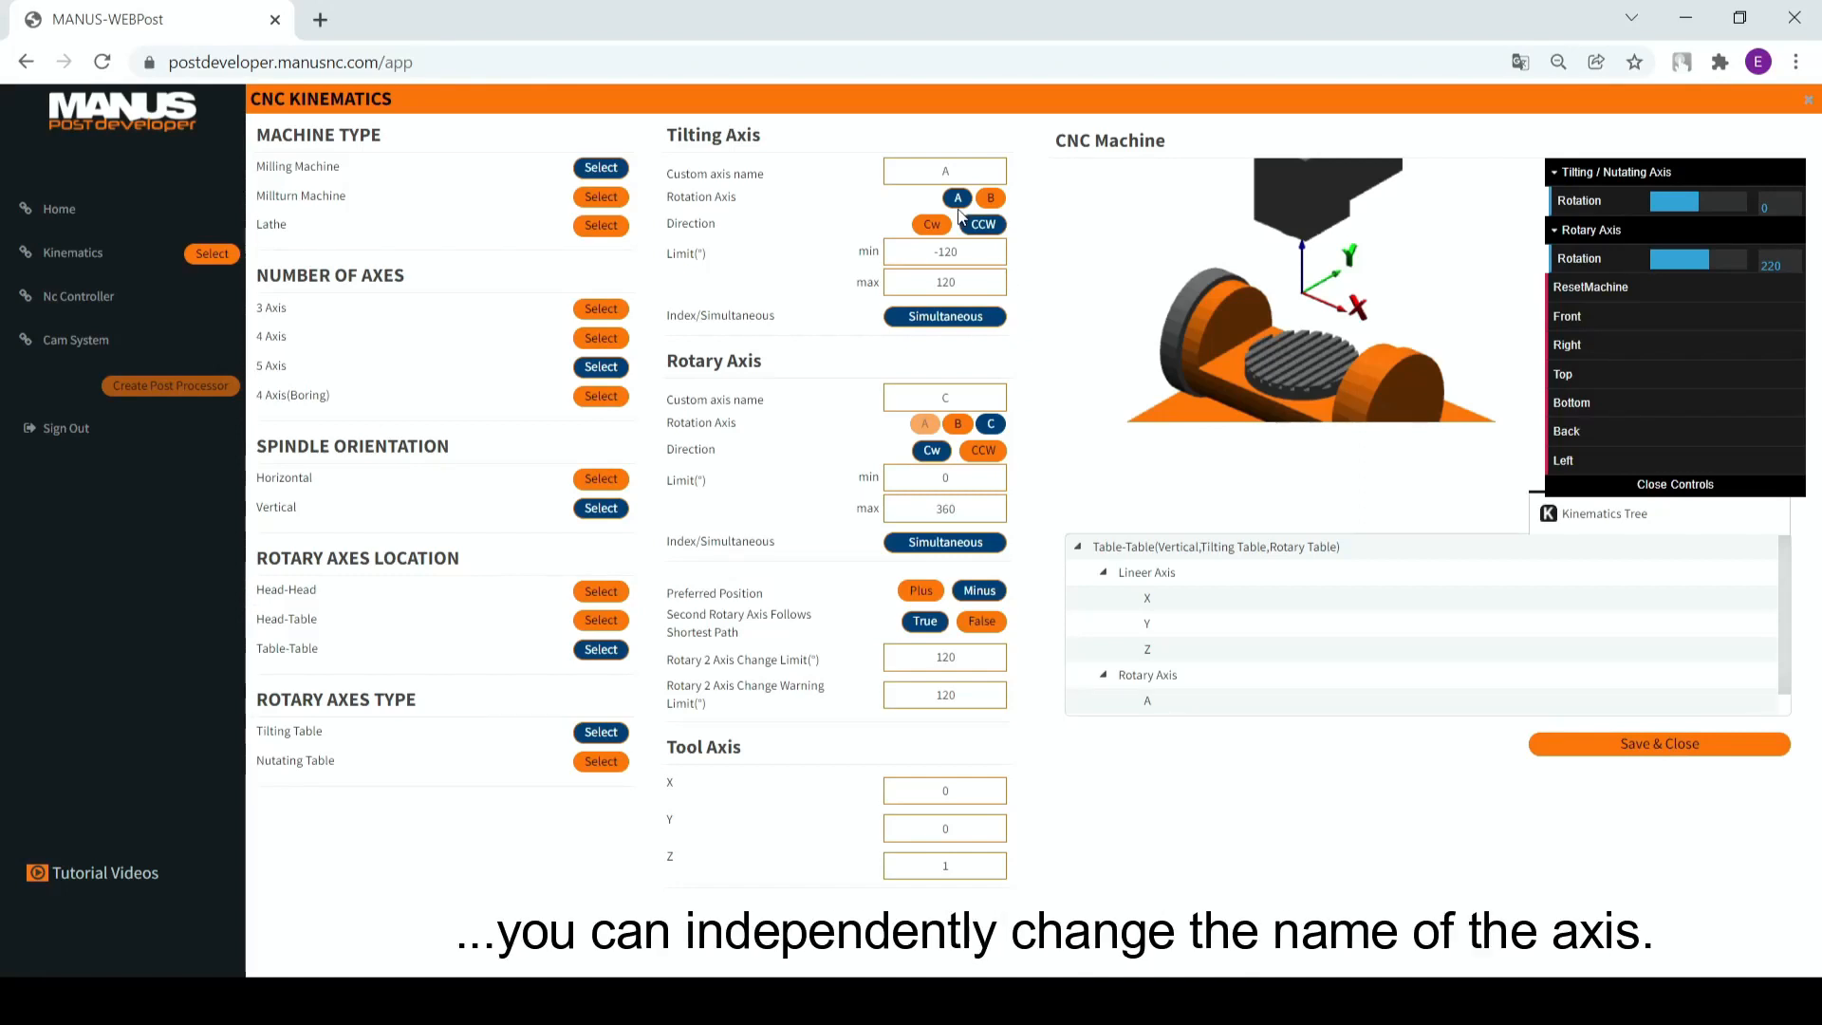
left_click(943, 170)
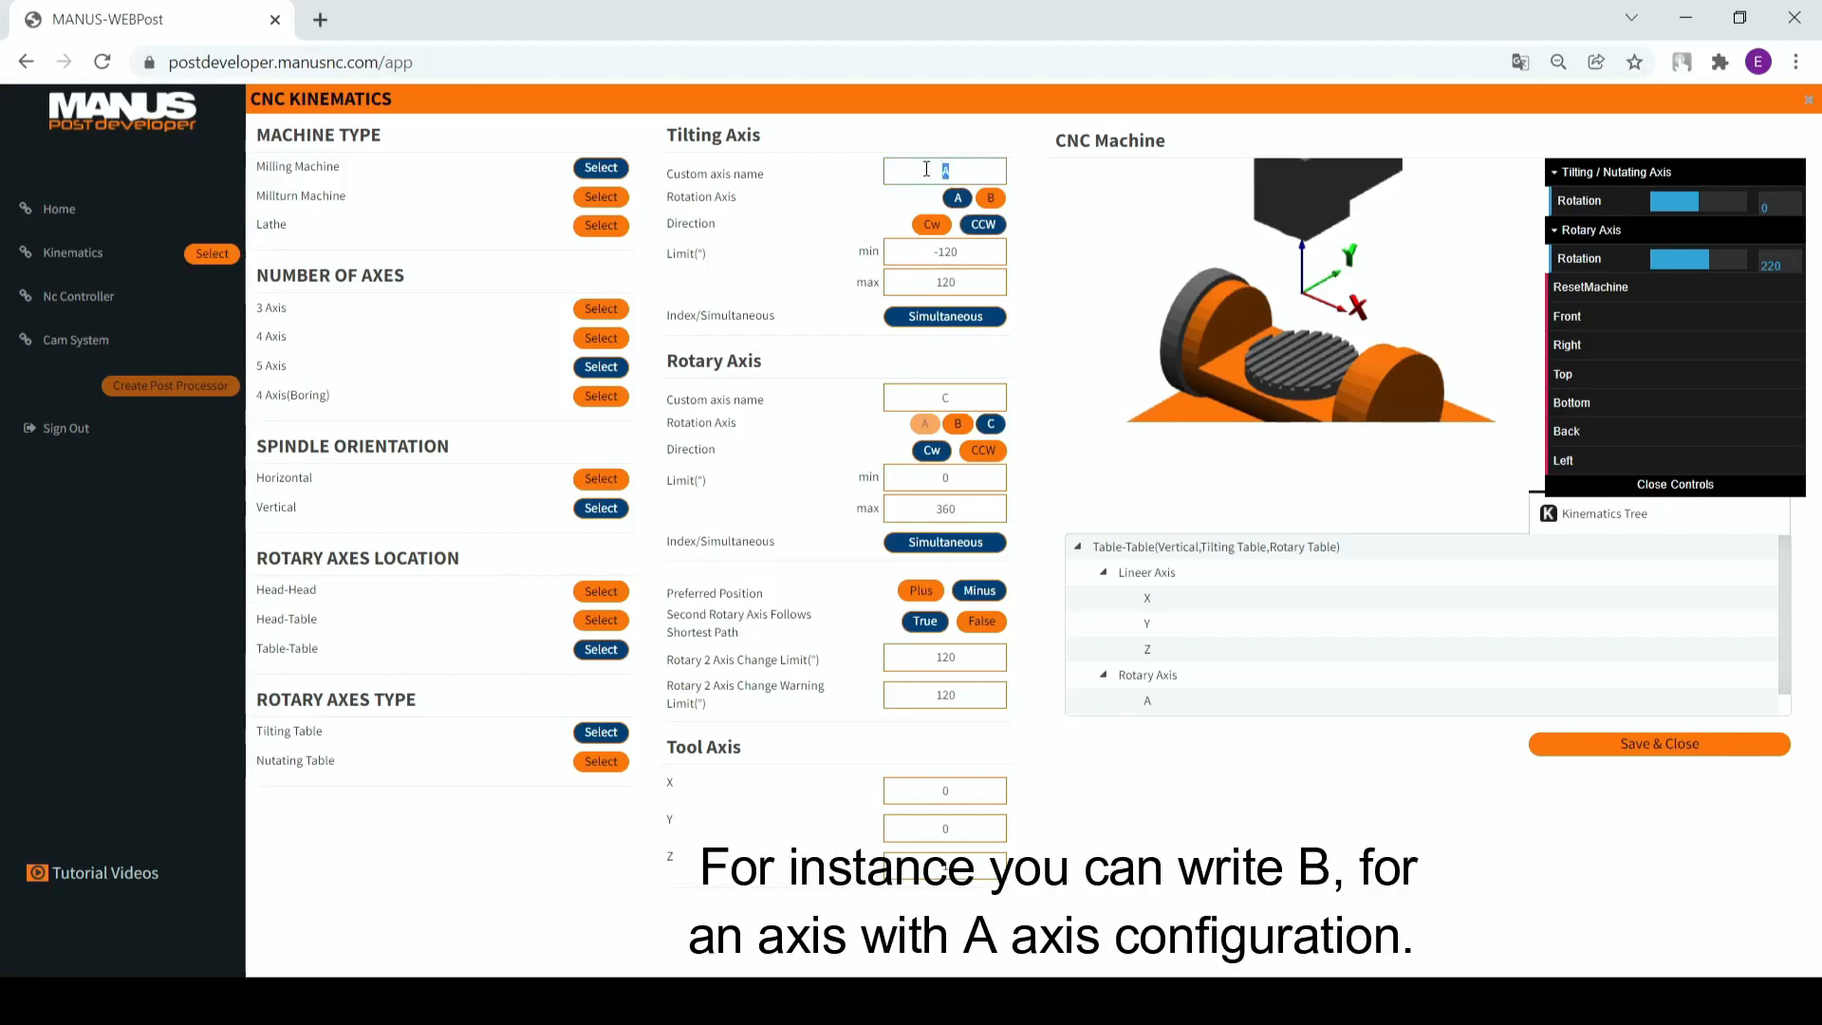
type("B")
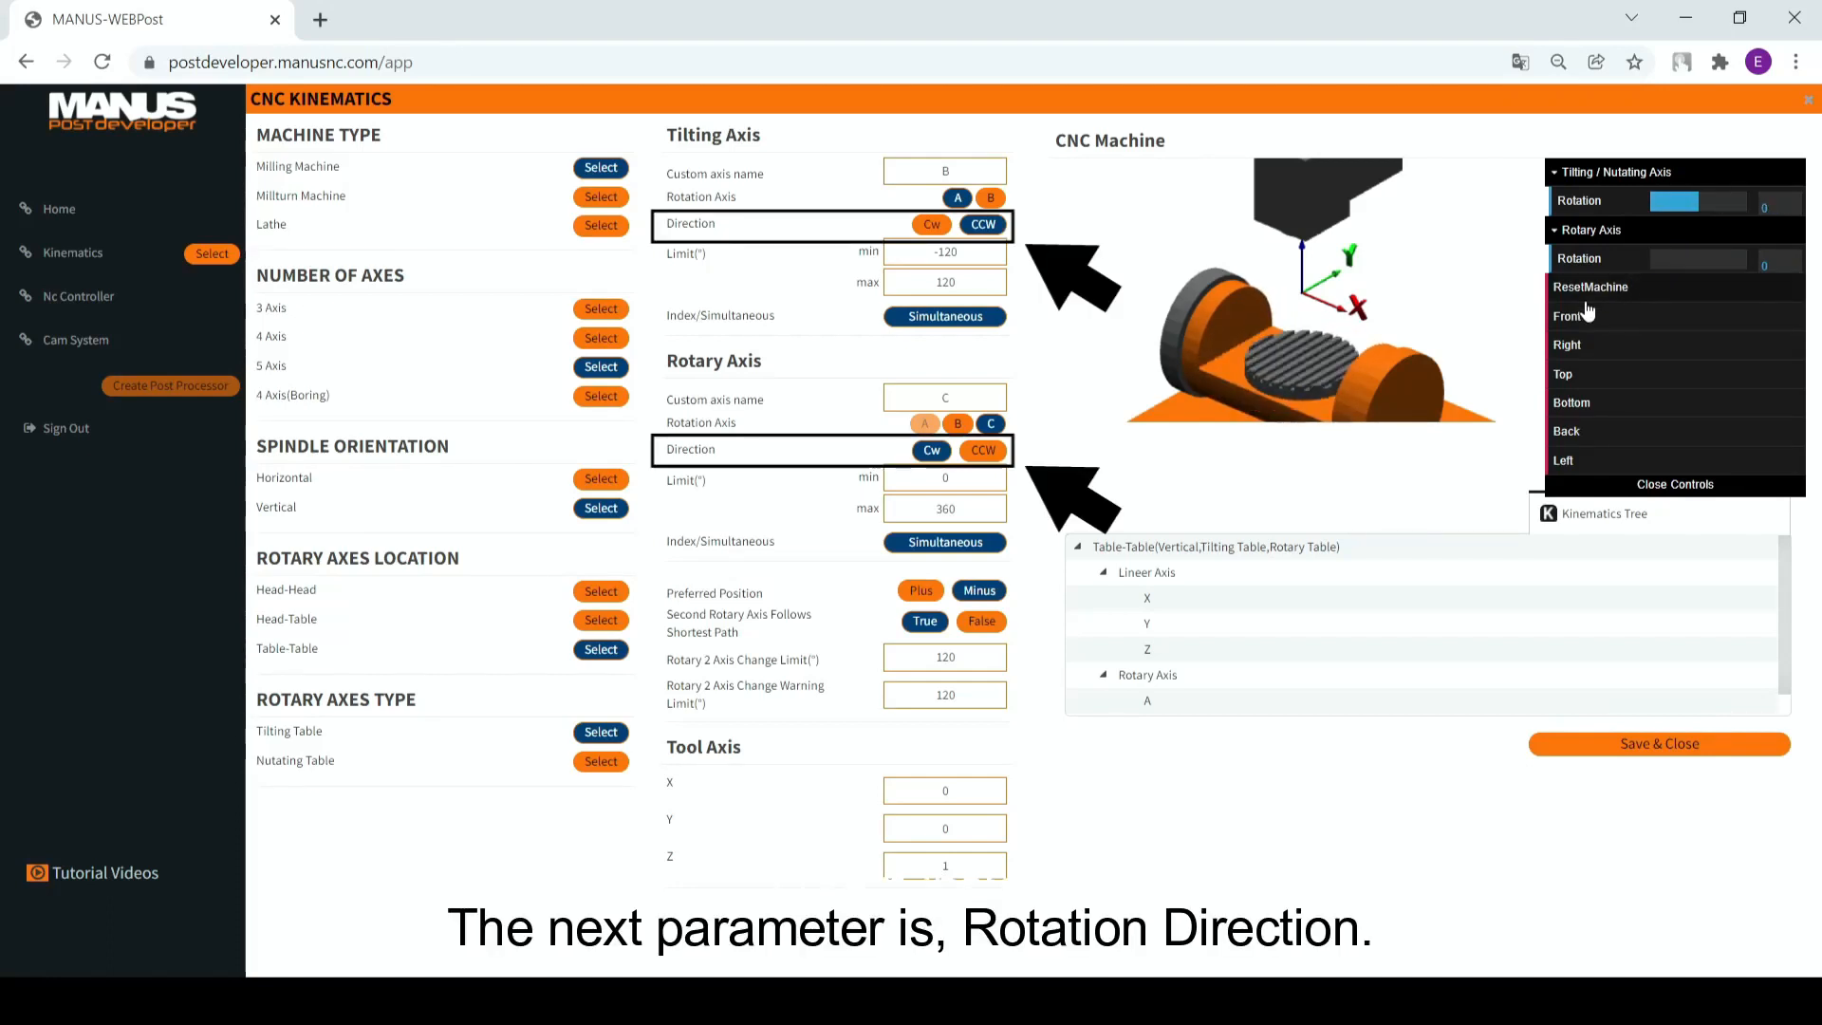
mouse_move(1187, 400)
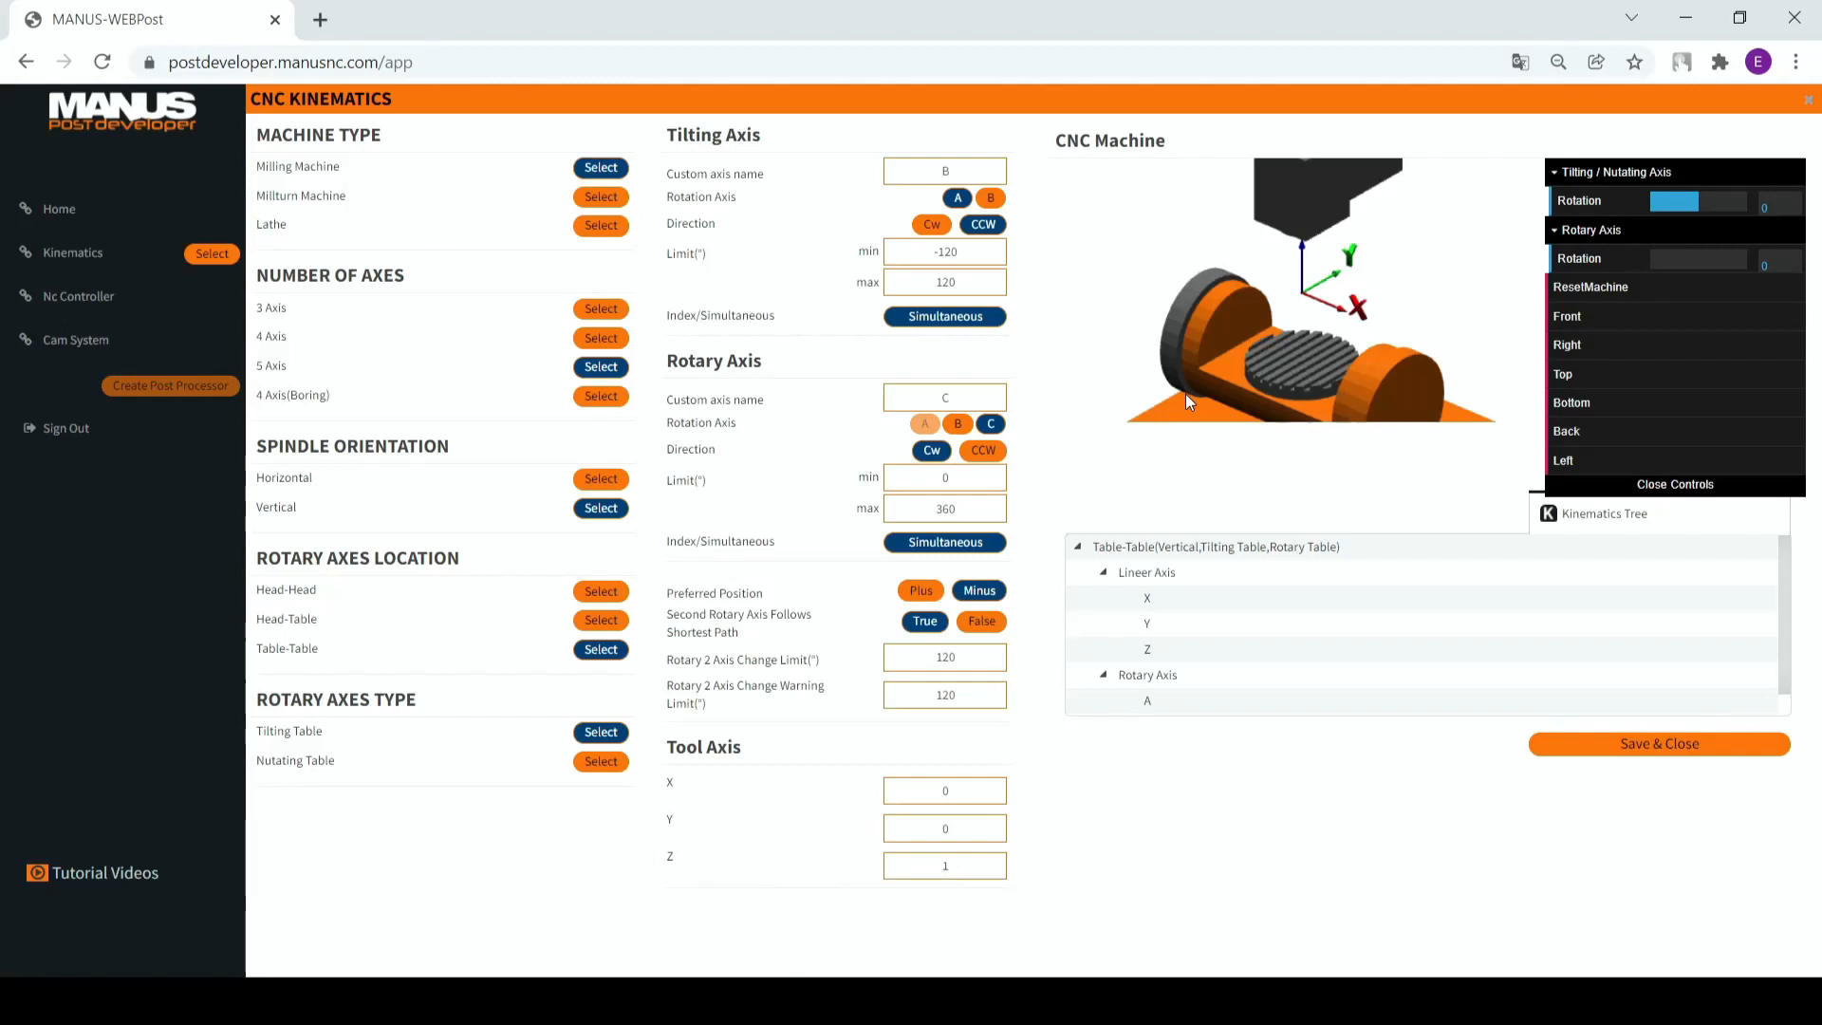
- Set tilting axis B's direction to CW and the rotary axis C's to CCW
left_click(982, 223)
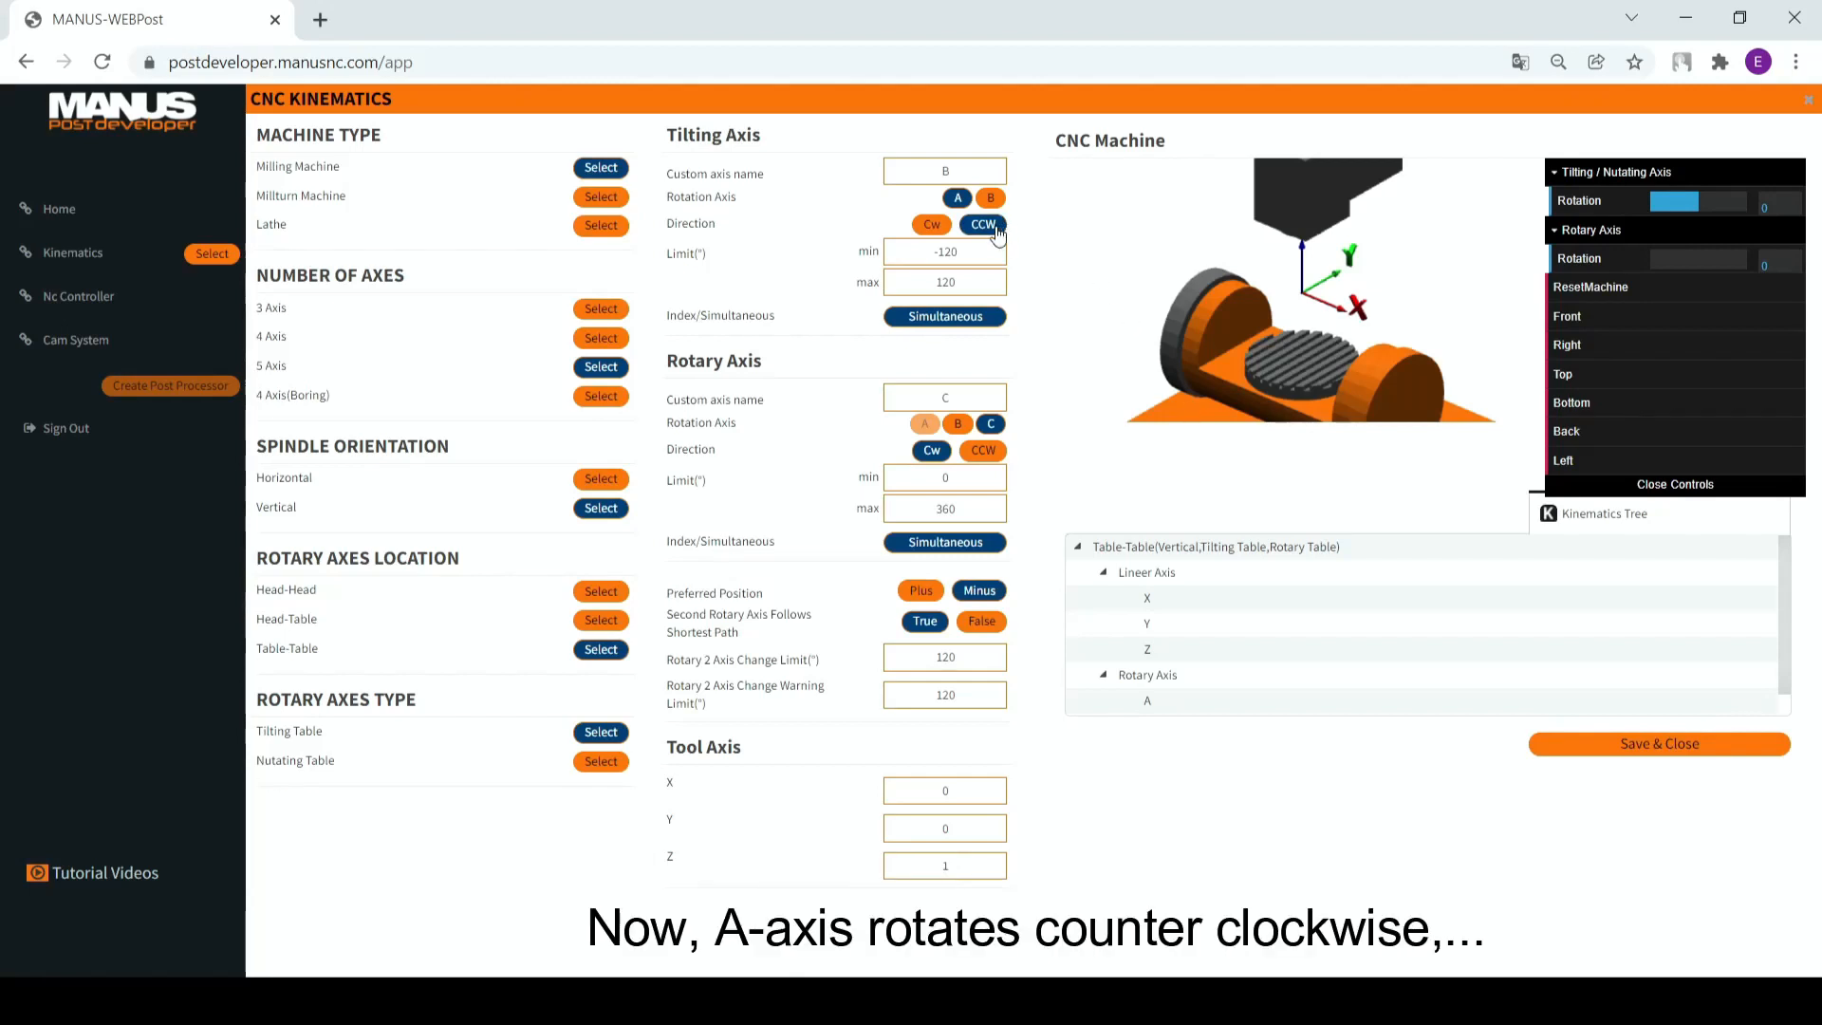
left_click(931, 450)
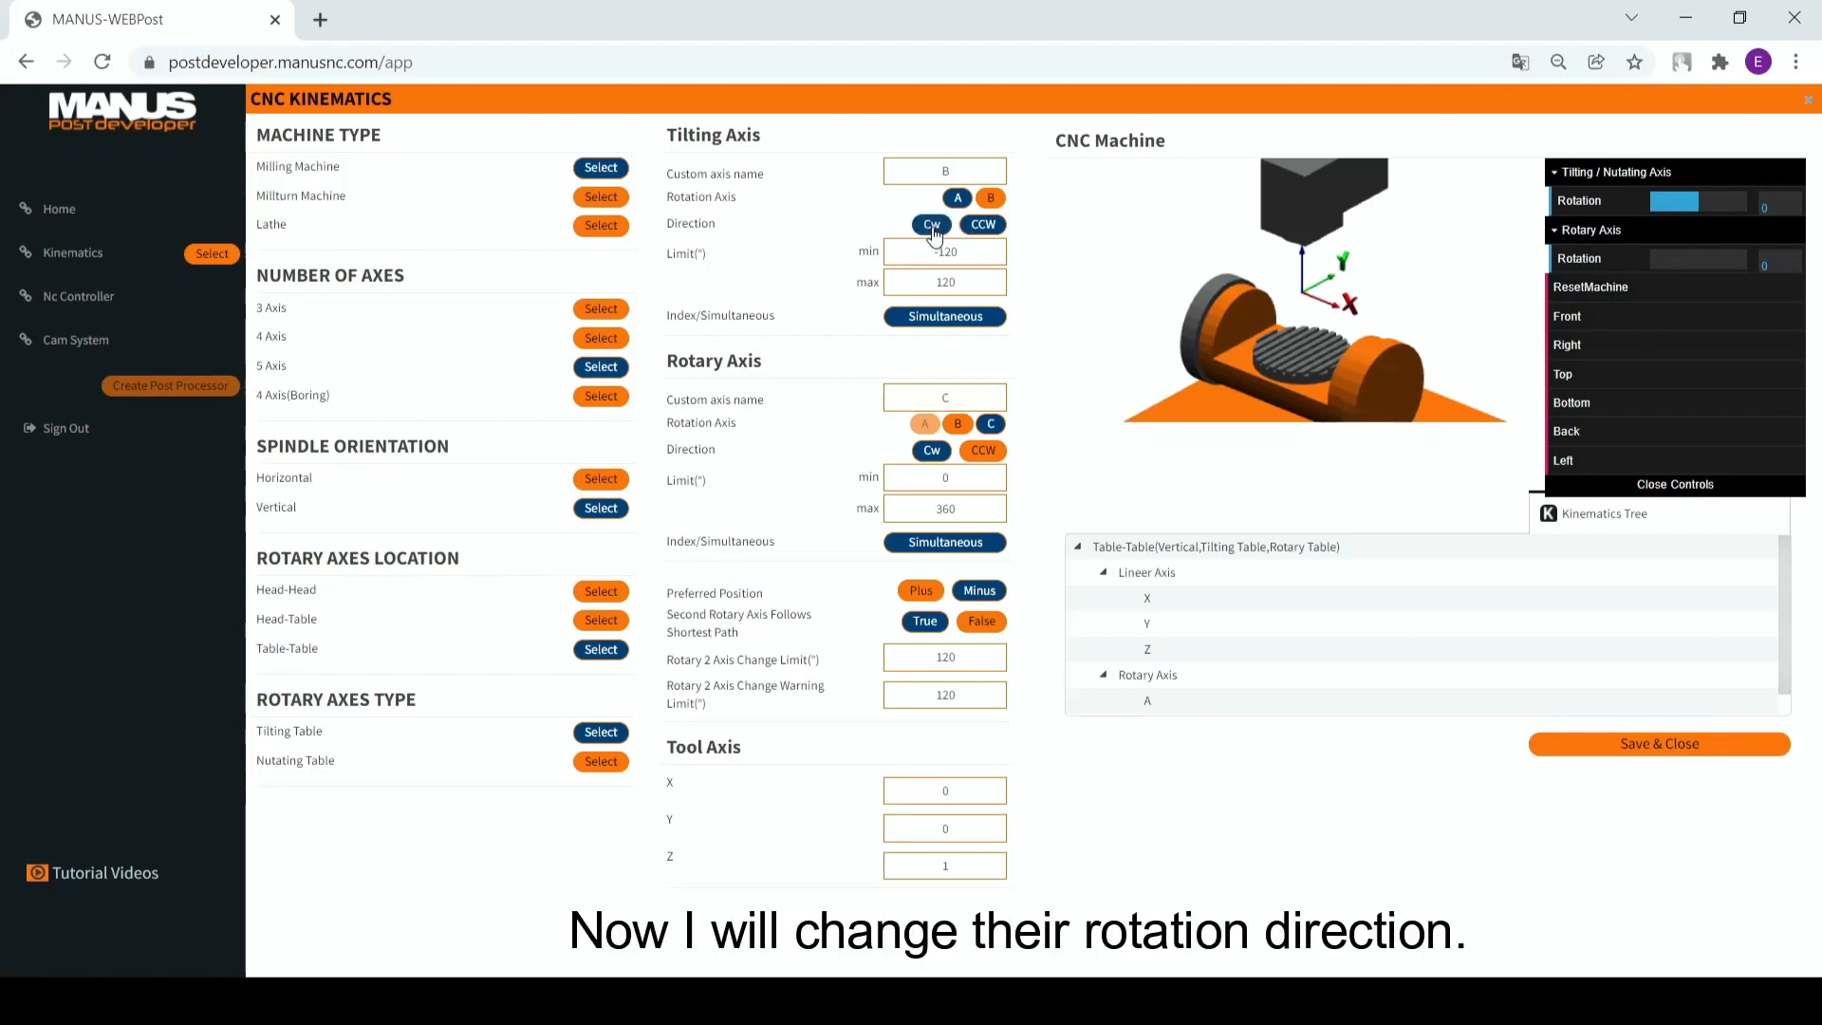
left_click(980, 450)
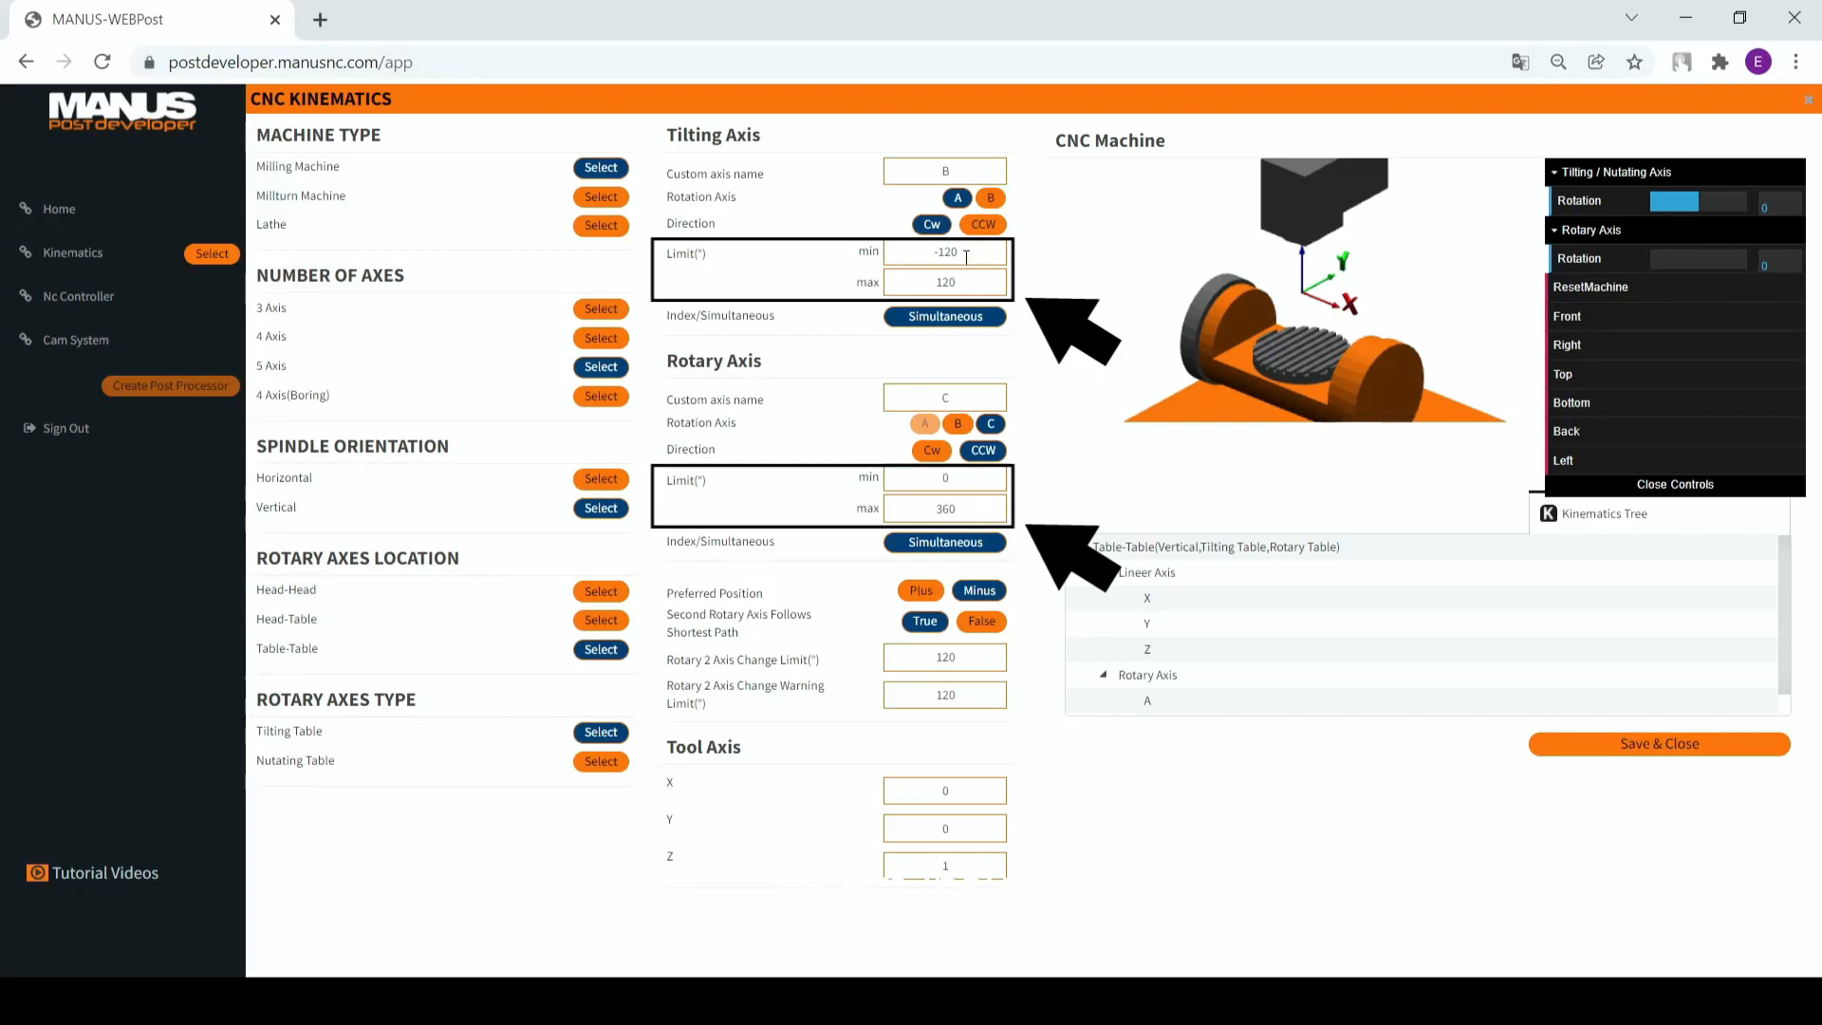
- Select the tilting axis limit value to change its range to -120 to 30 degrees
double_click(943, 281)
type("30")
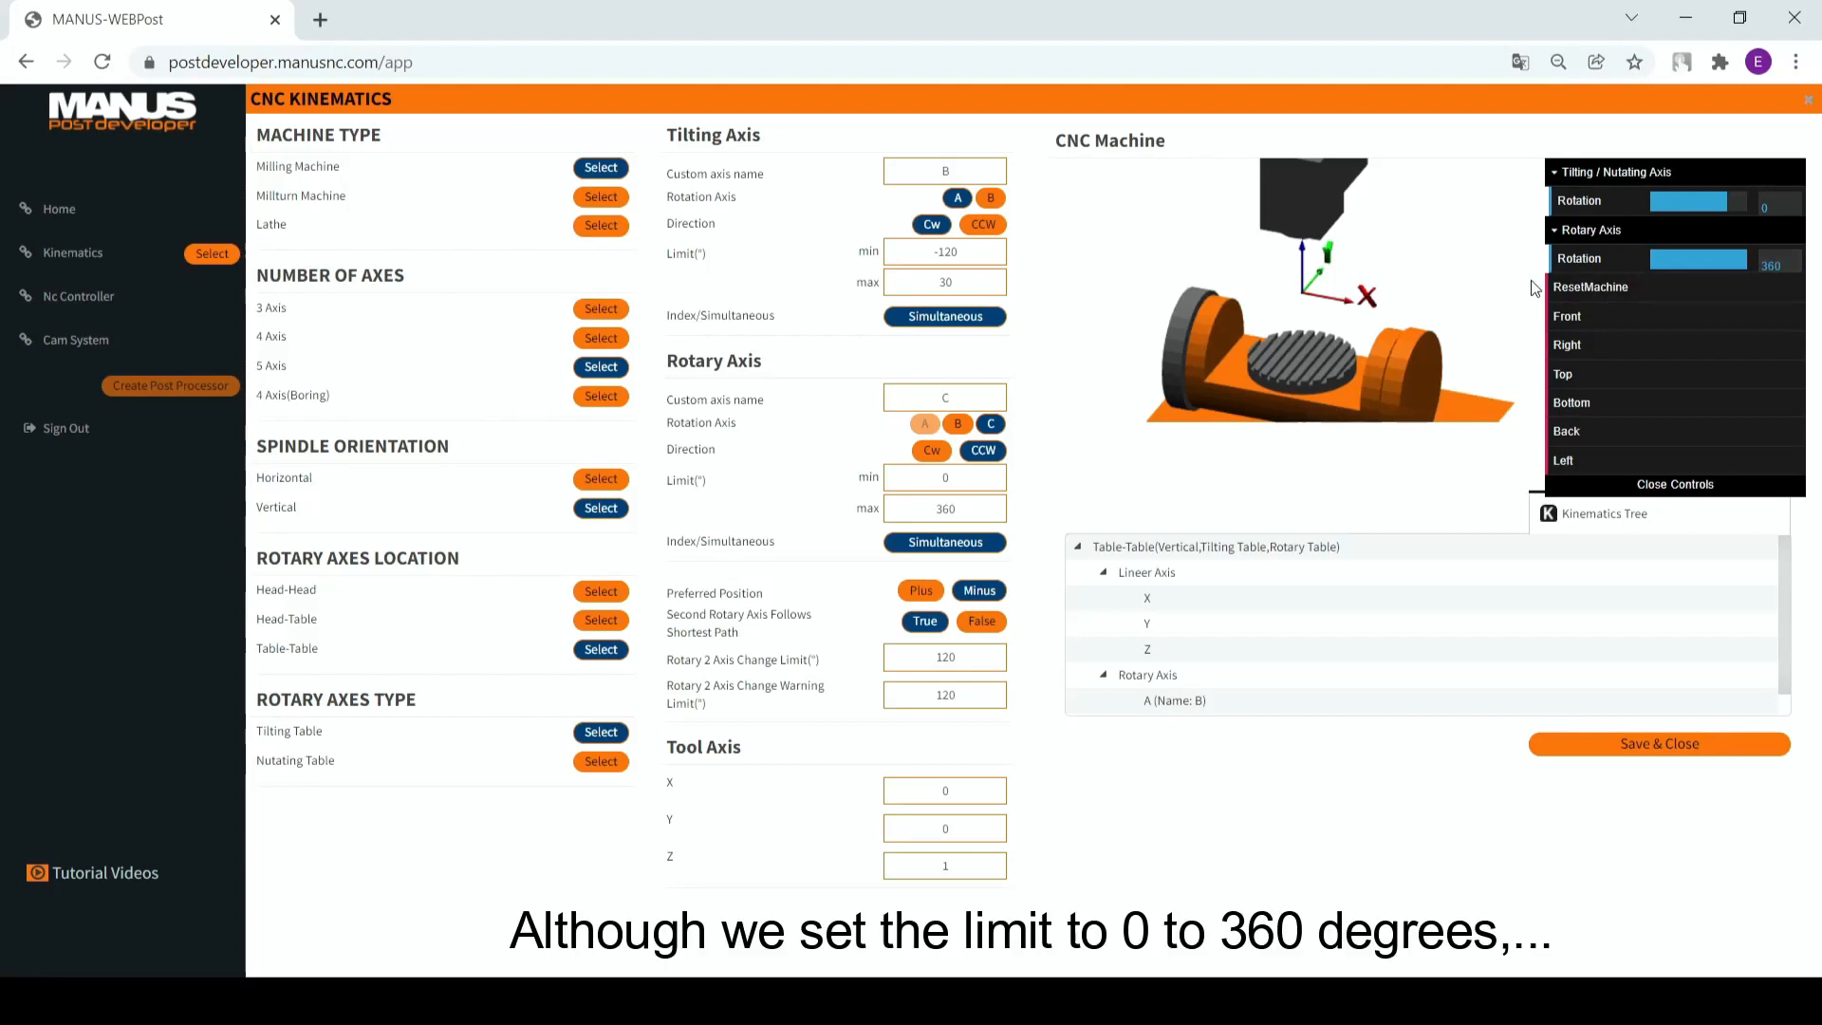
mouse_move(1502, 294)
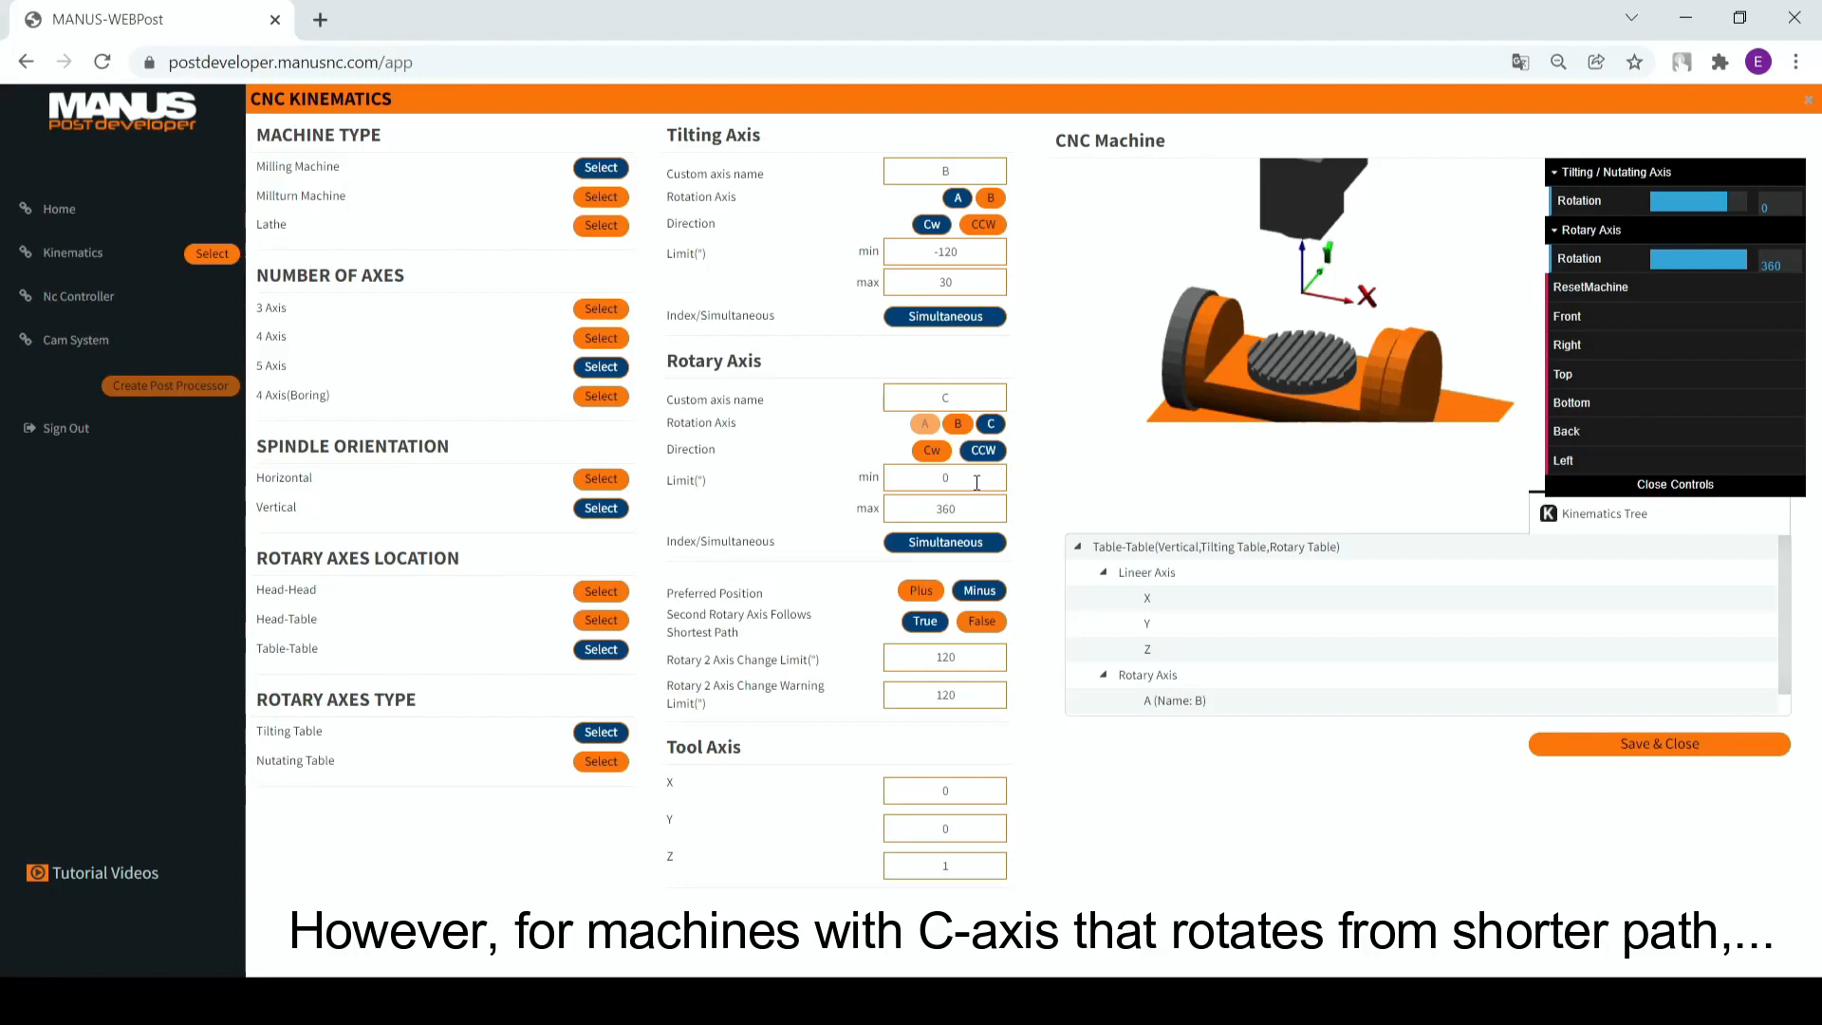
- Replace rotary axis C's 0 to 360 limits with -10000 and 10000
triple_click(945, 508)
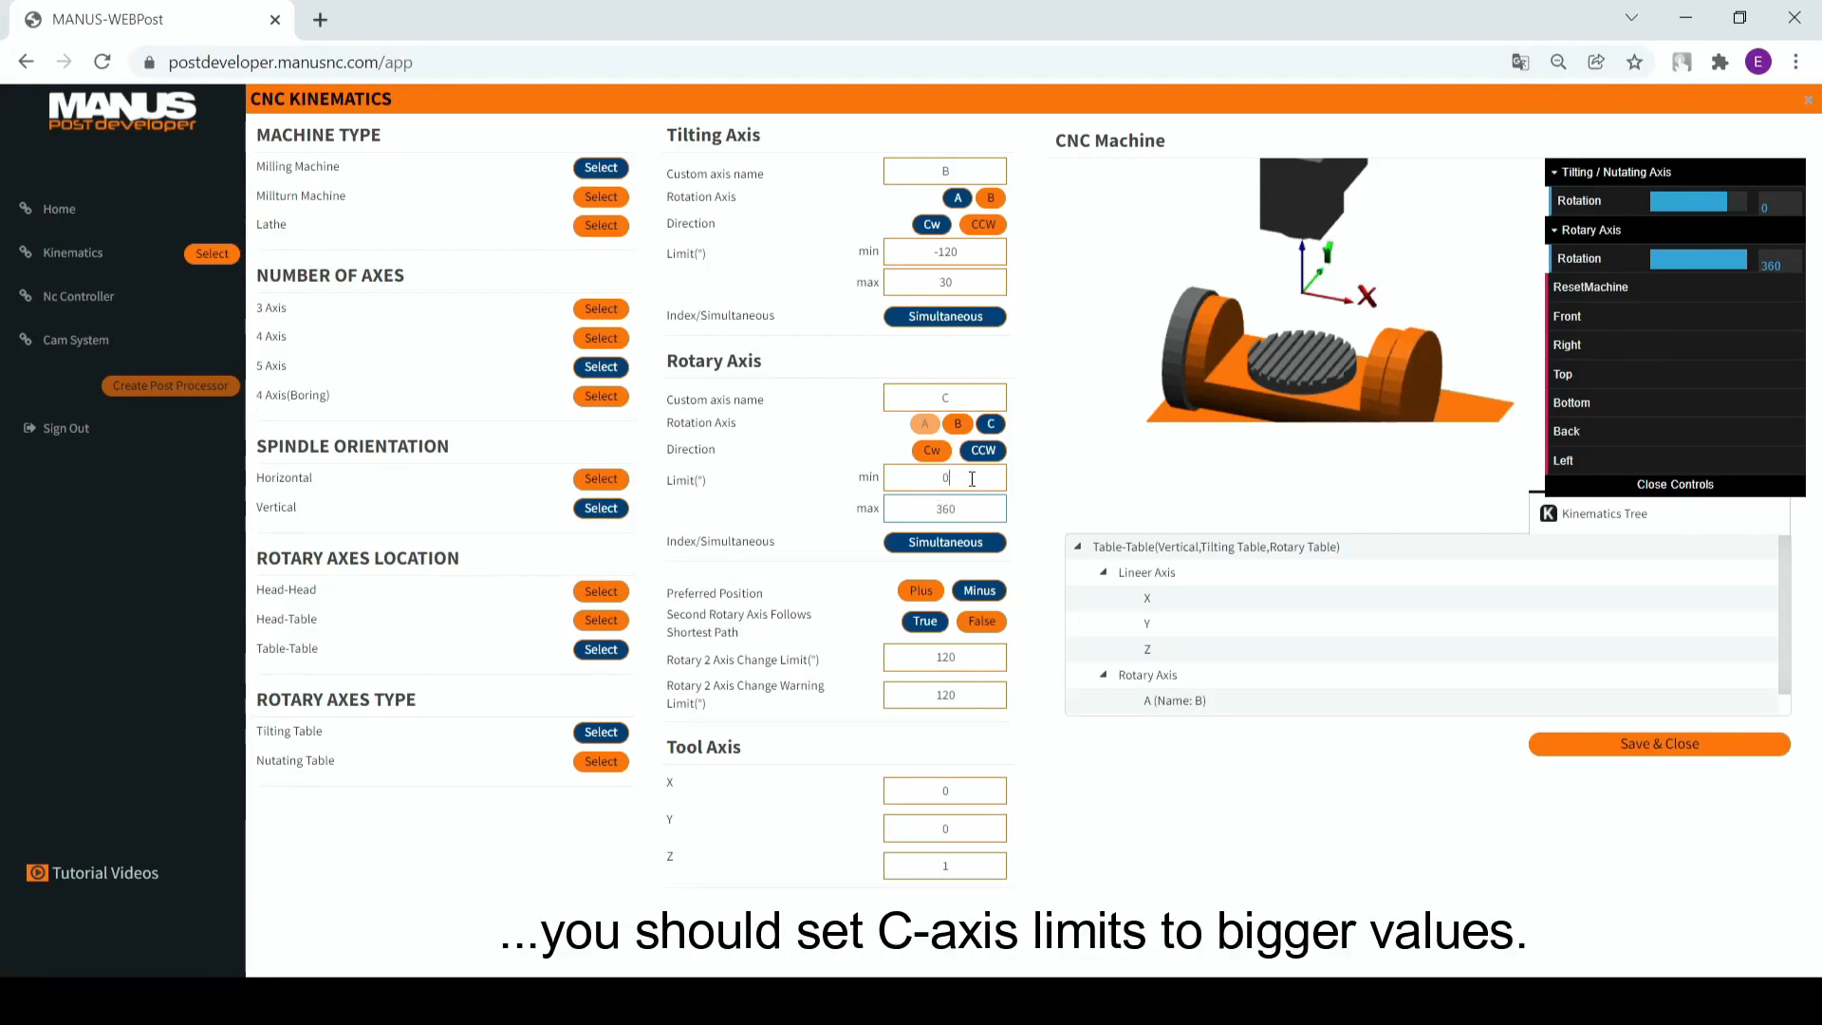
triple_click(943, 476)
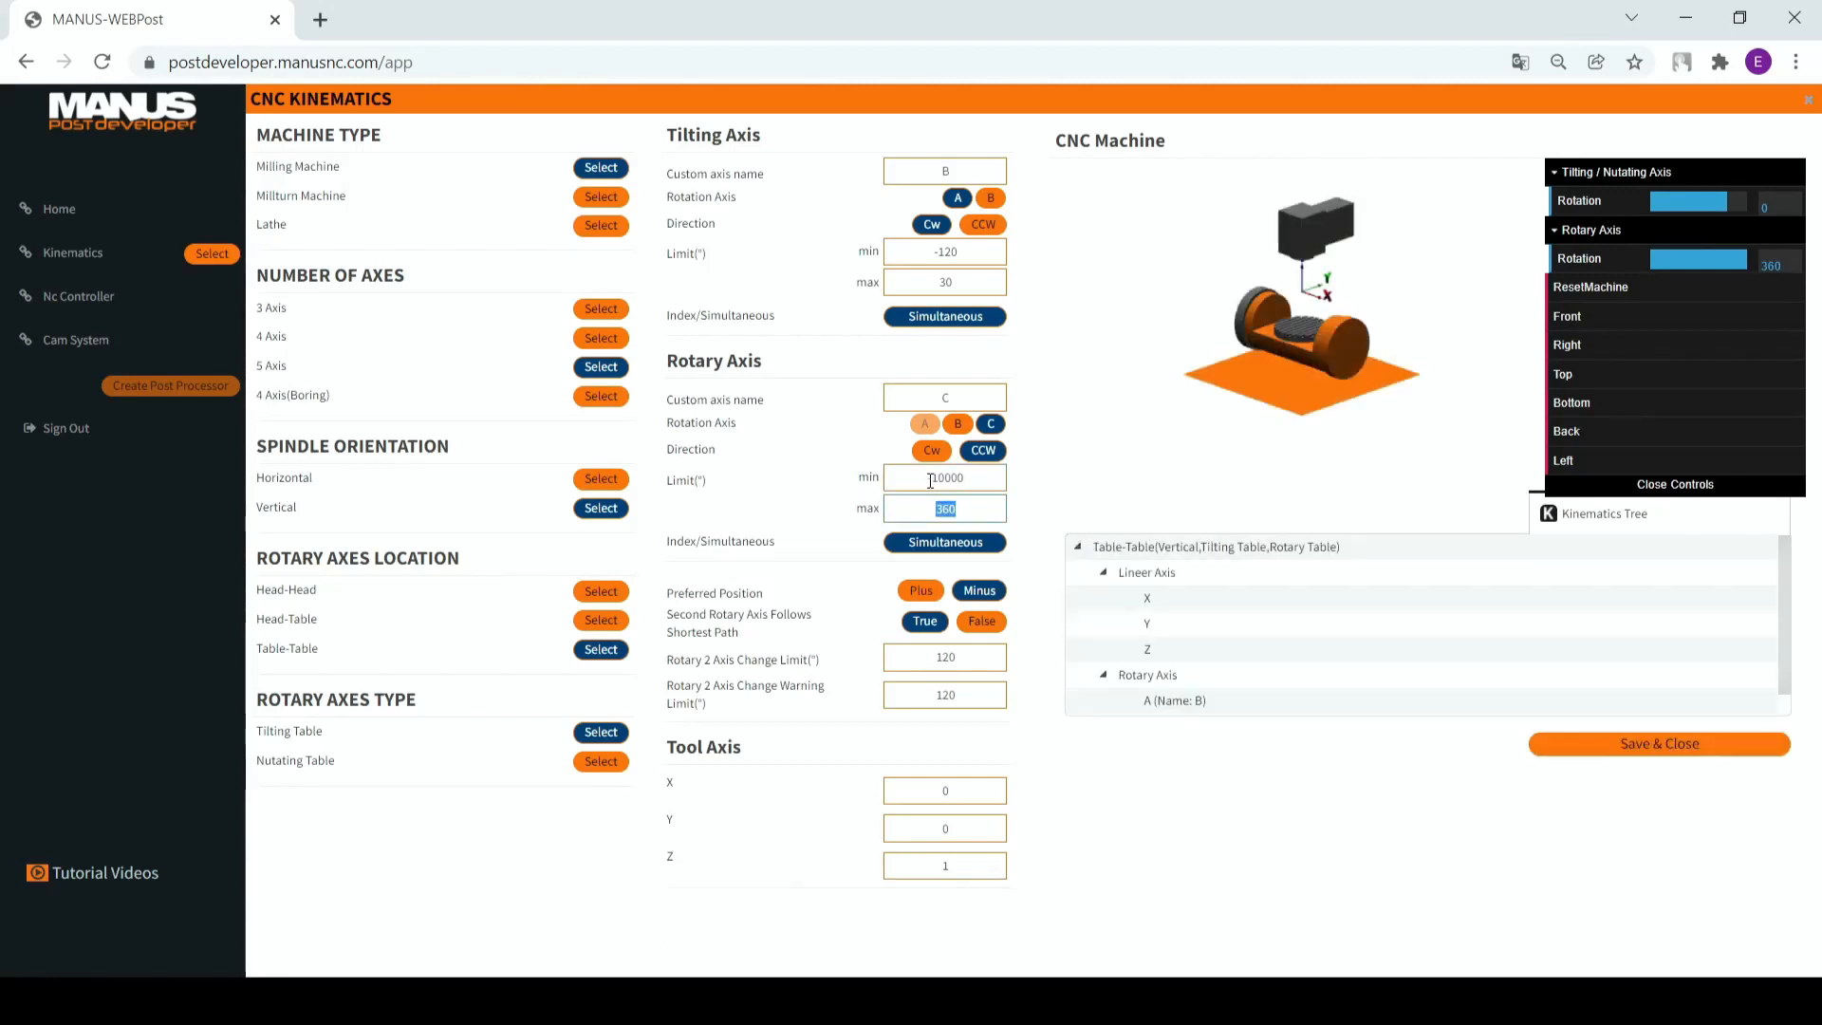
type("10000")
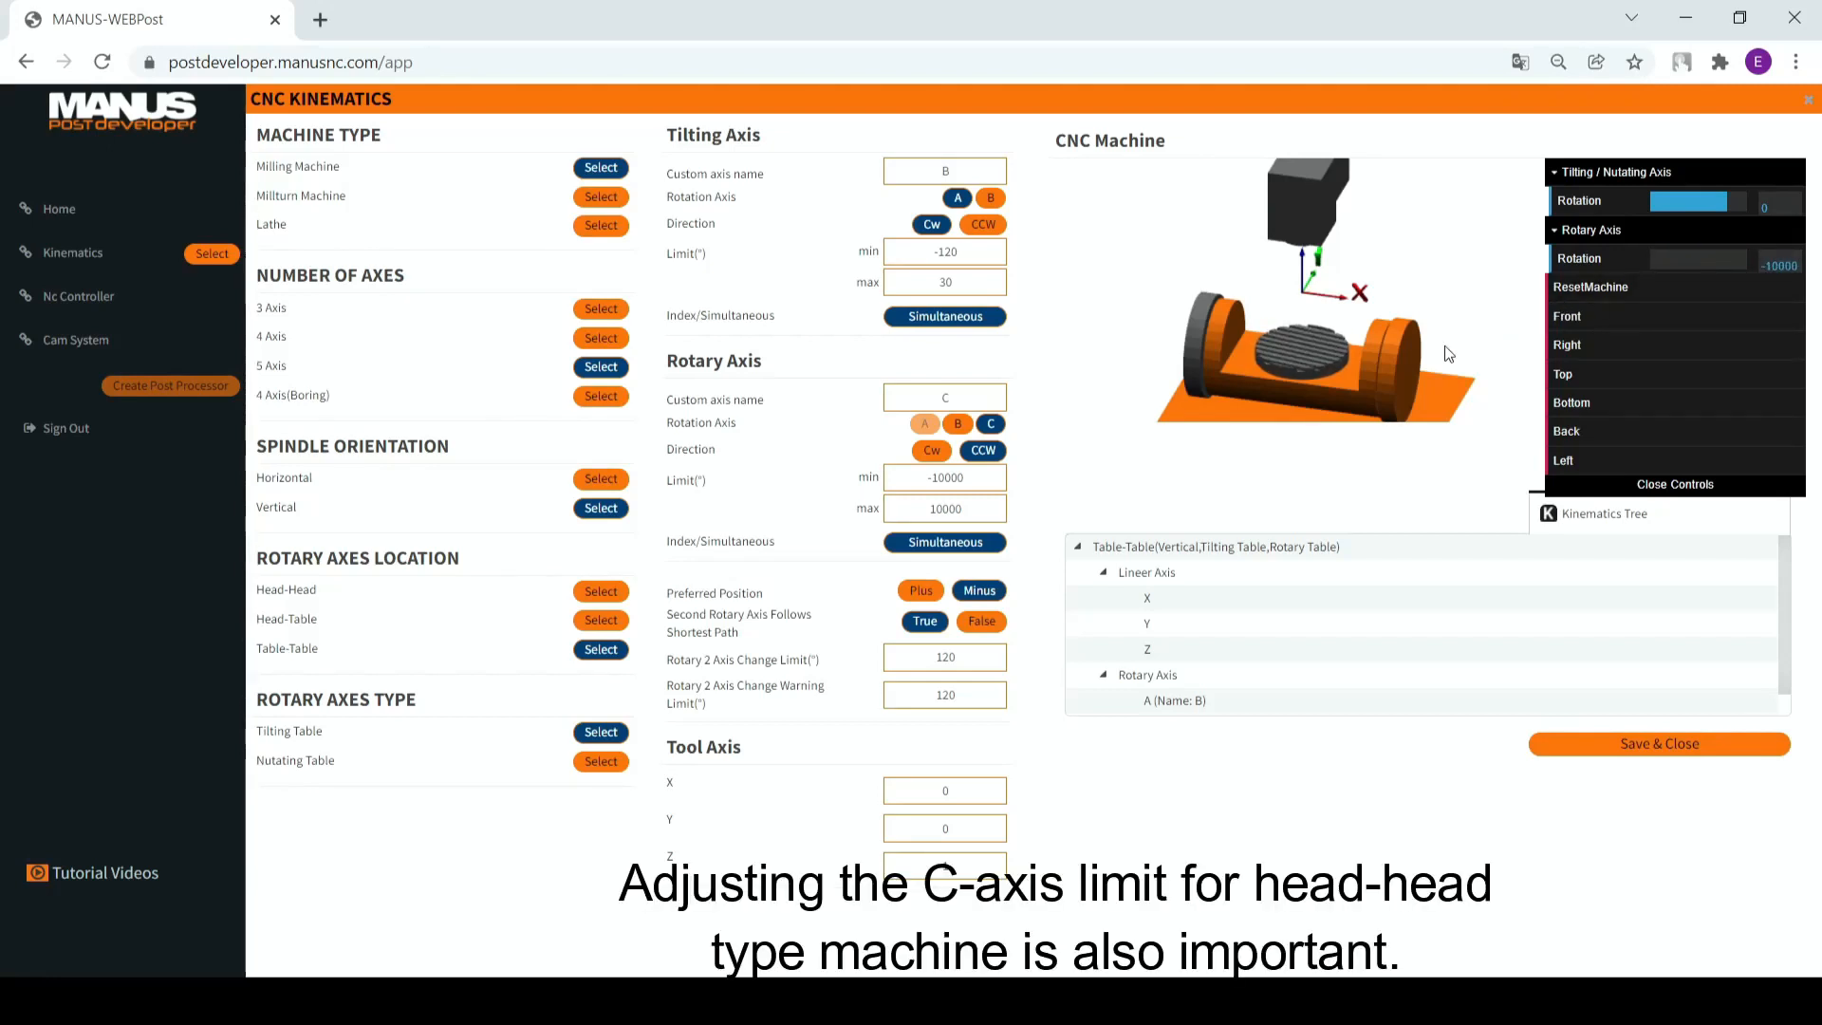
- Switch the rotary axes type to a head-head tilting head and select the rotary limit field
left_click(600, 590)
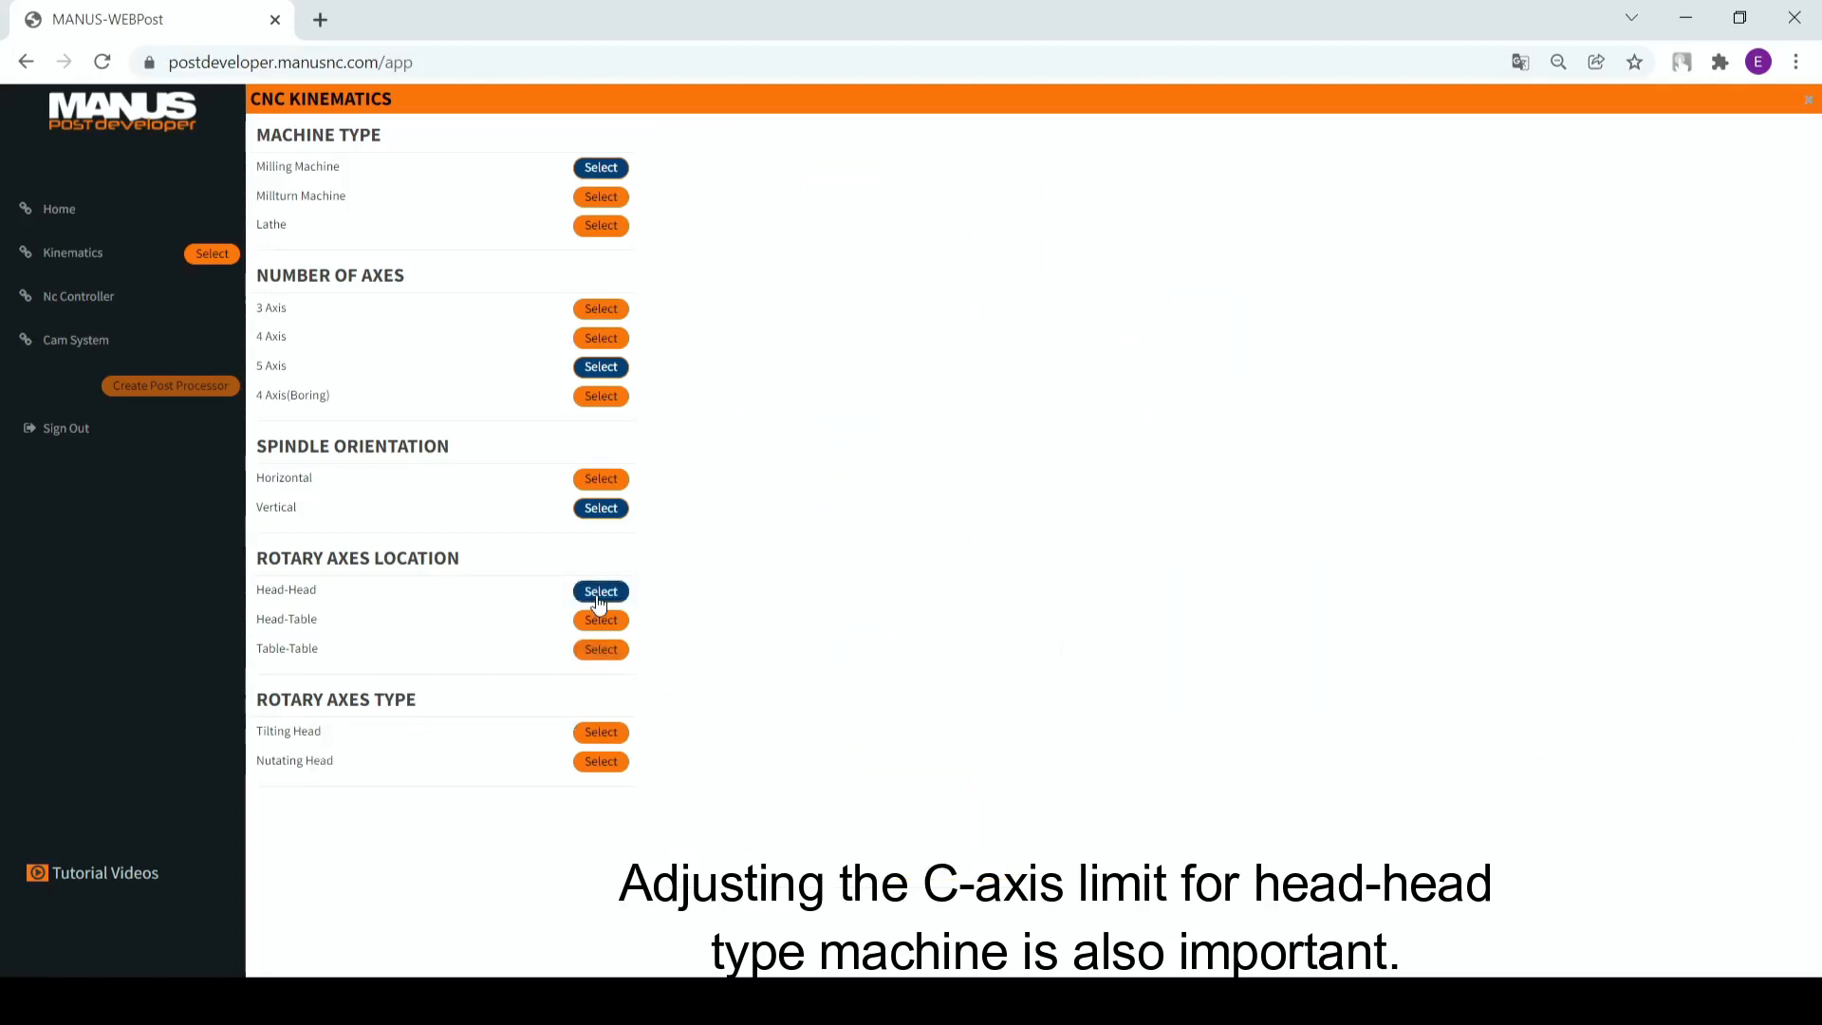
left_click(601, 732)
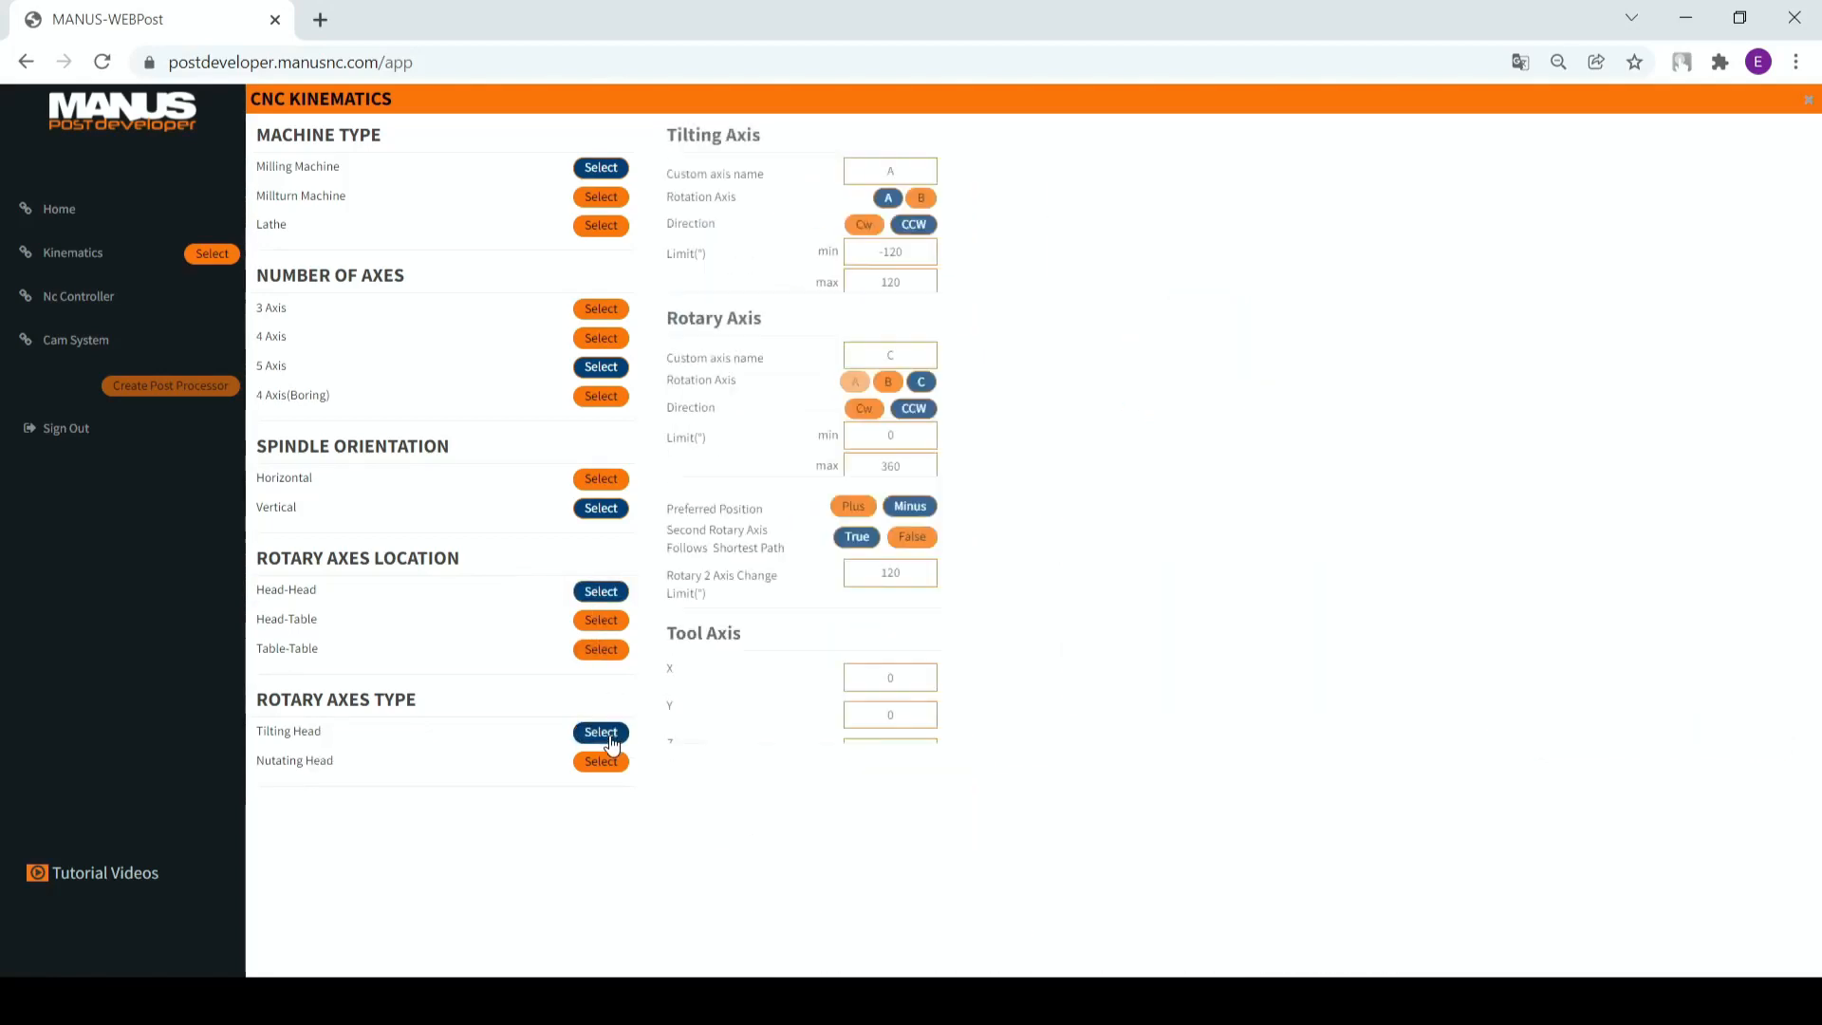
left_click(600, 733)
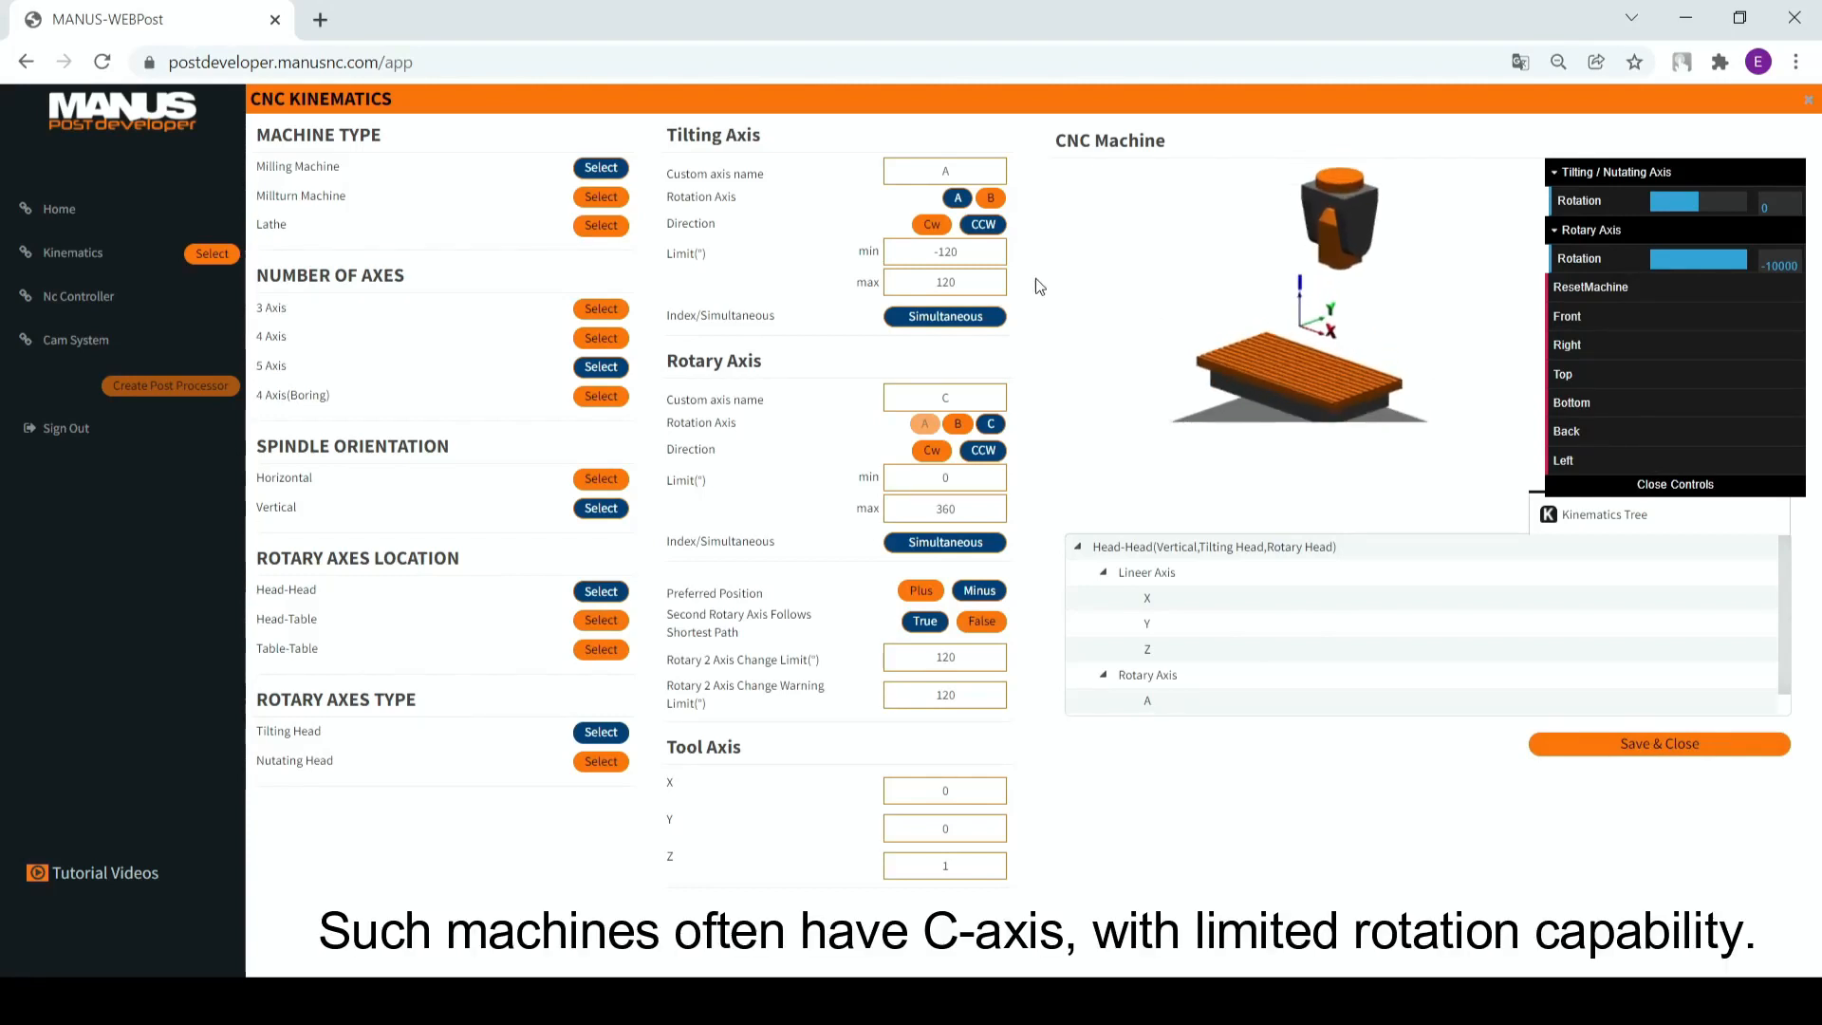
left_click(943, 476)
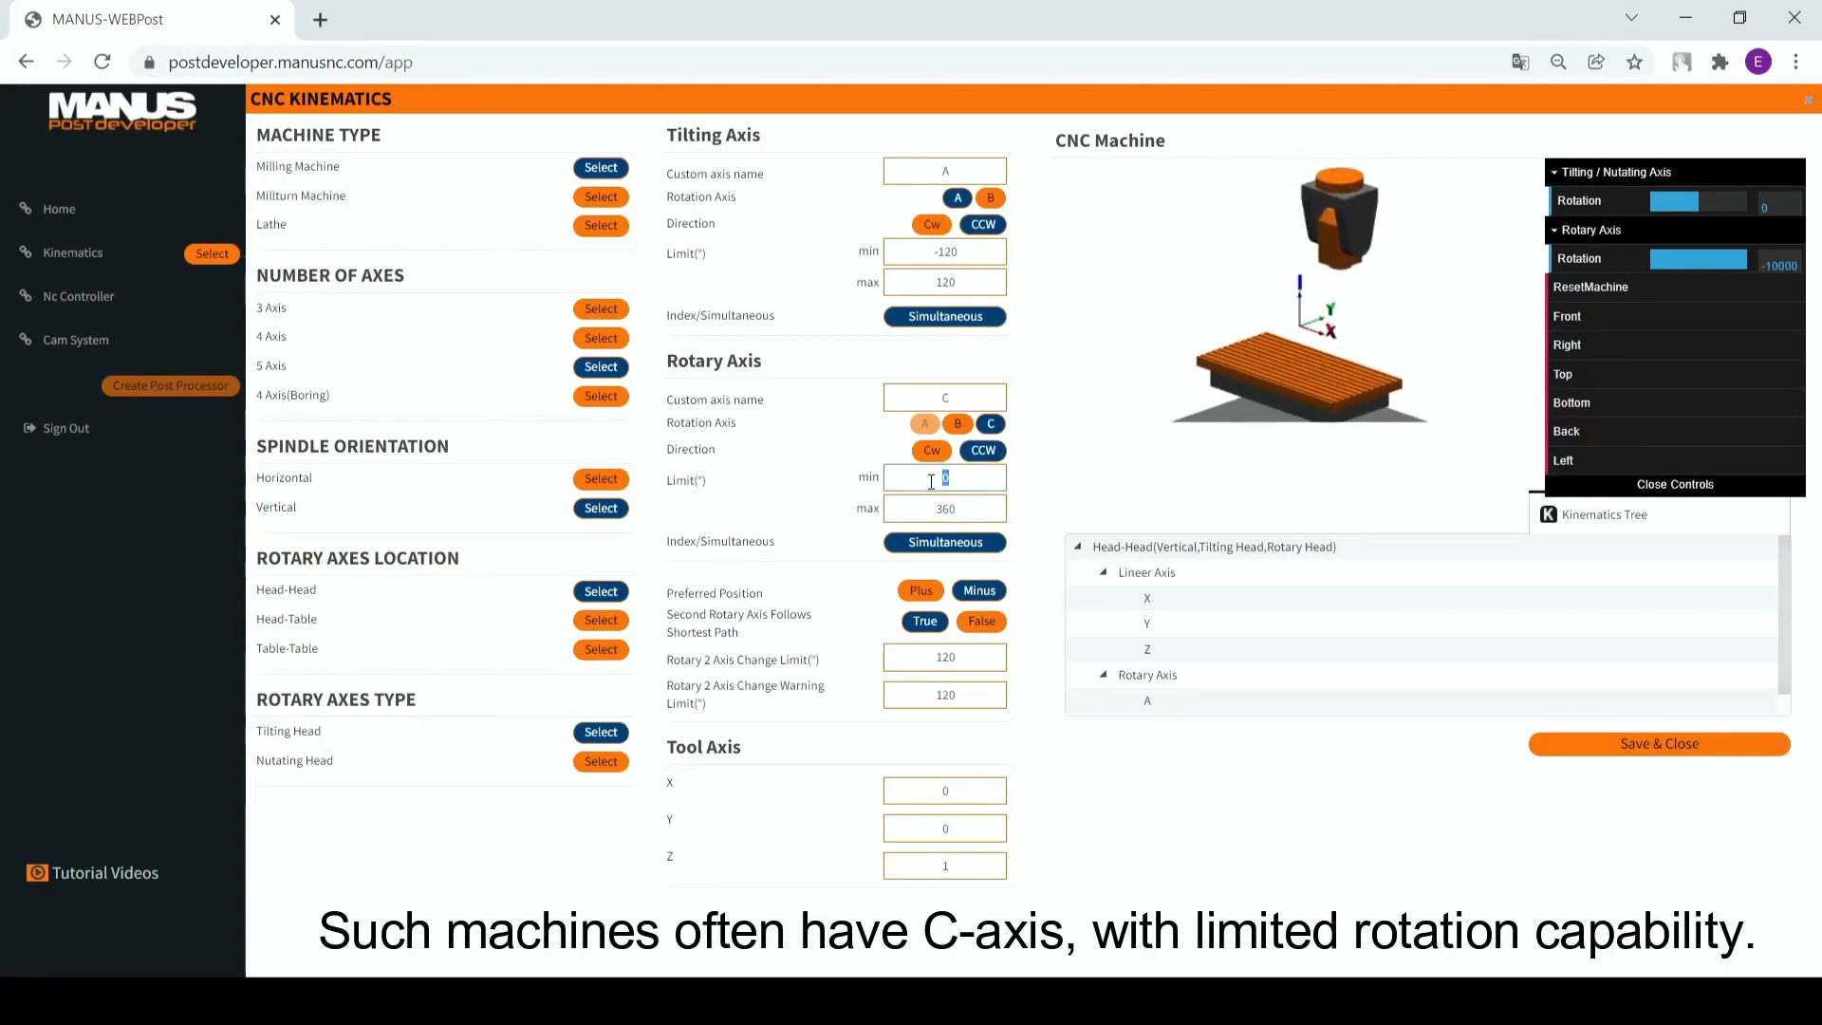
mouse_move(883, 467)
type("-220")
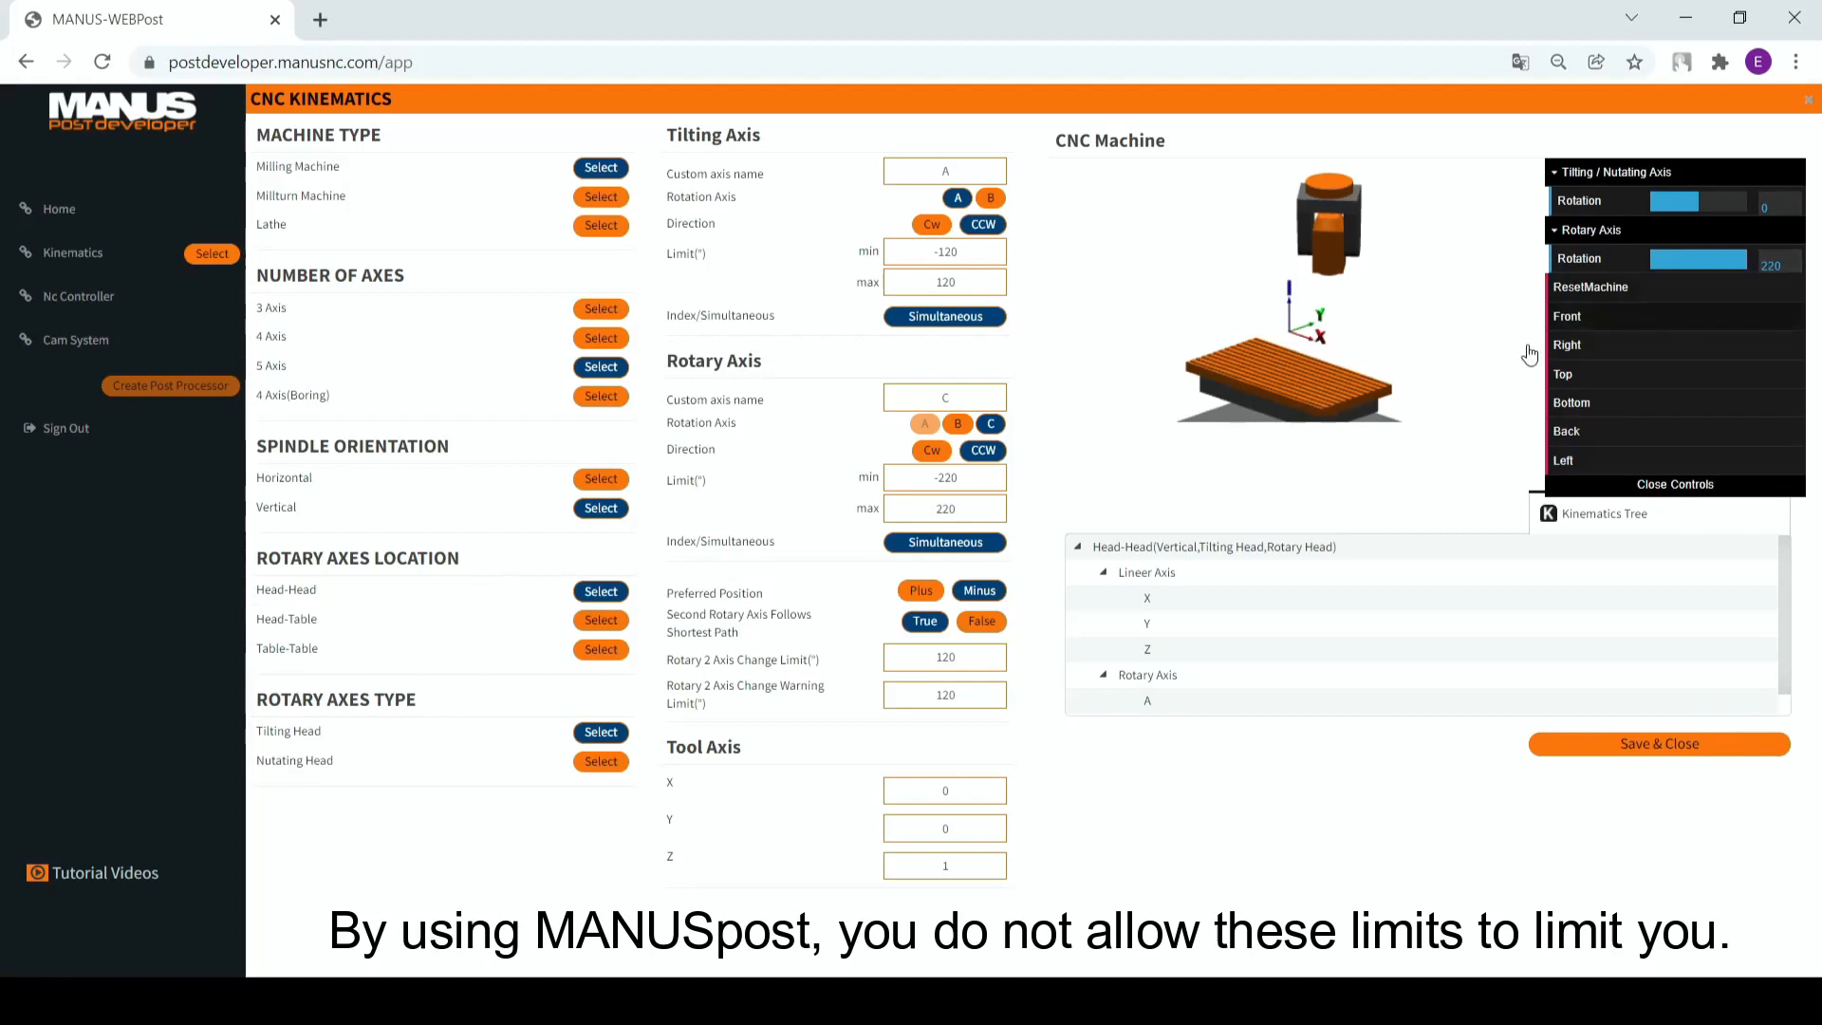
mouse_move(1273, 472)
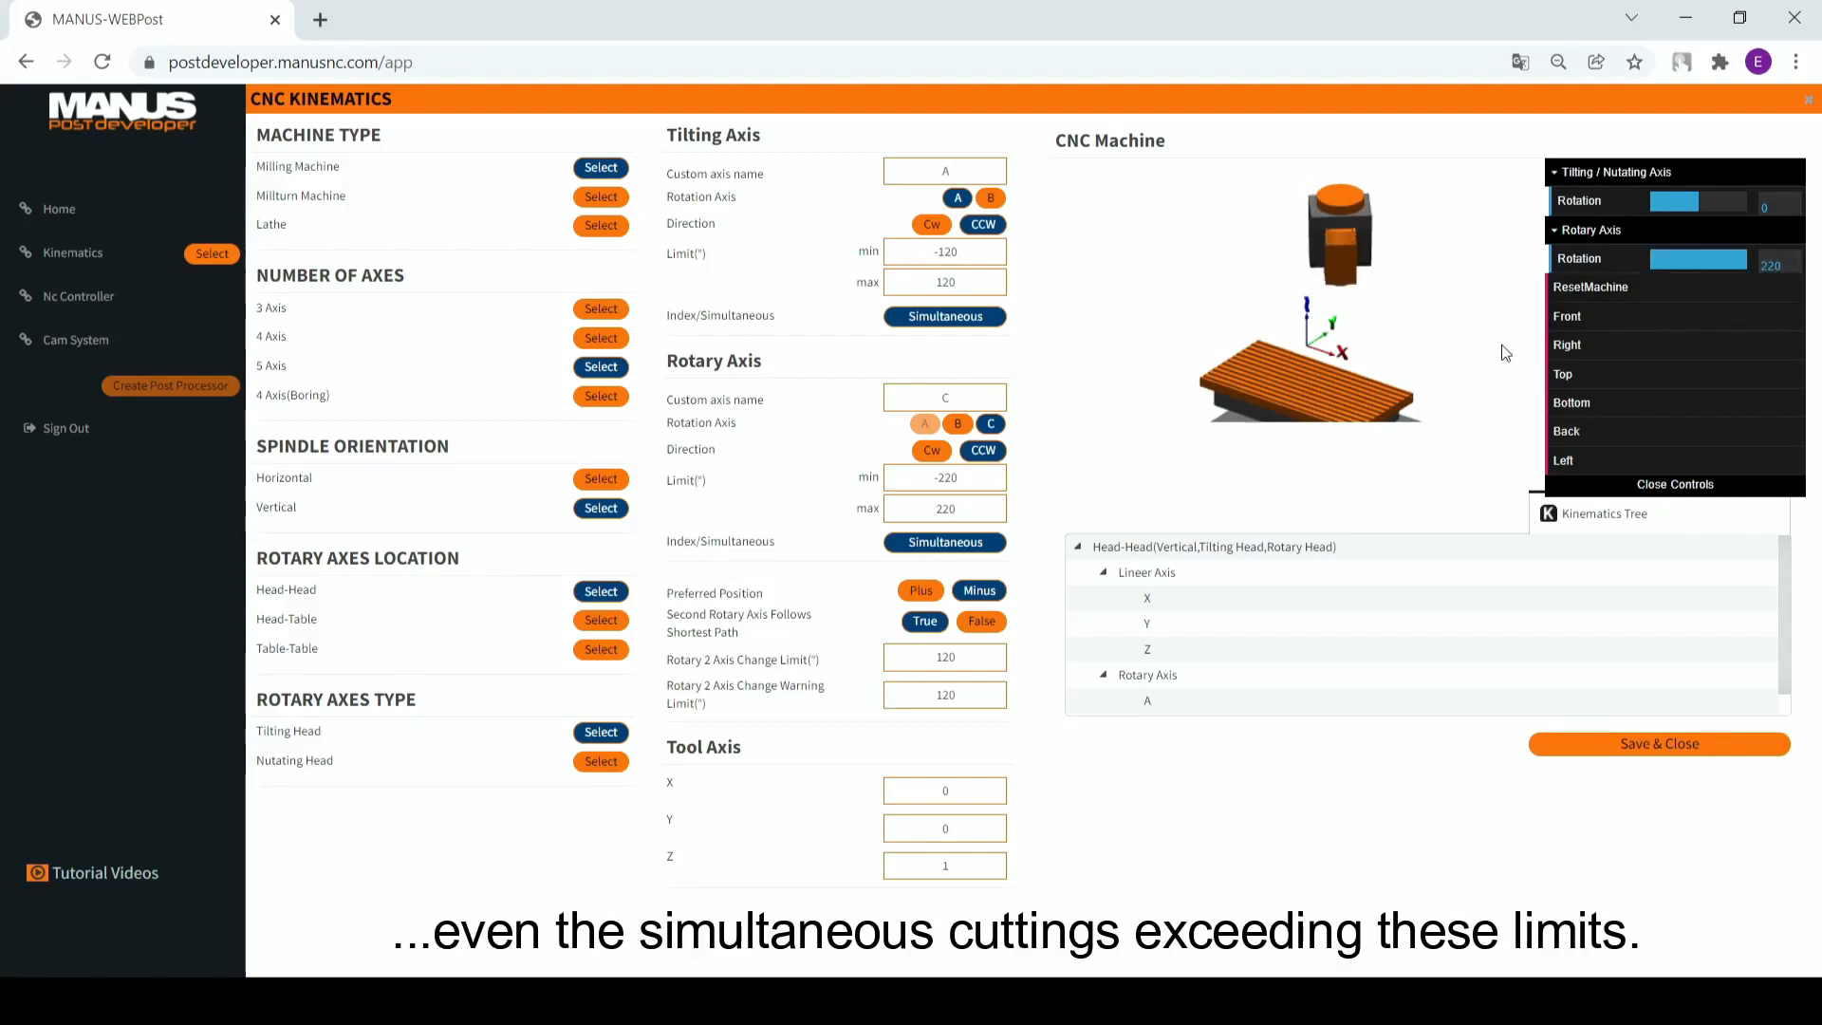
mouse_move(1478, 368)
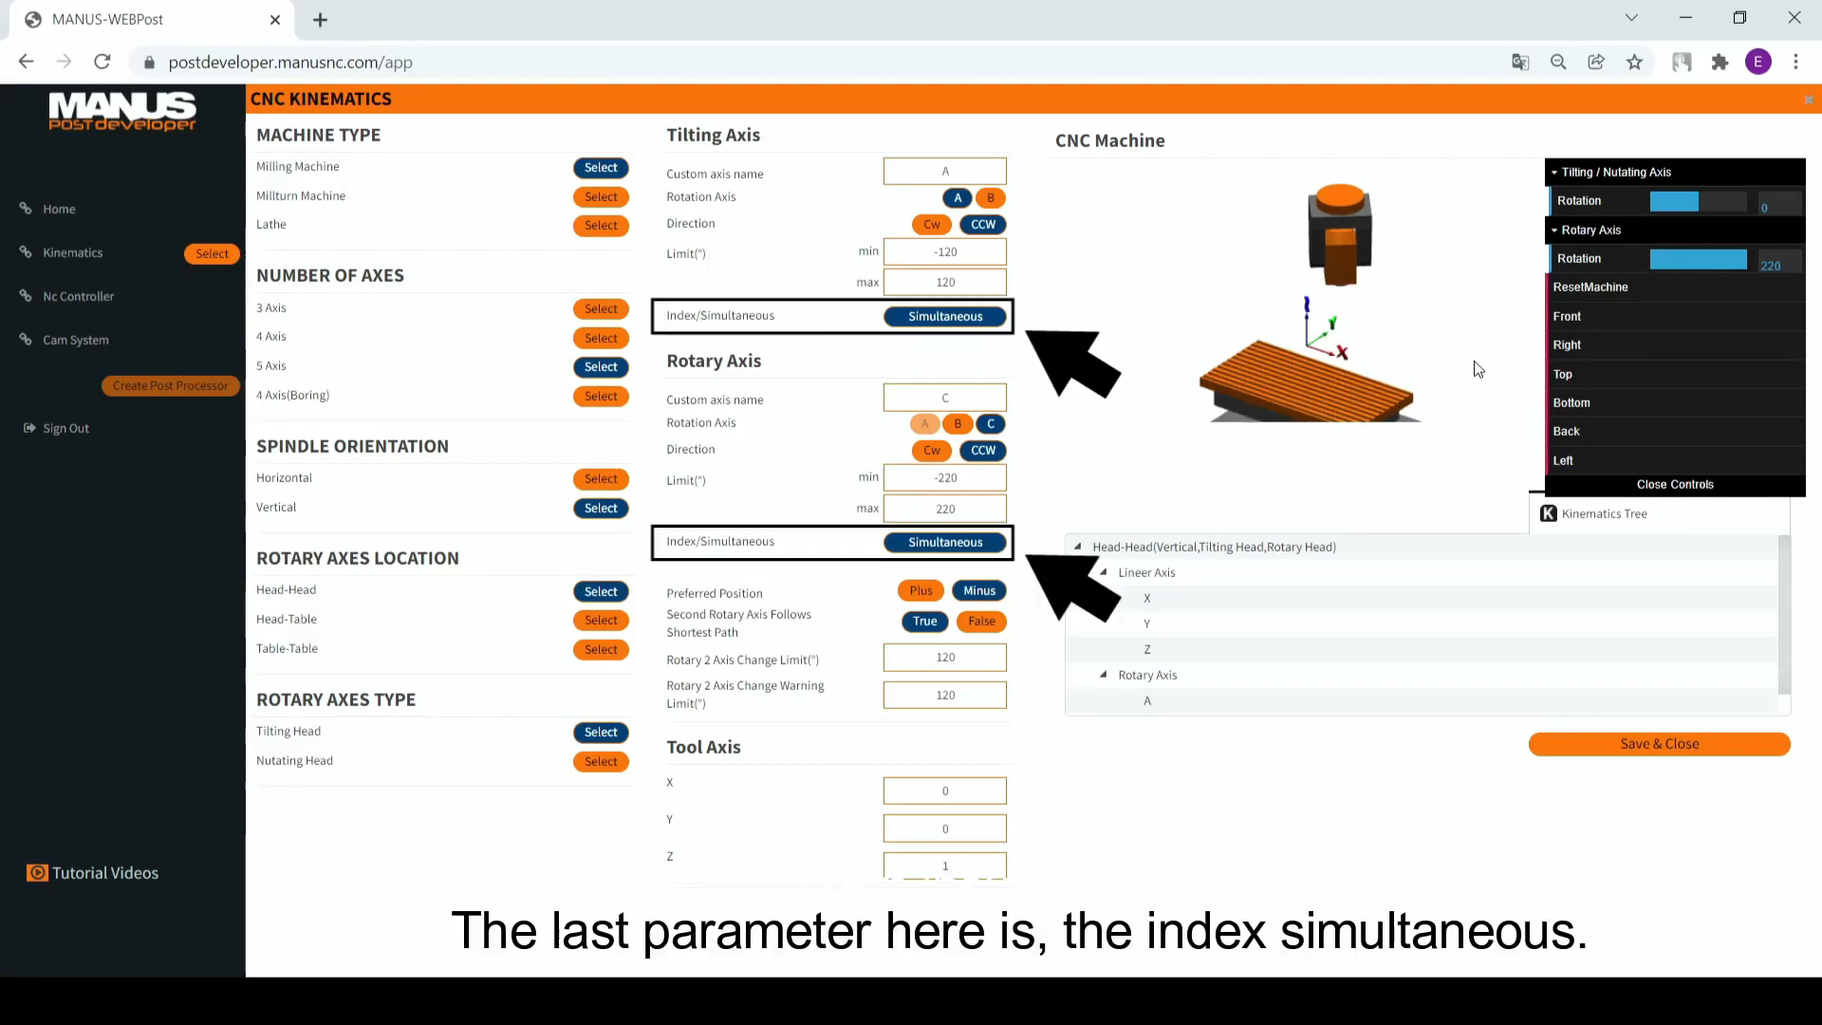
mouse_move(1171, 346)
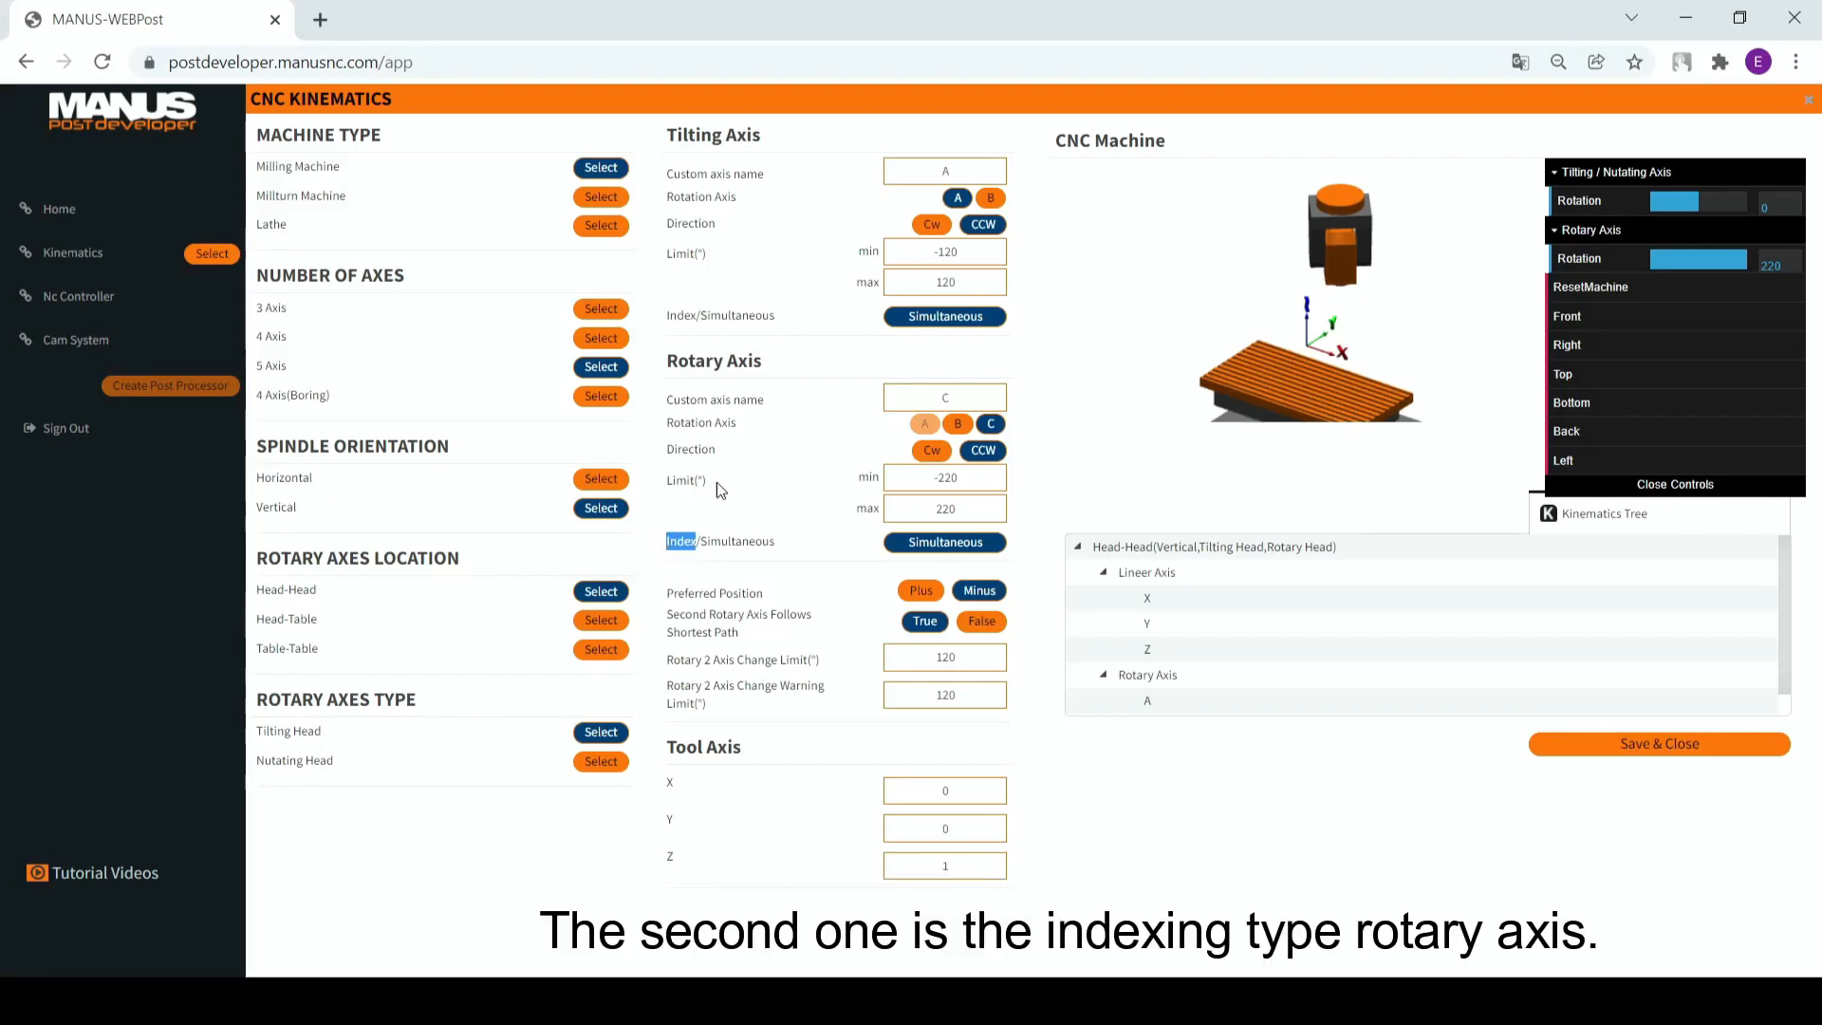
mouse_move(1081, 330)
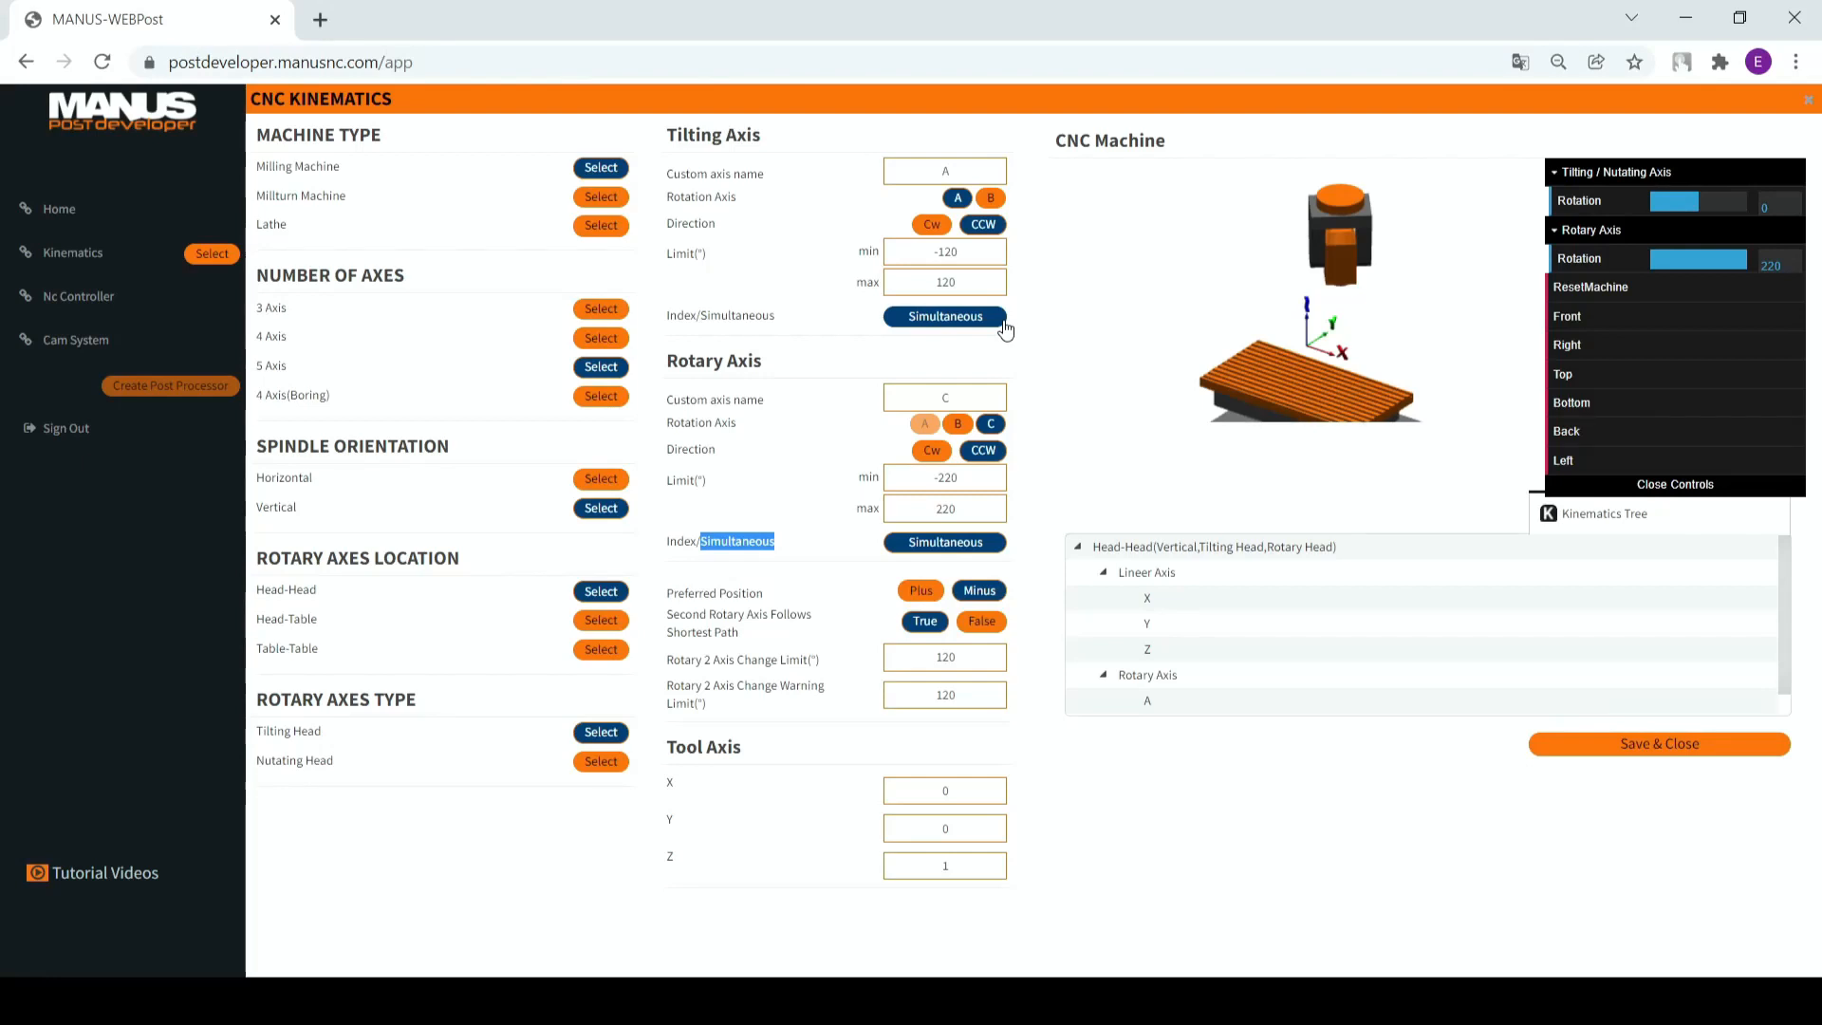
mouse_move(1042, 340)
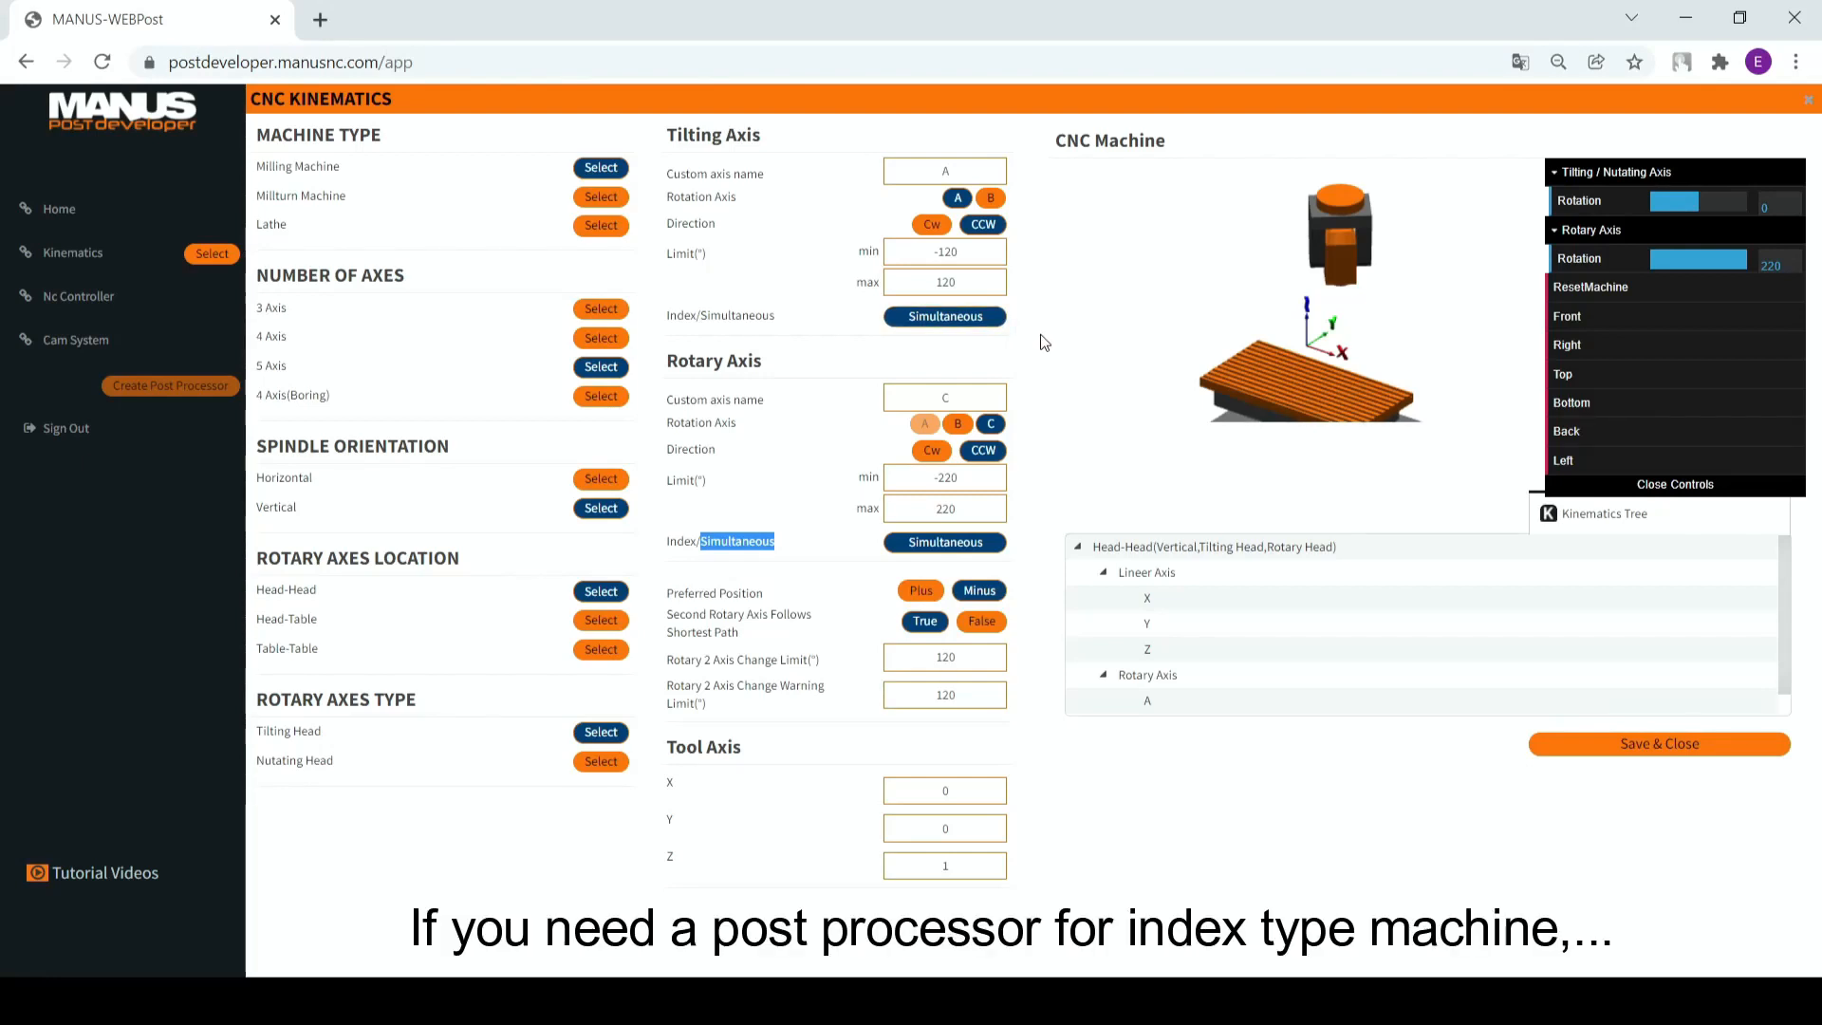
mouse_move(601, 761)
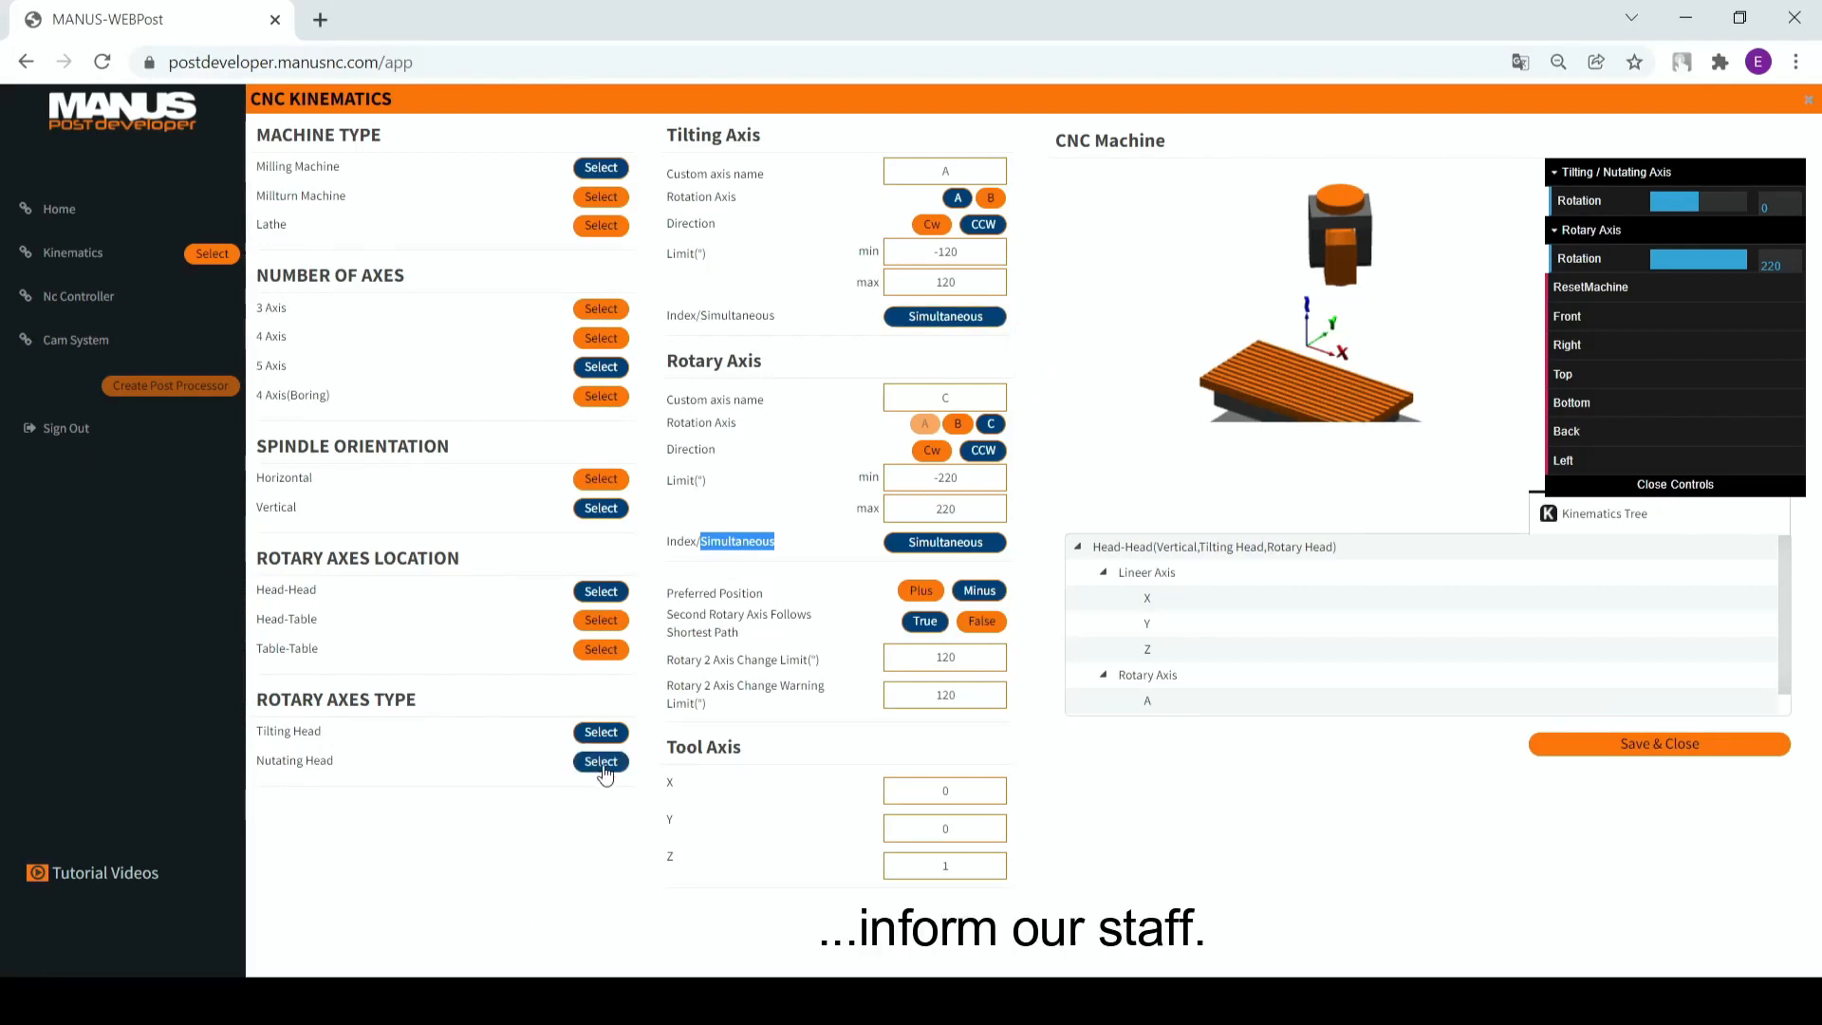
- Select Nutating Head, review the 0, -0.707, 0.707 vector and toggle Reverse
left_click(600, 761)
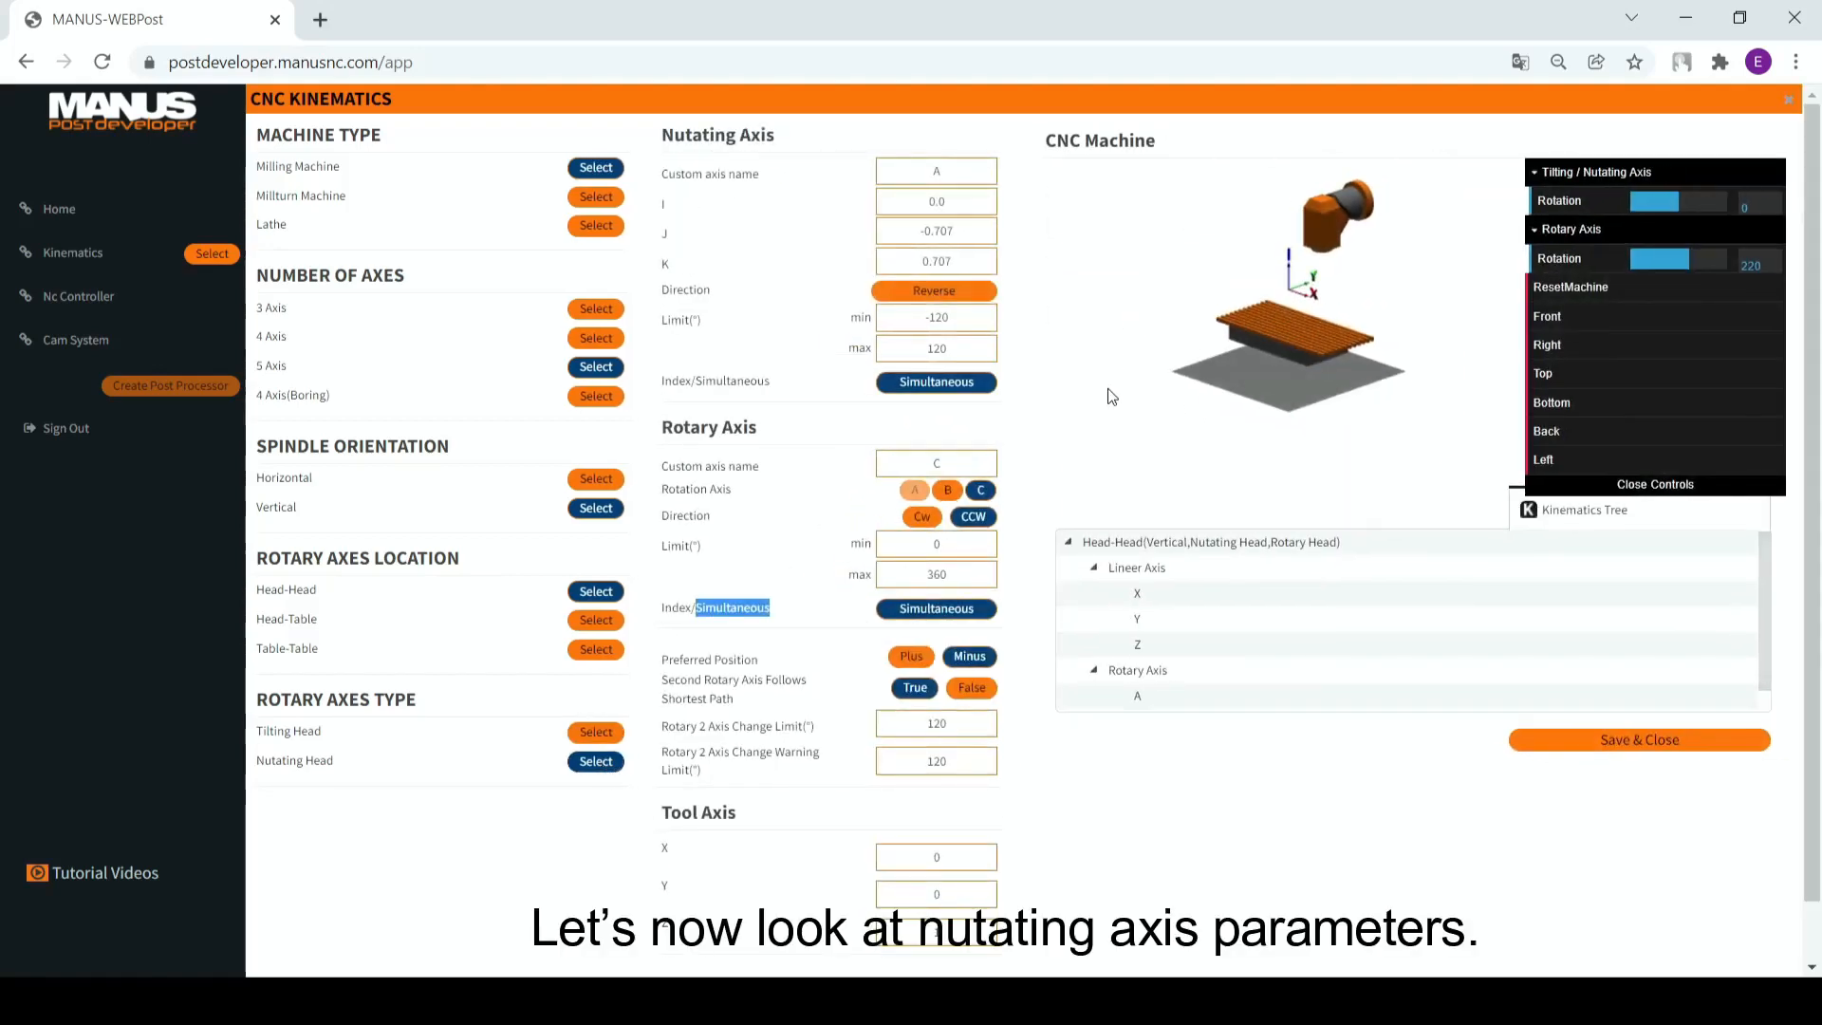
mouse_move(1005, 223)
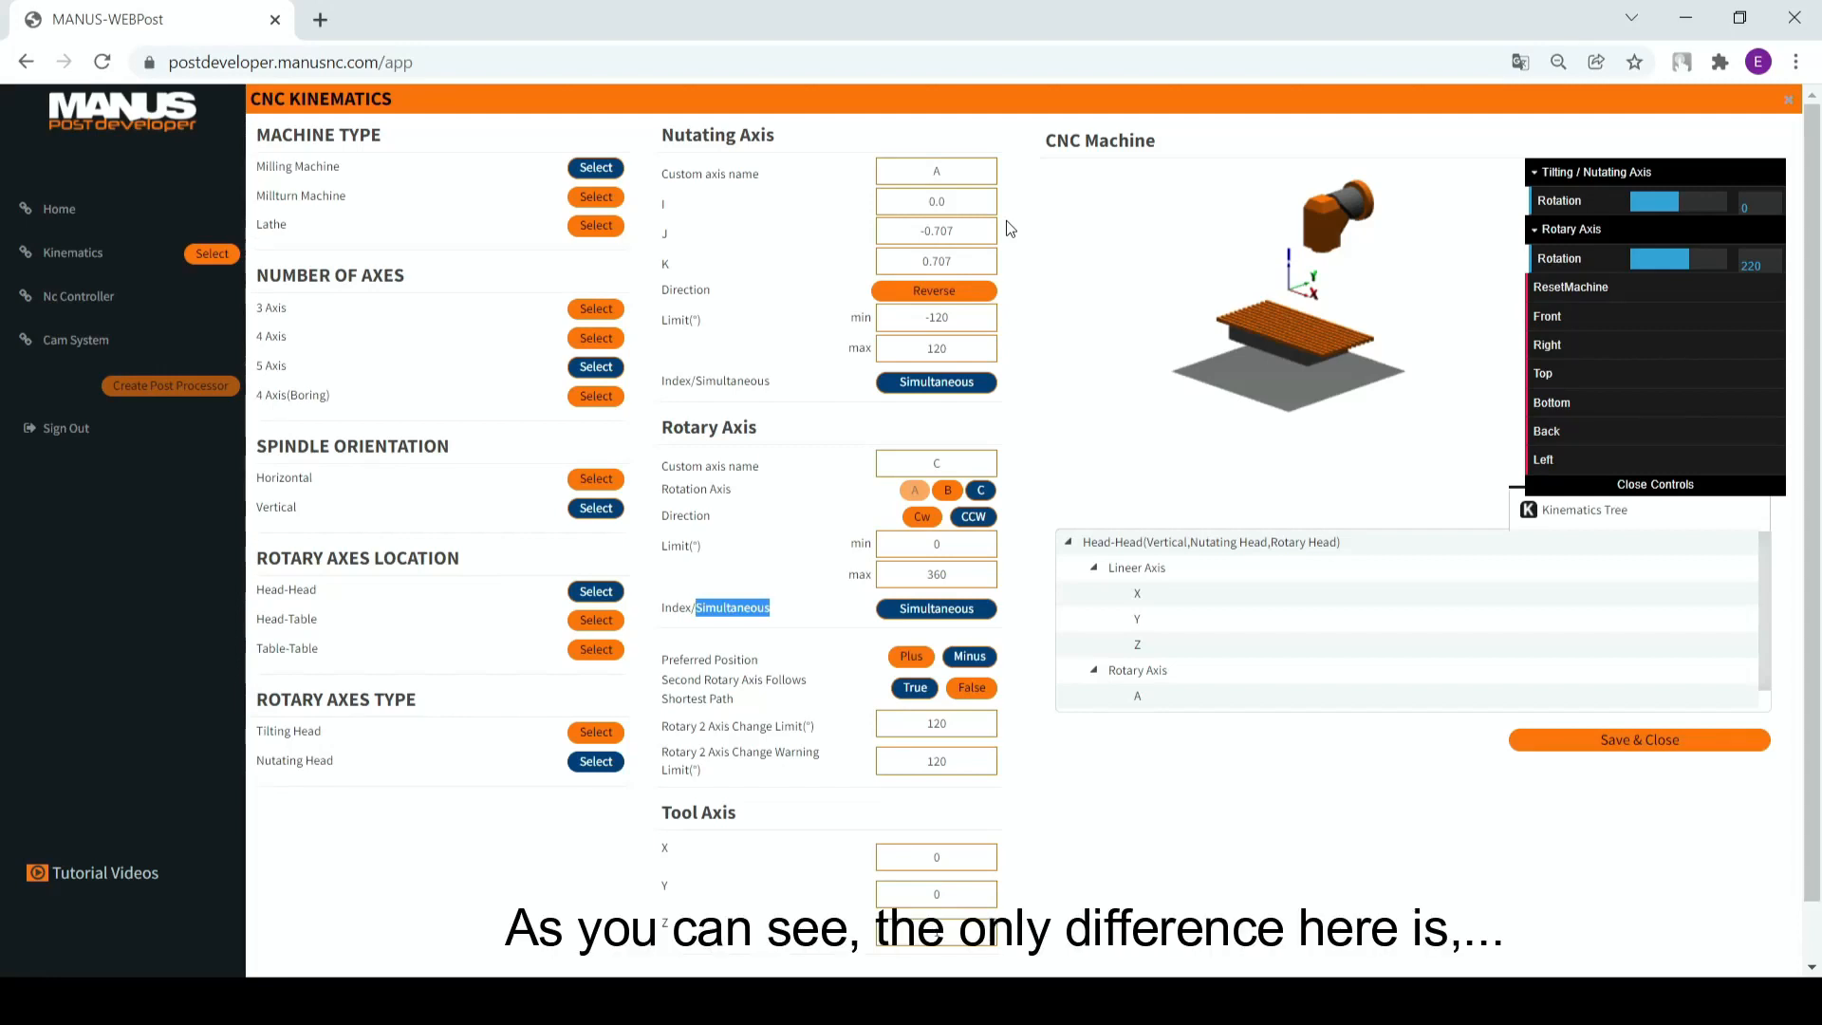
mouse_move(969, 201)
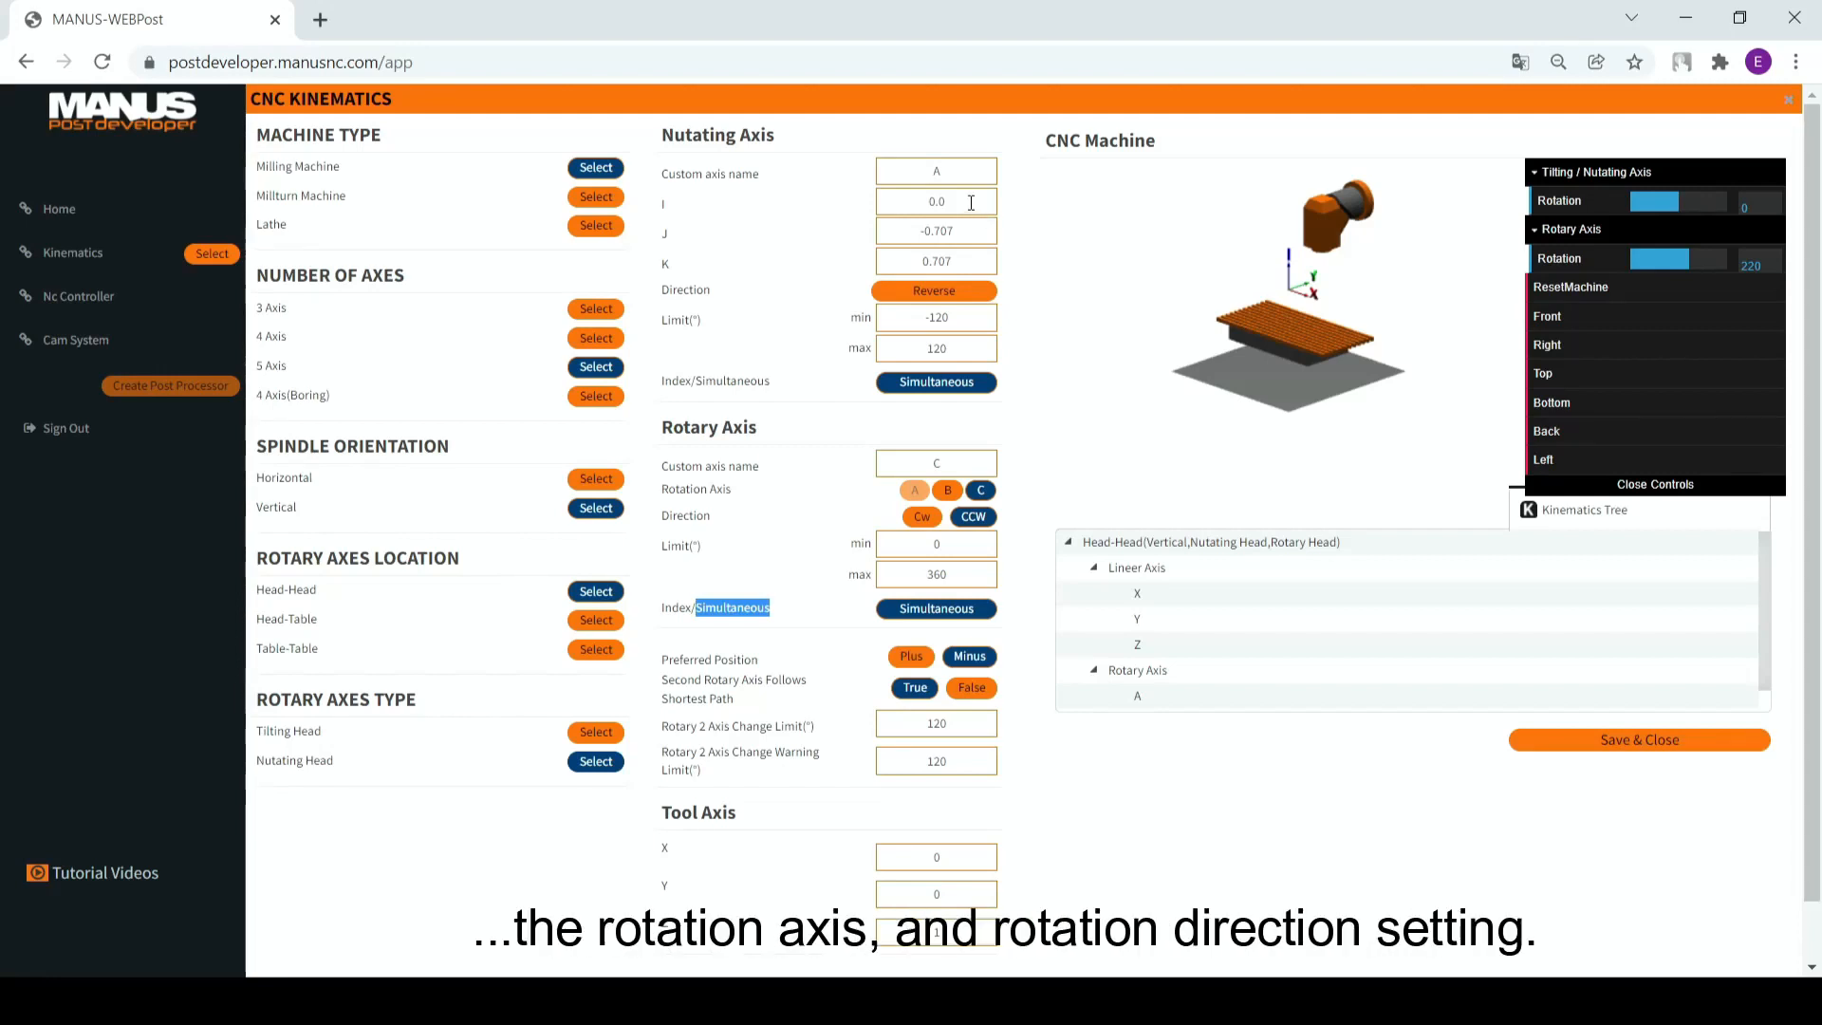
triple_click(936, 229)
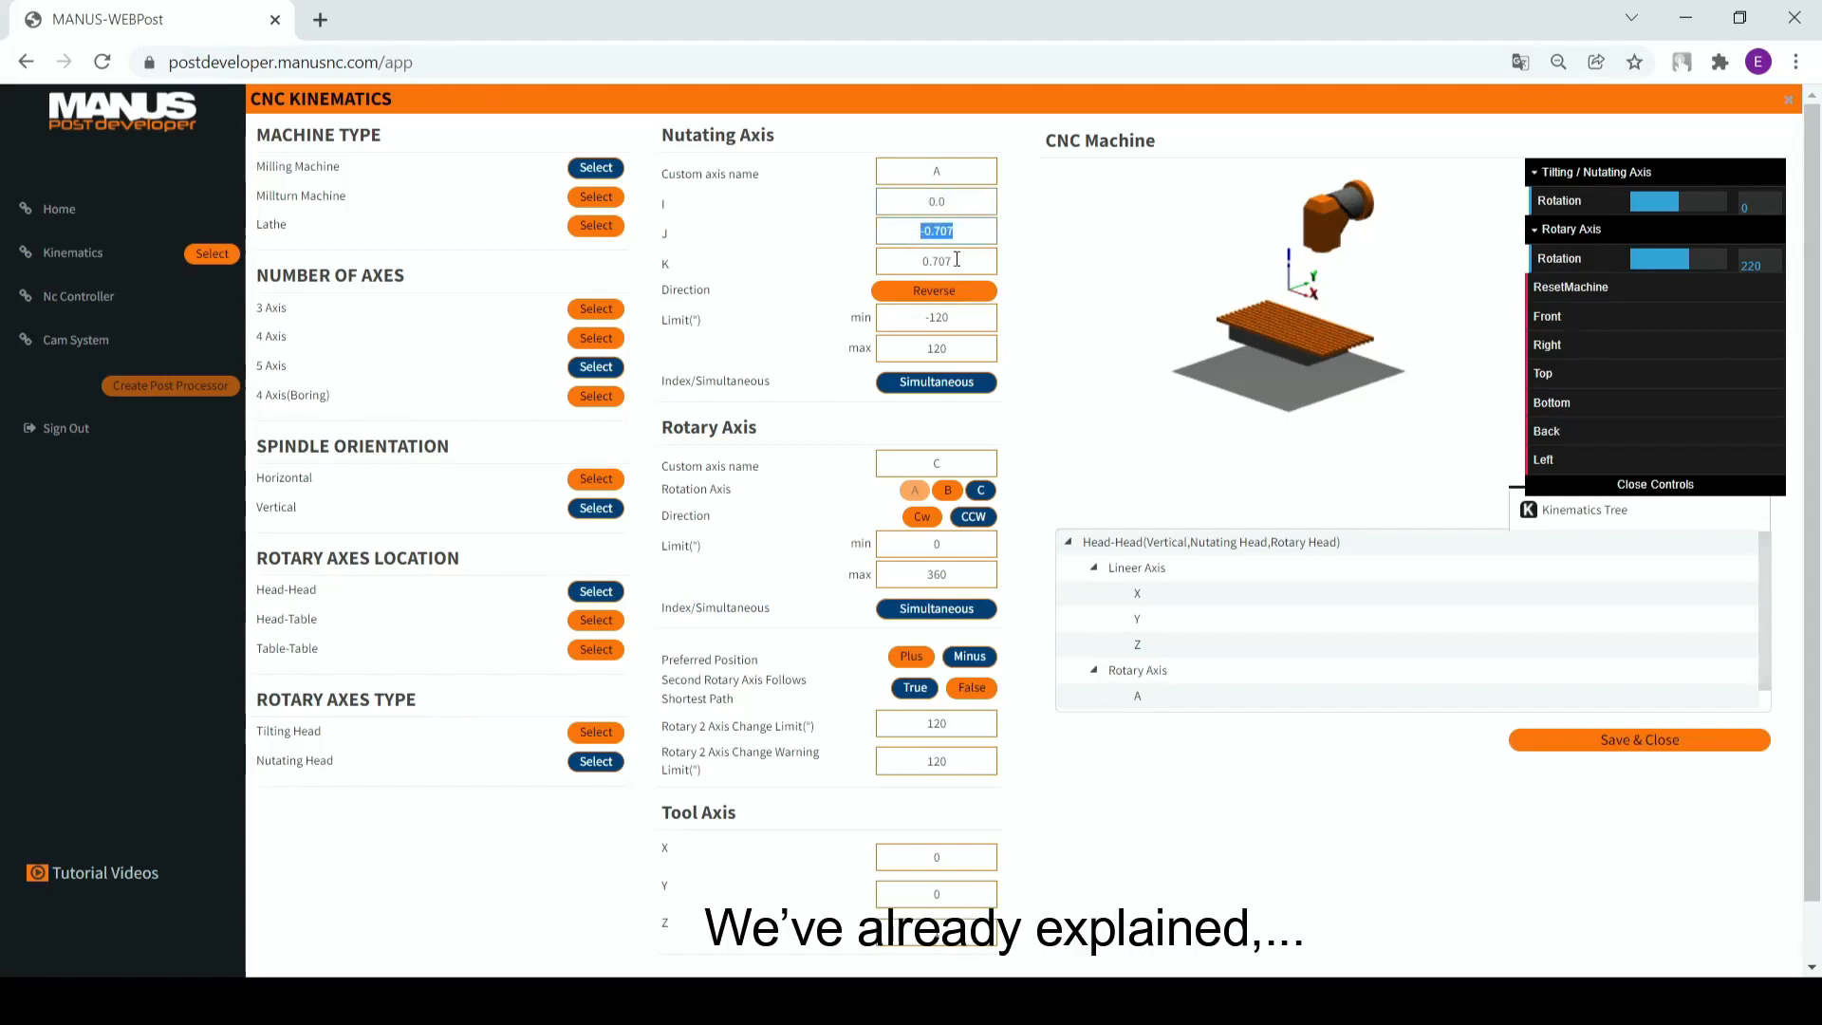
left_click(935, 260)
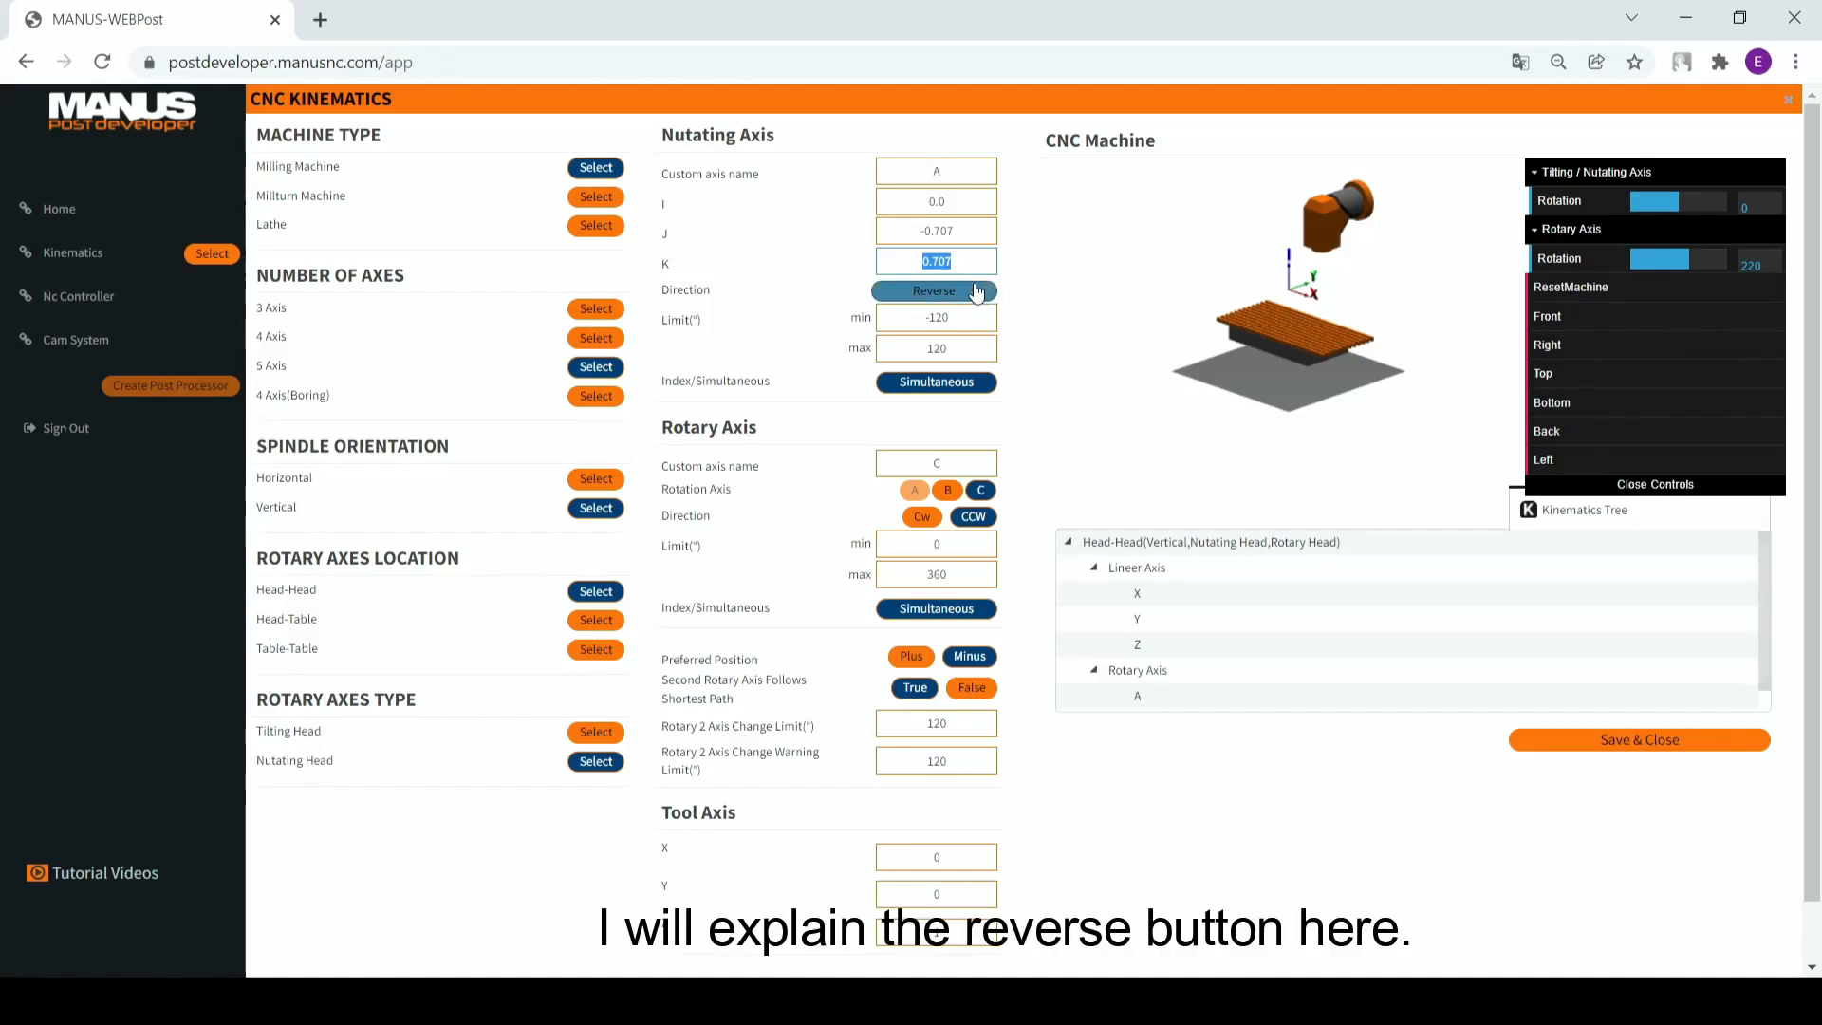
left_click(933, 291)
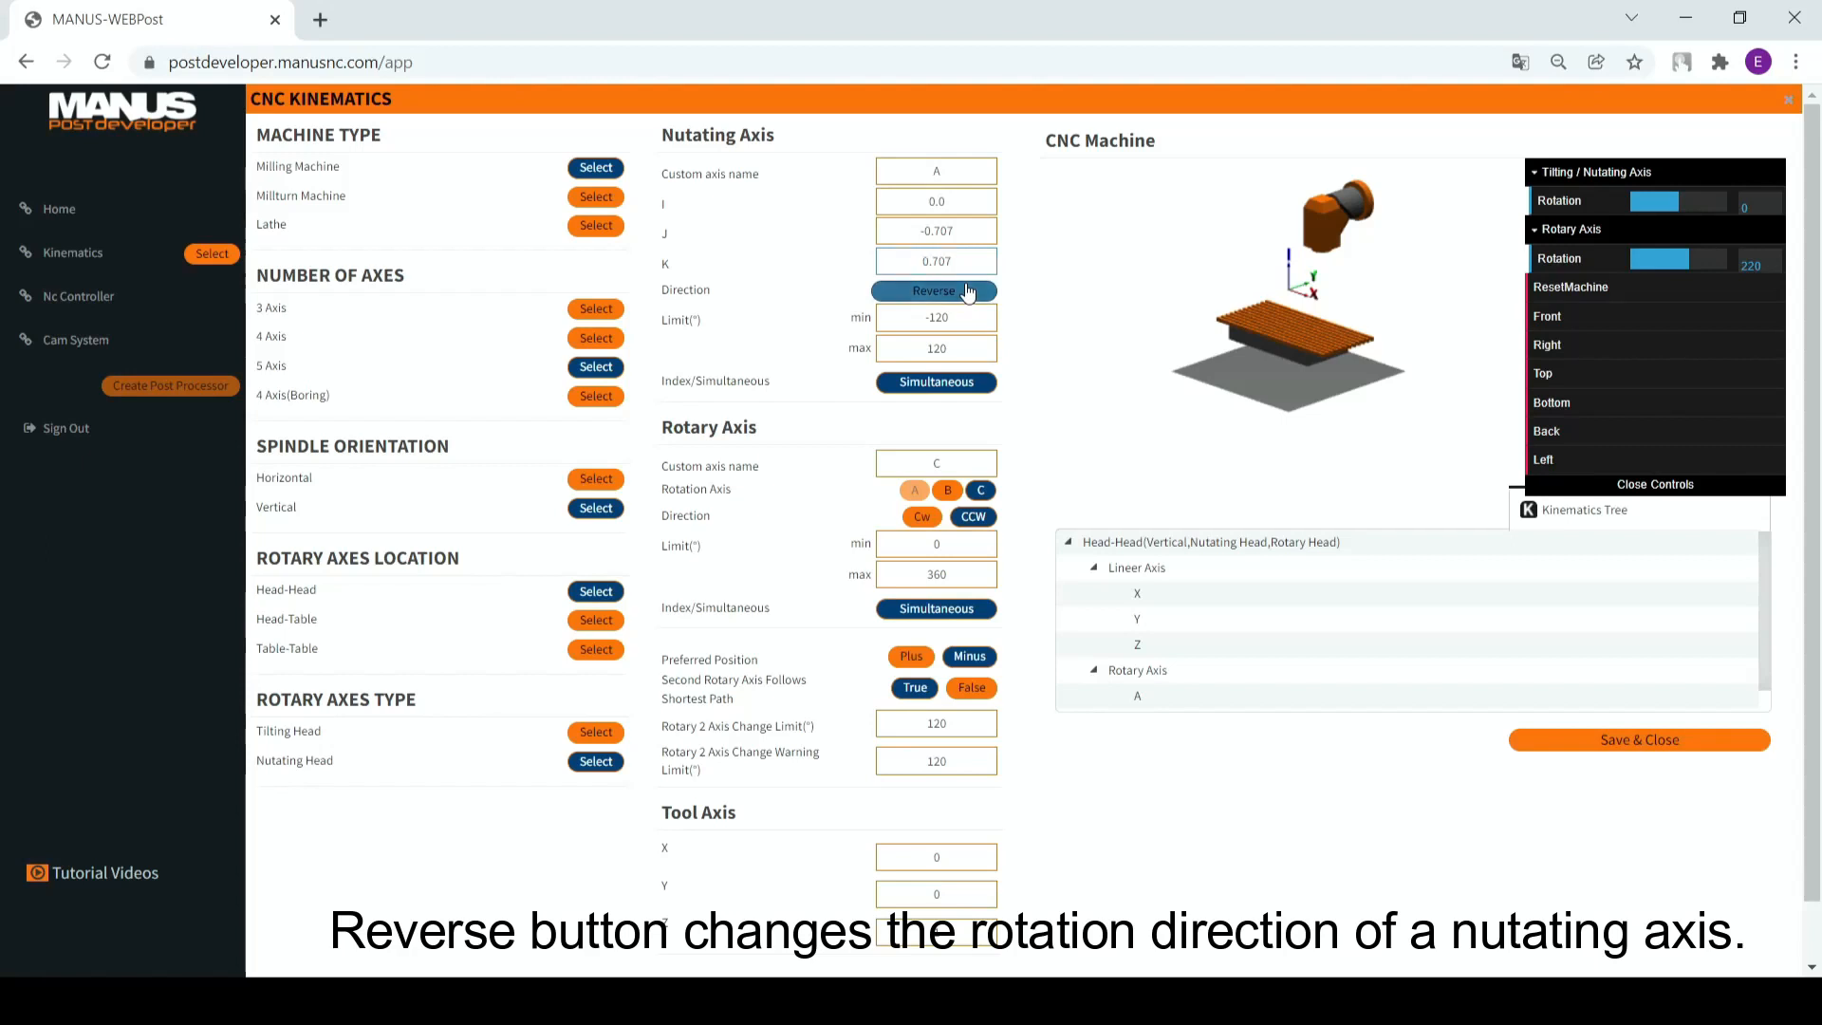
left_click(934, 290)
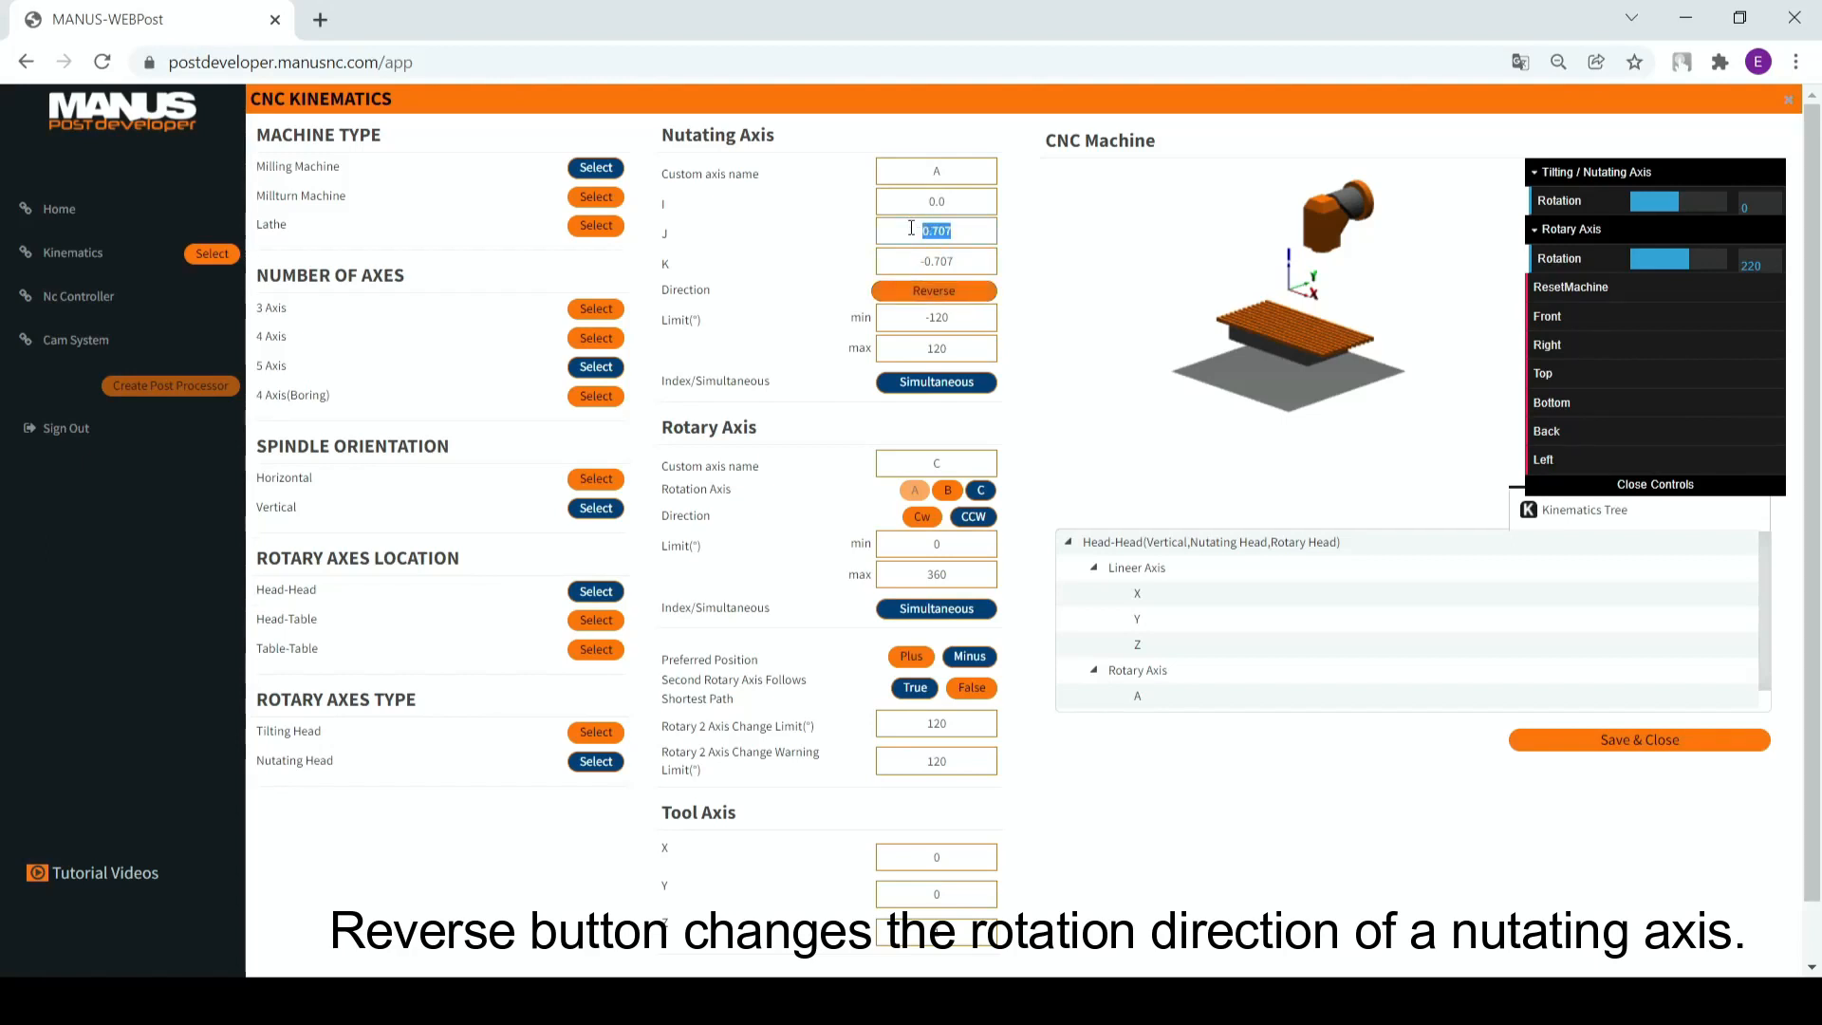
left_click(934, 290)
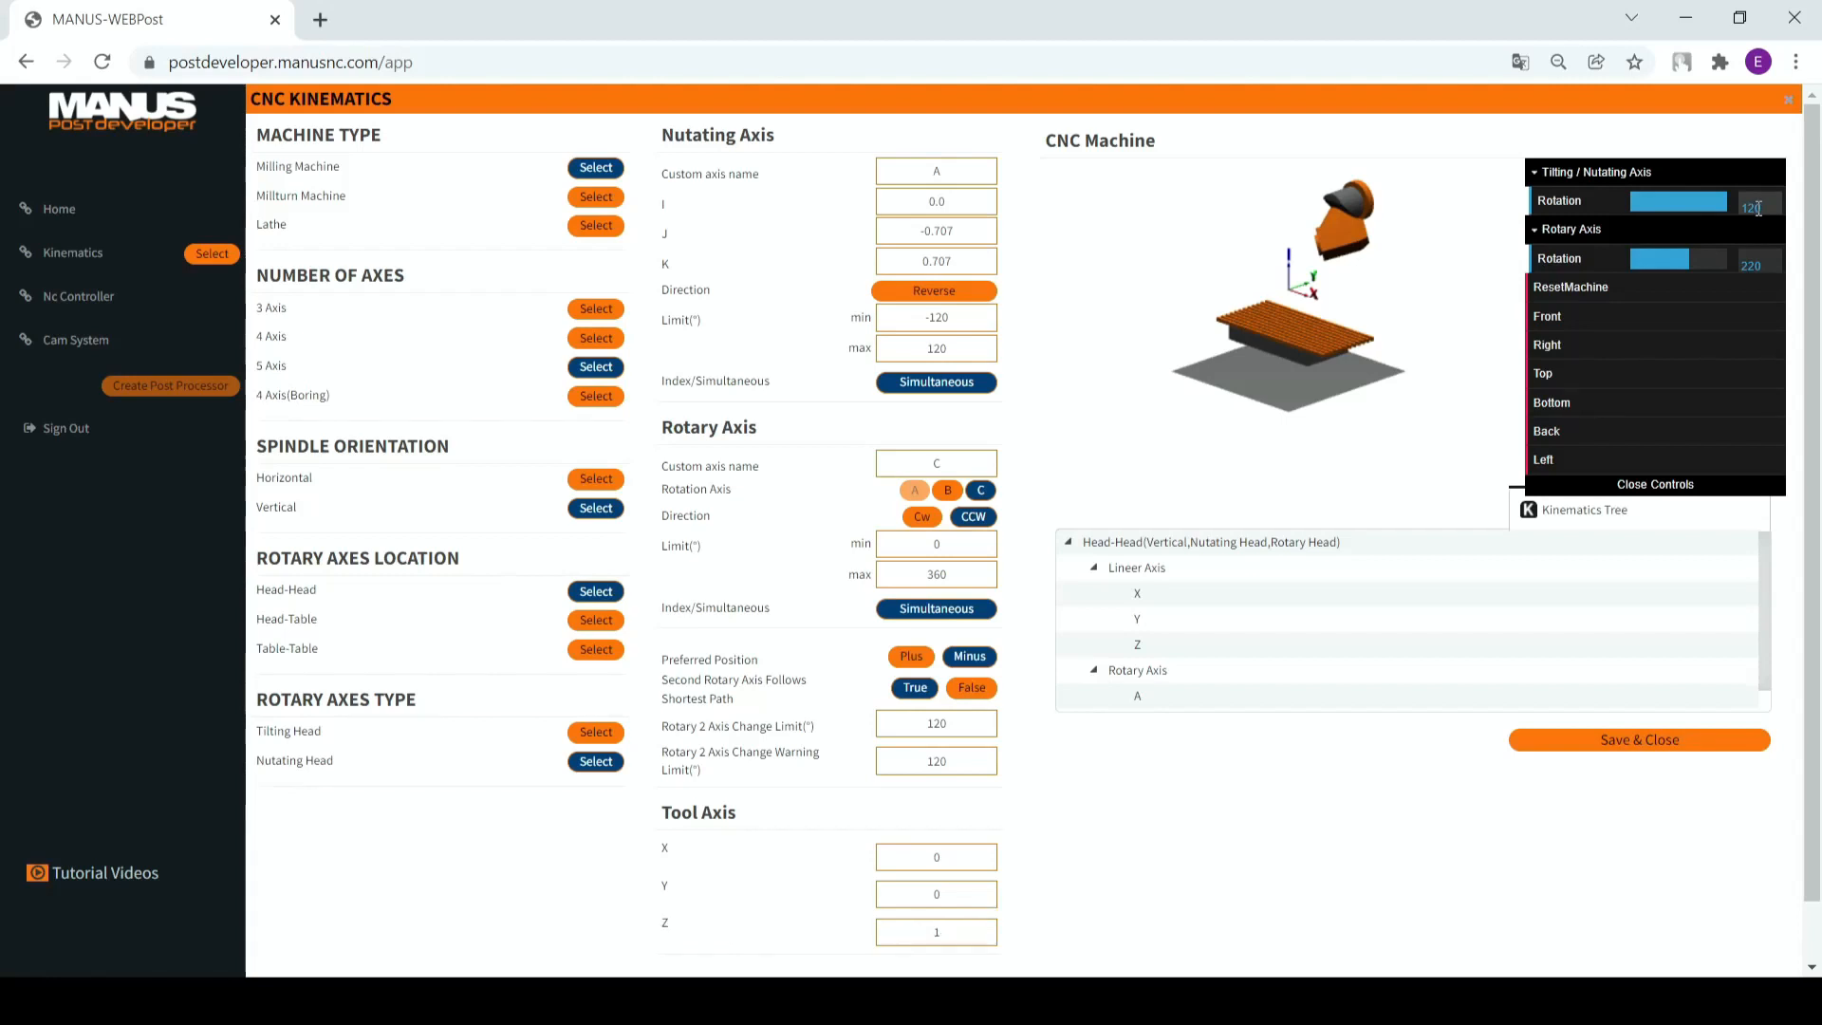
mouse_move(1632, 327)
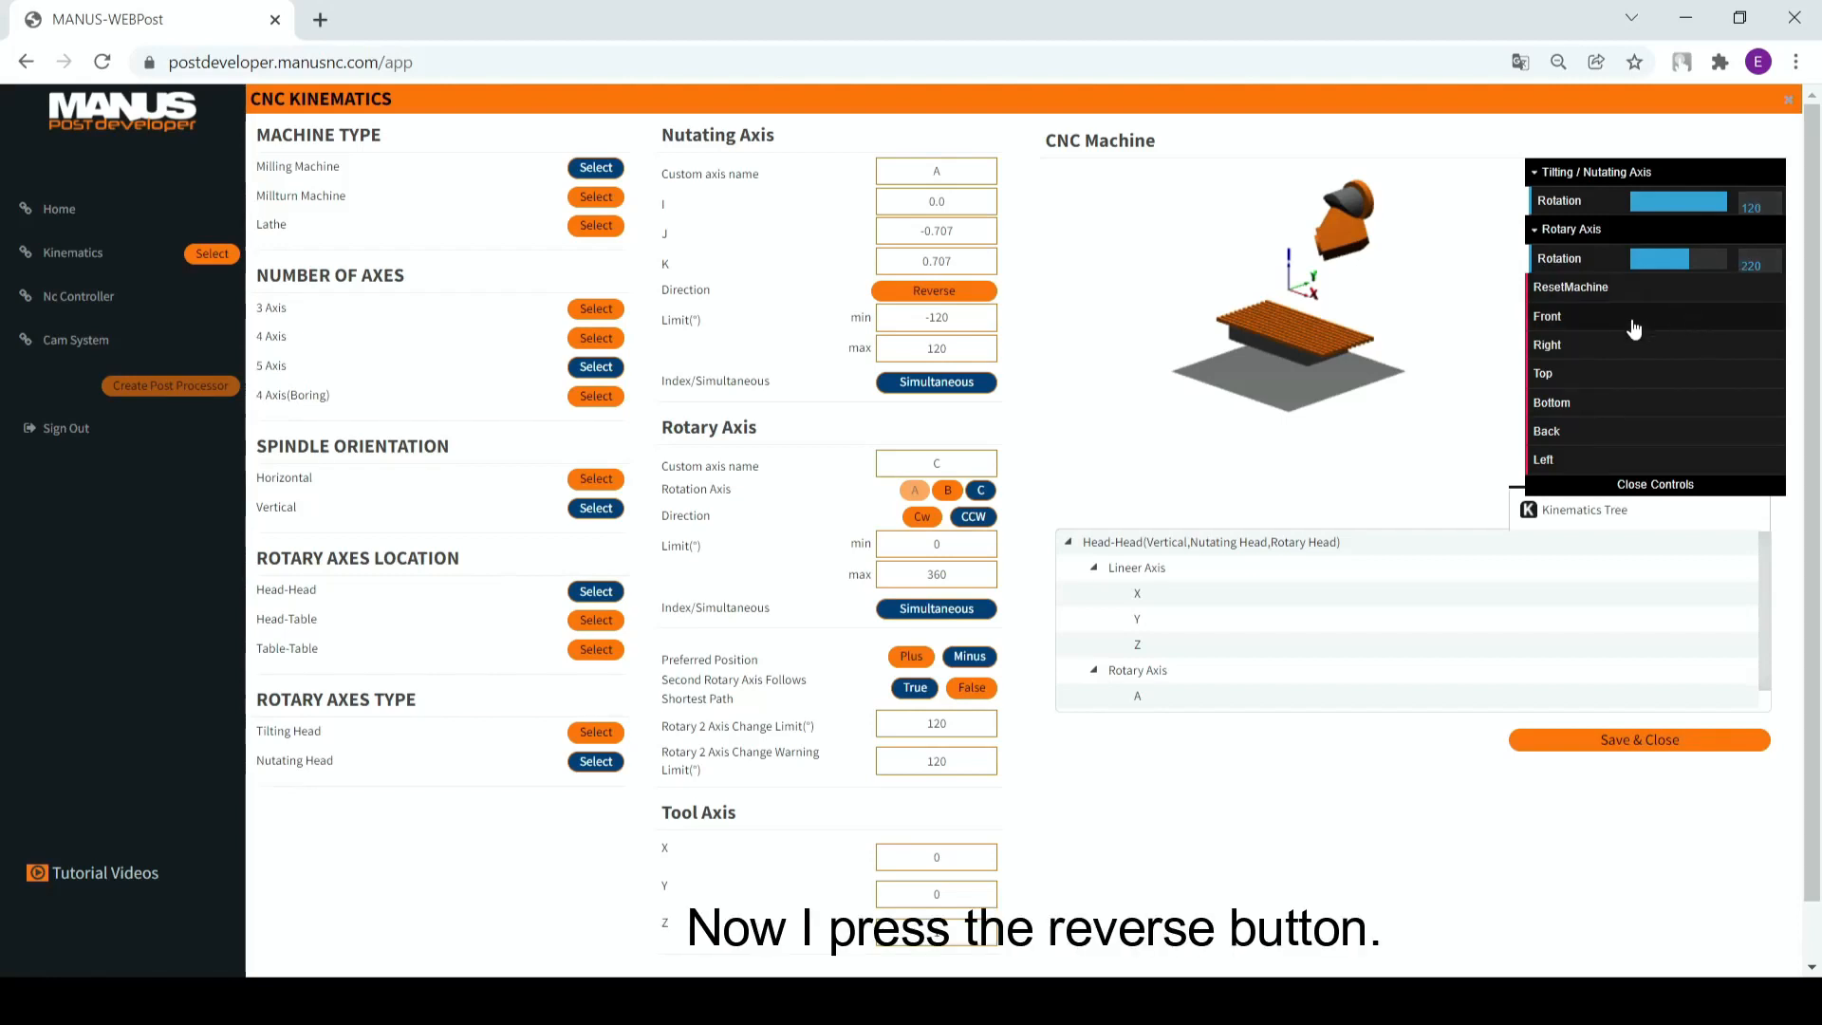
- Reverse the nutating head direction so the vector reads 0, 0.707, -0.707
left_click(933, 290)
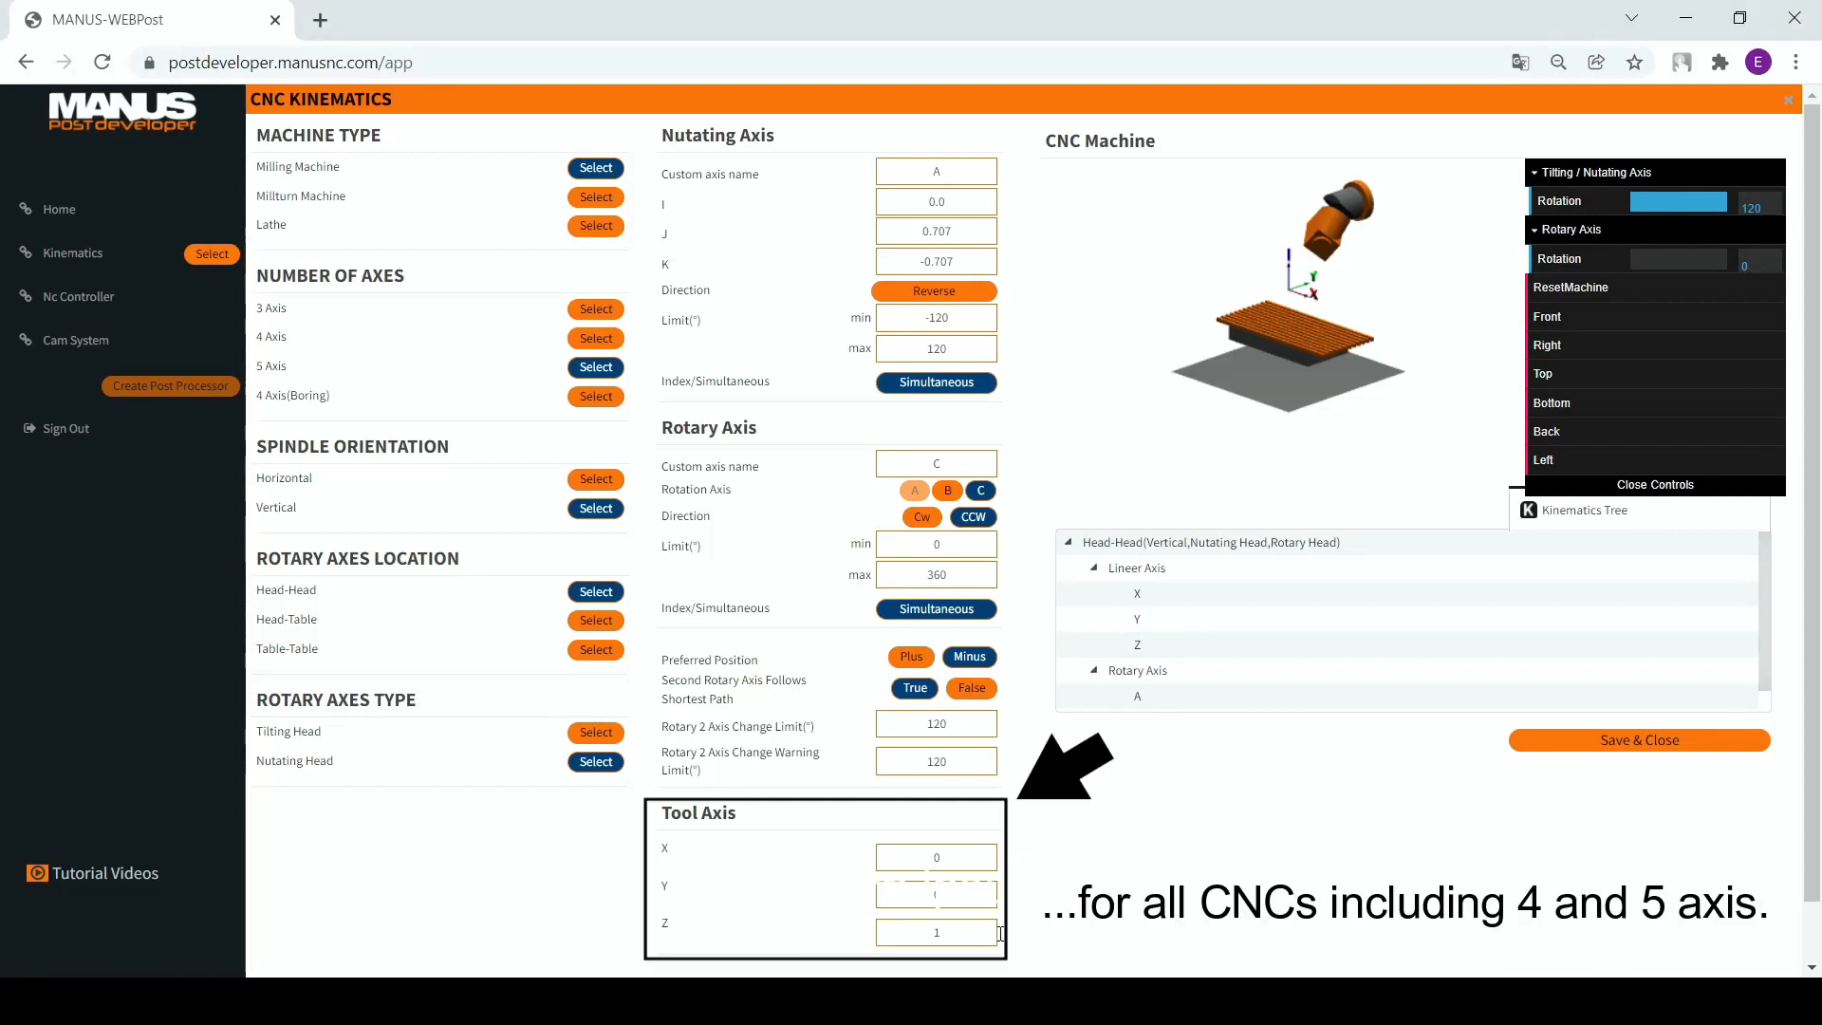
mouse_move(1024, 912)
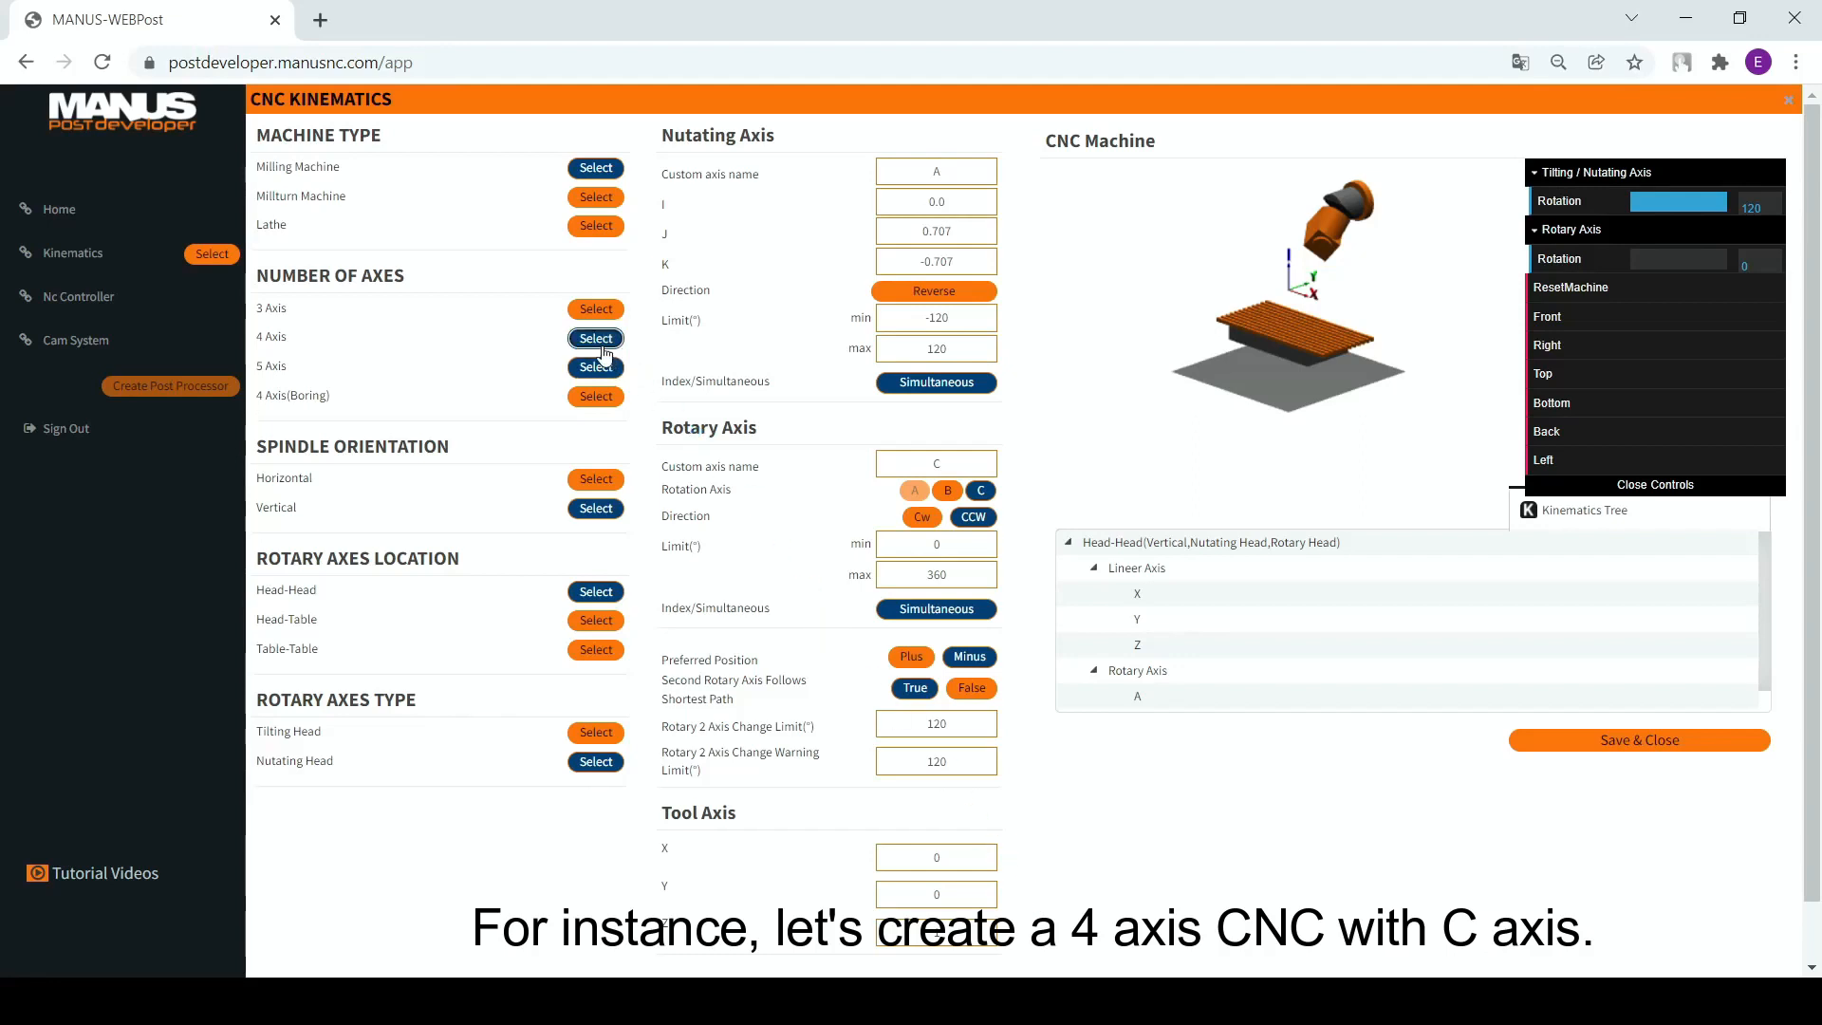
- Choose a 4-axis machine with a rotary head rotating about the C axis
left_click(596, 337)
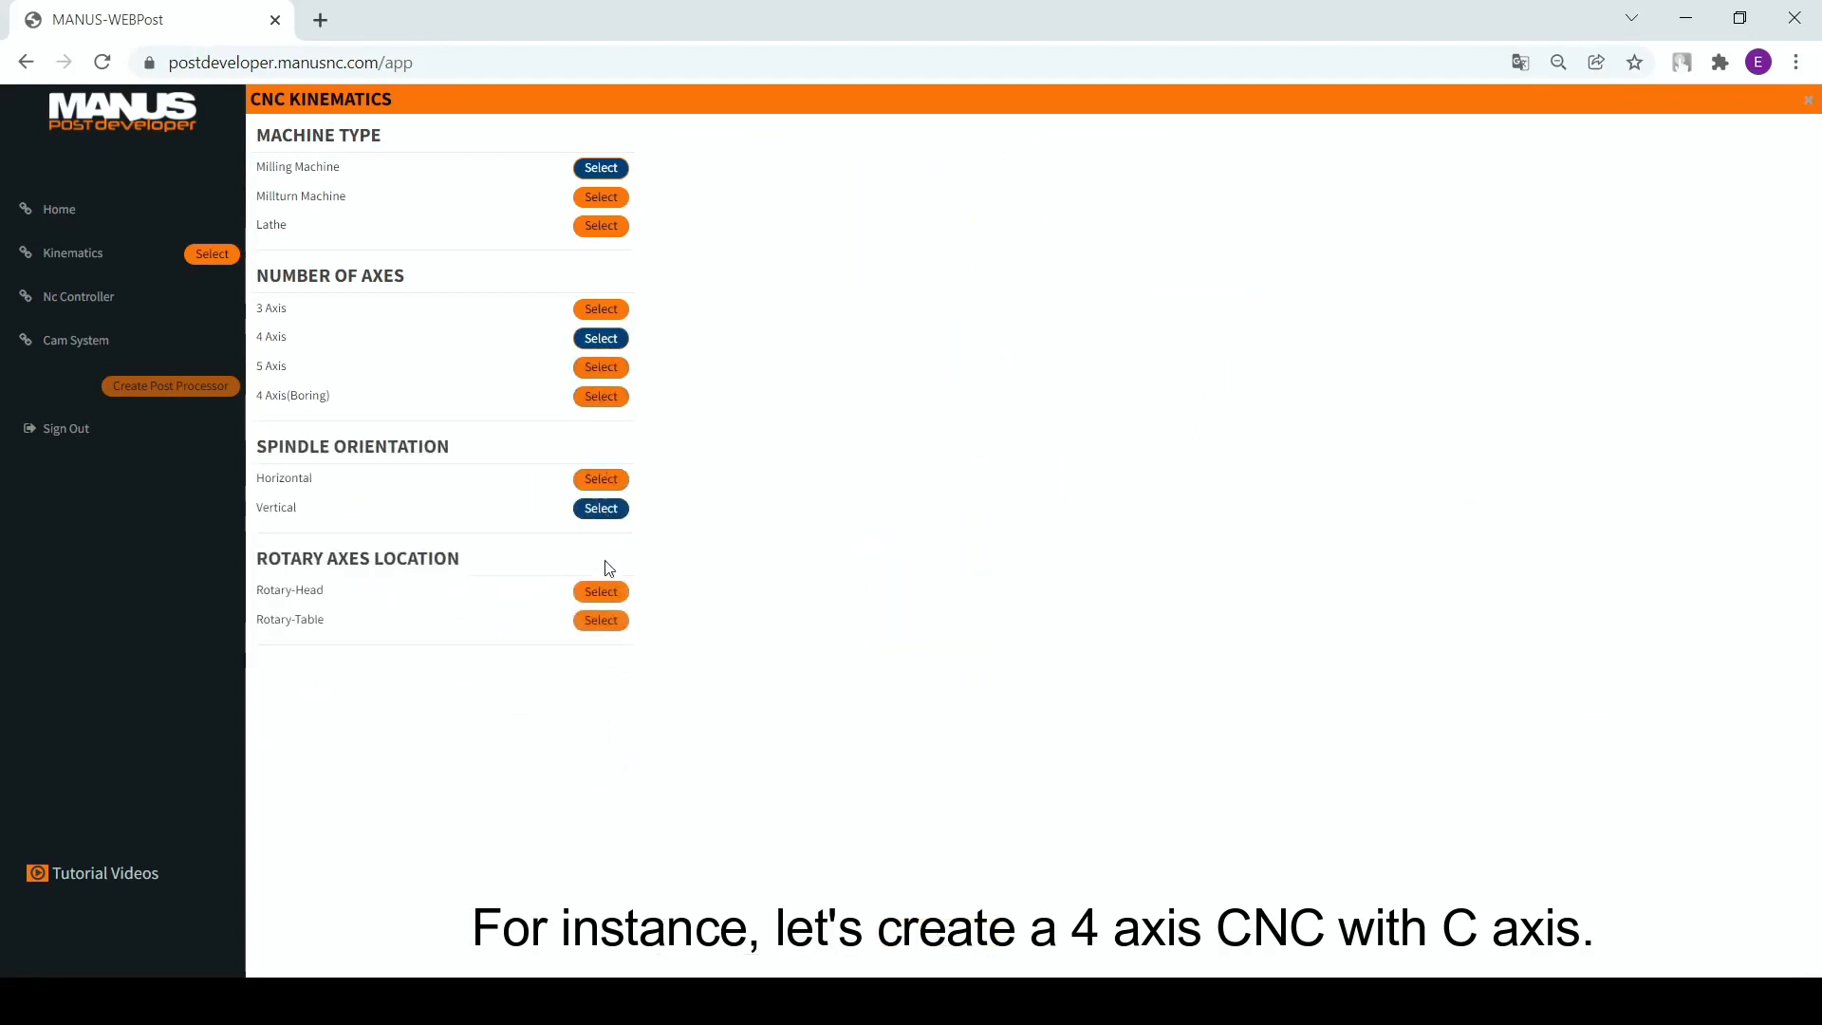
left_click(600, 337)
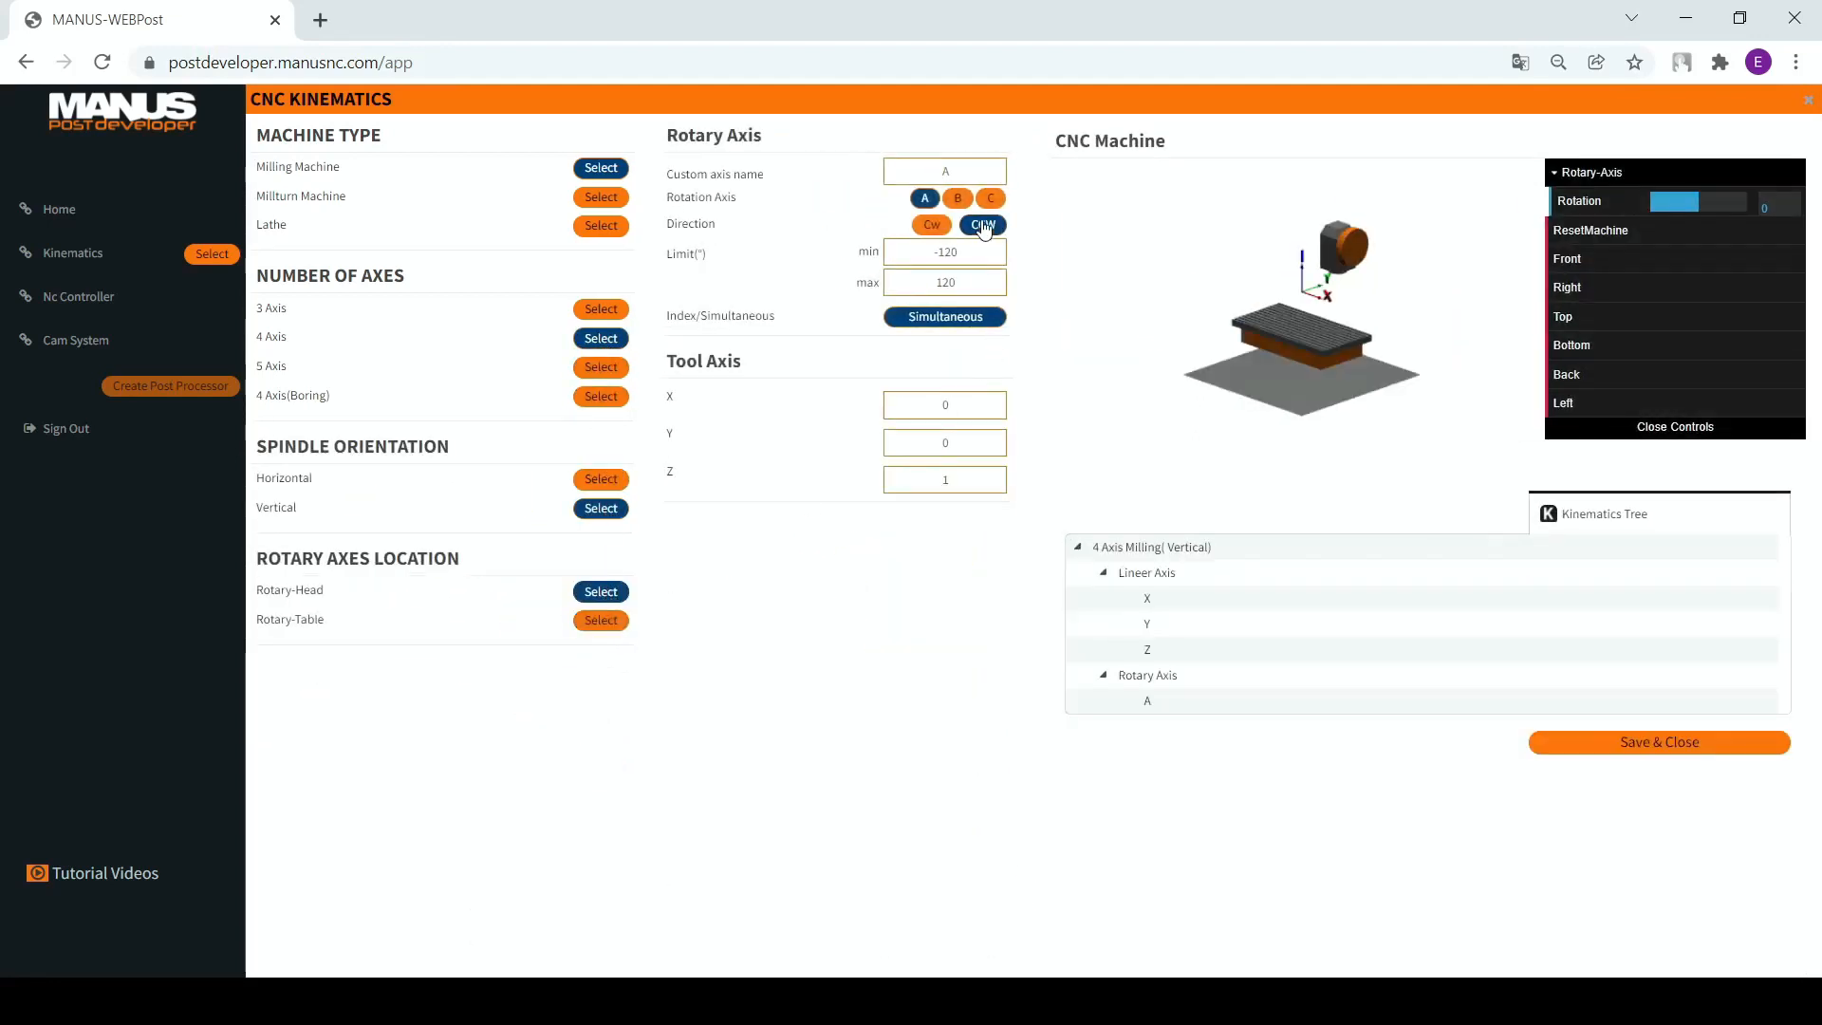
left_click(990, 197)
type("0")
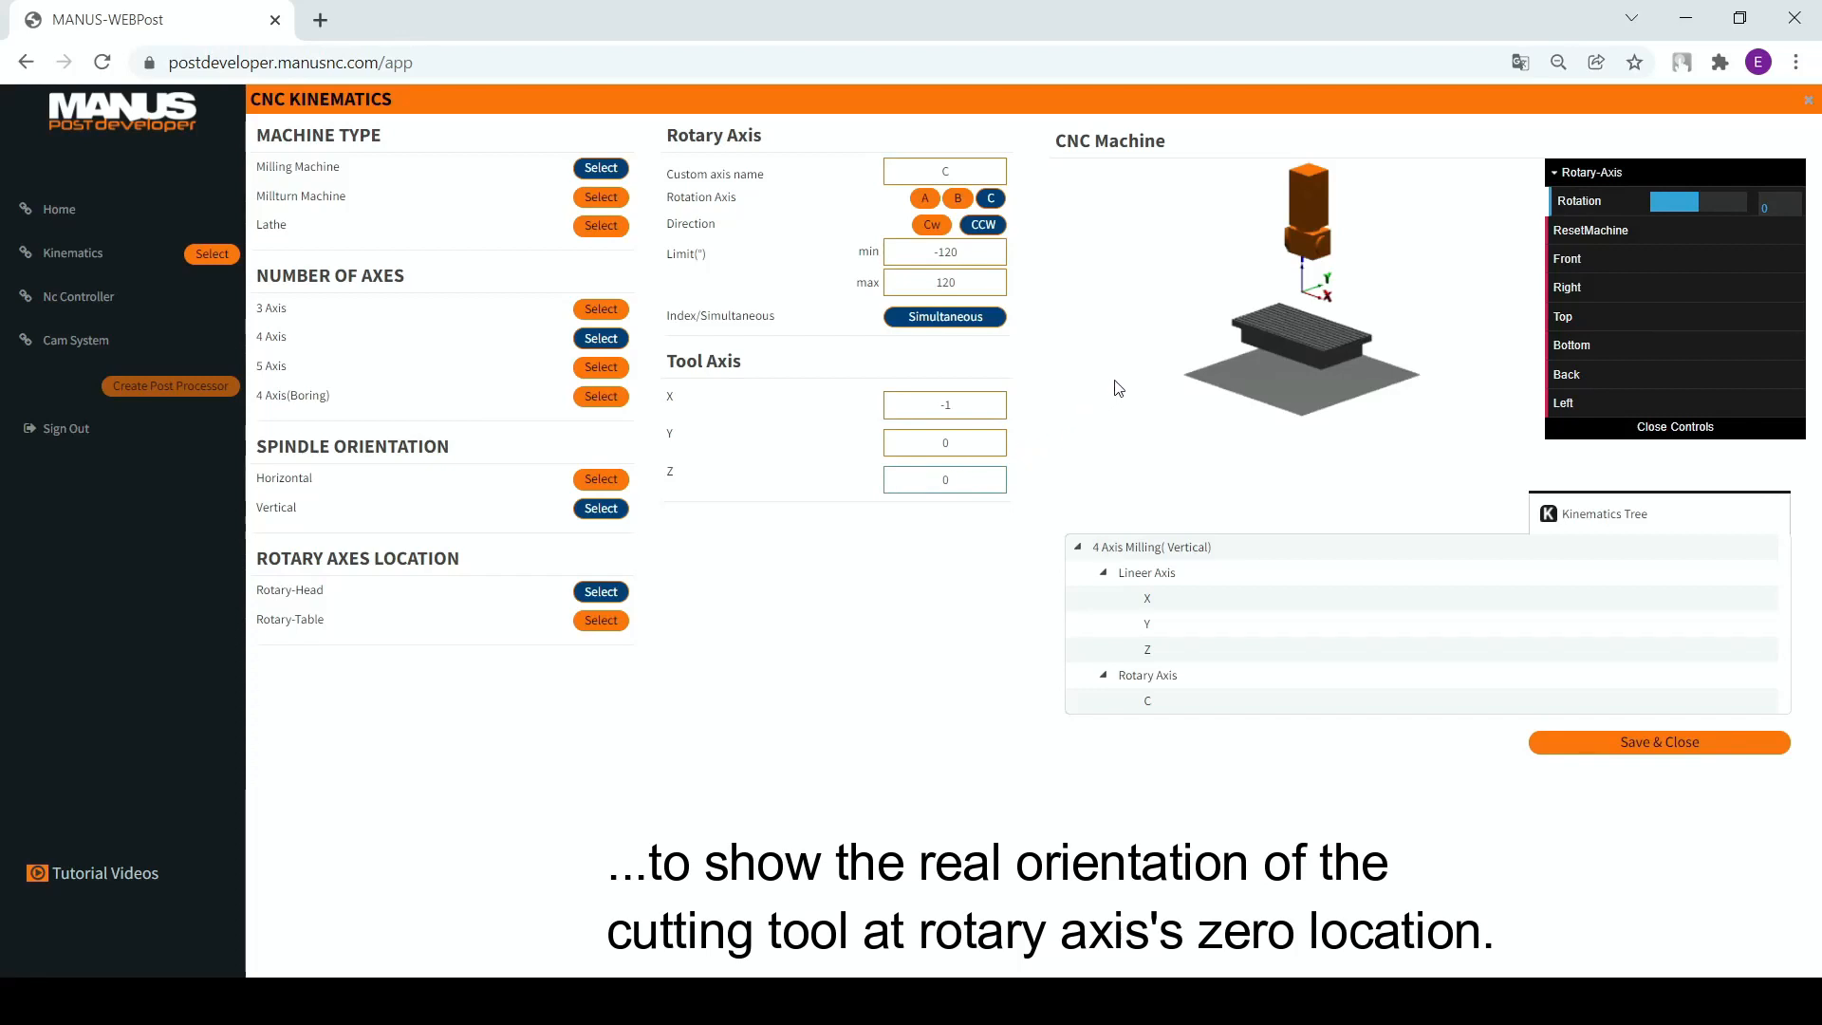
mouse_move(1190, 362)
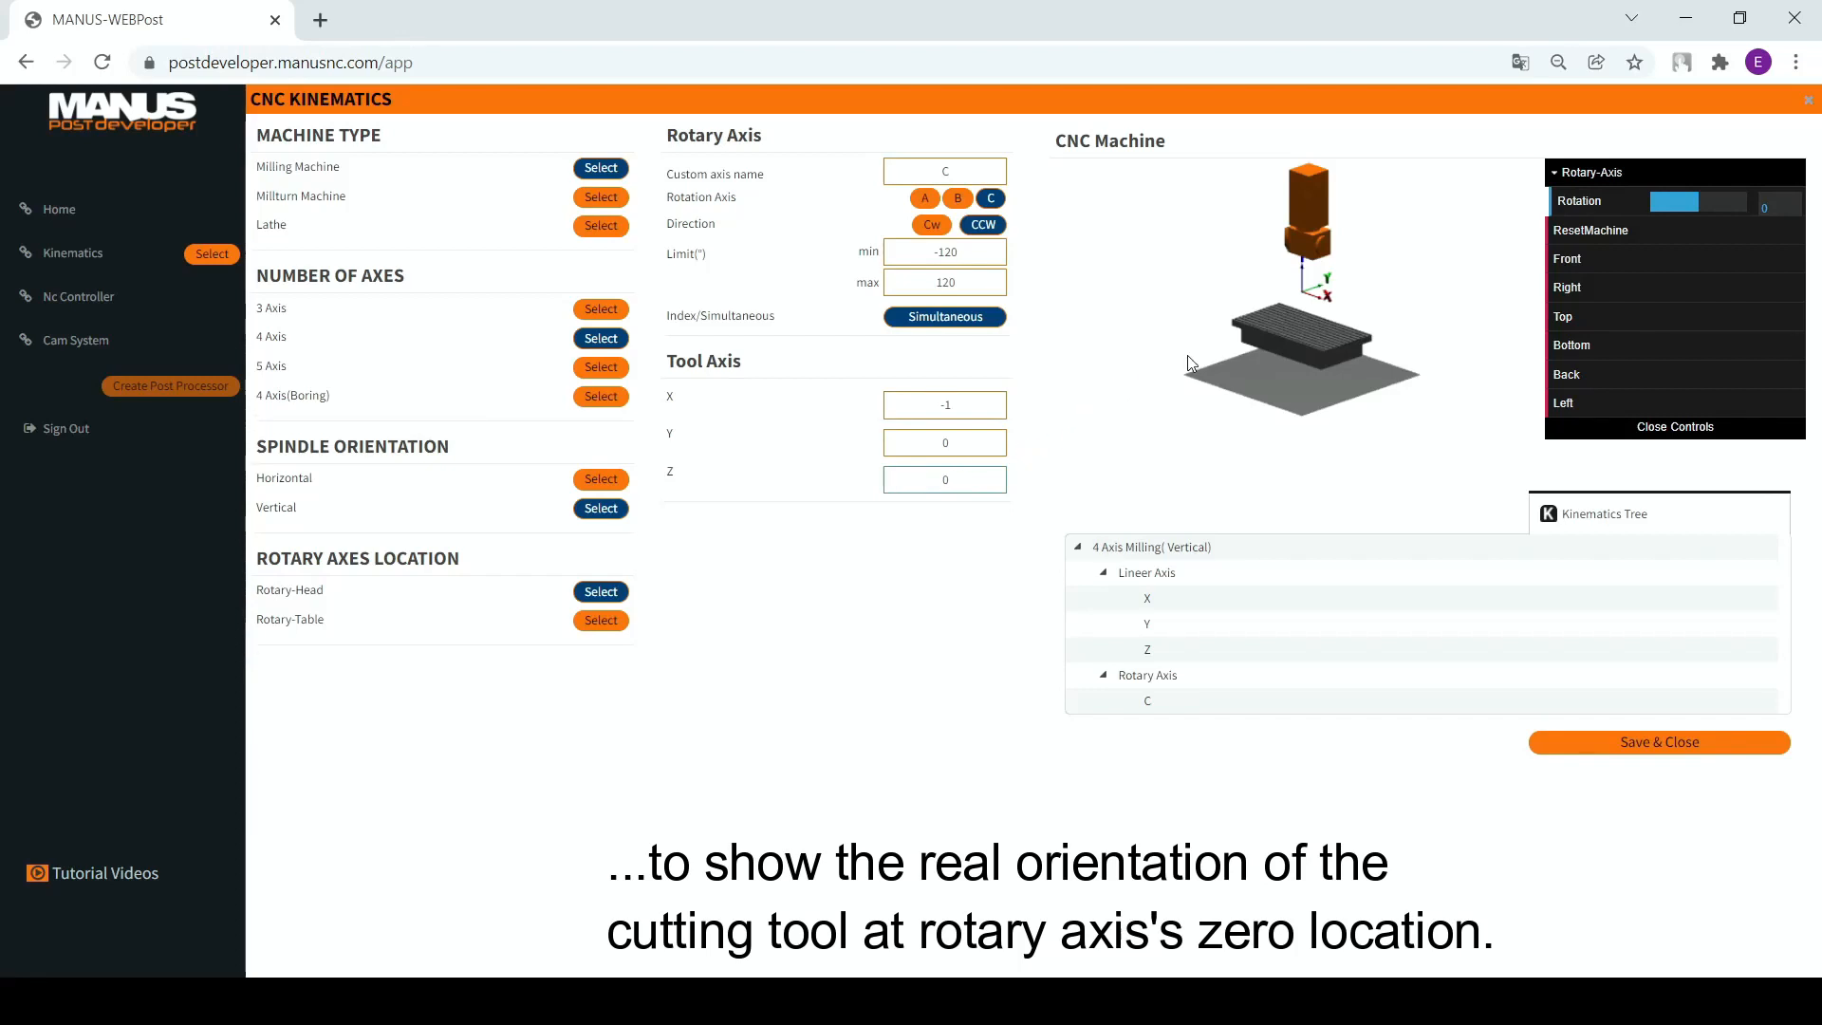